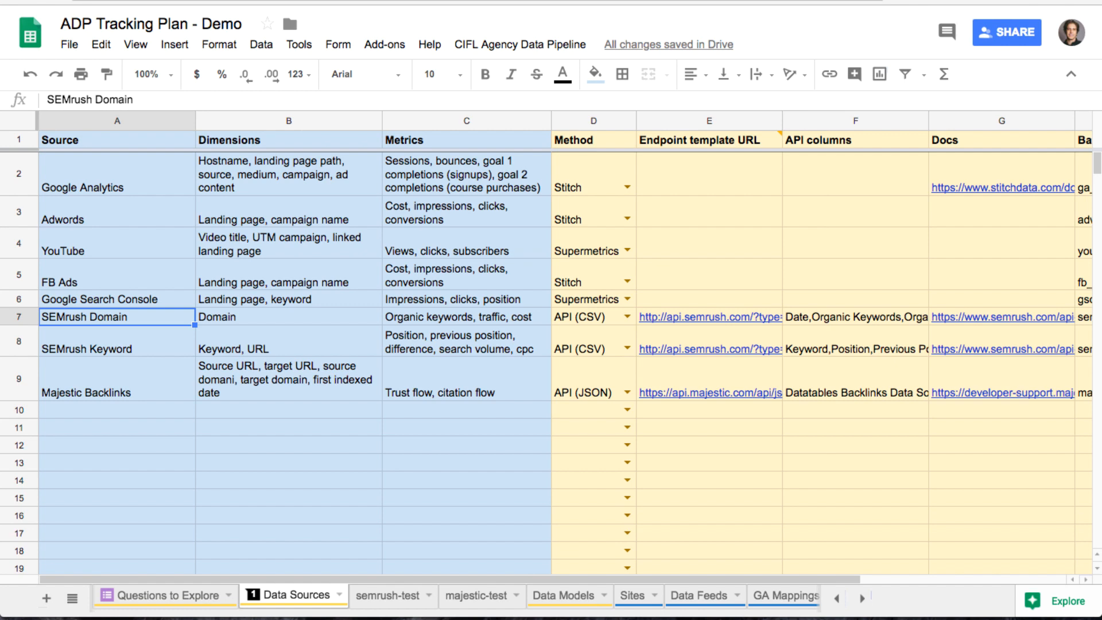
mouse_move(276, 377)
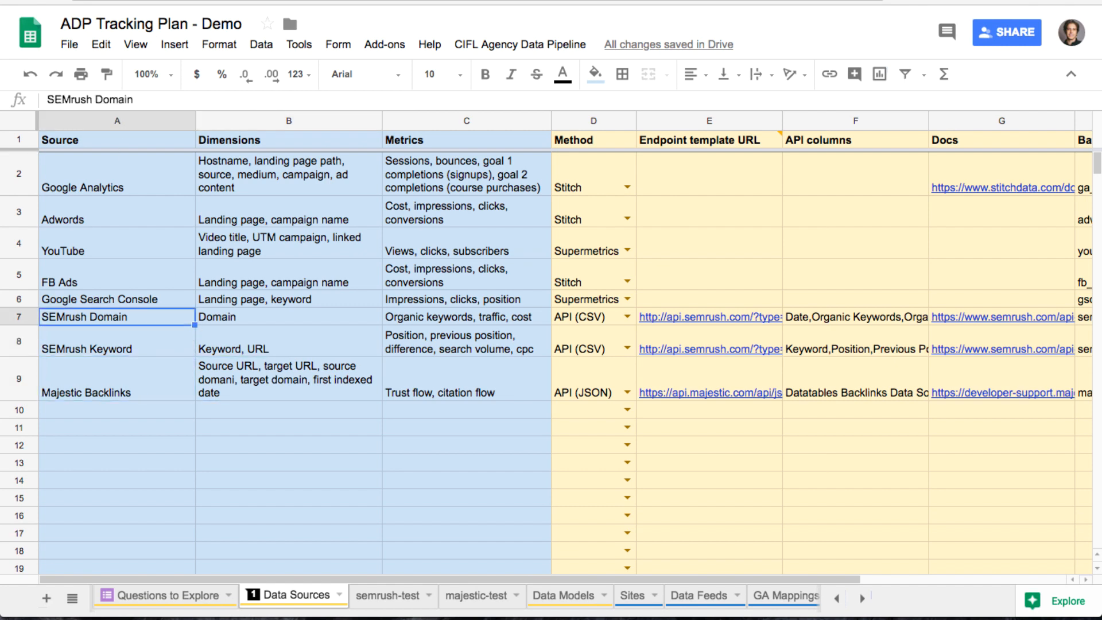
Step: Review the Majestic Backlinks and SEMrush Keyword source entries on the Data Sources sheet
click(117, 377)
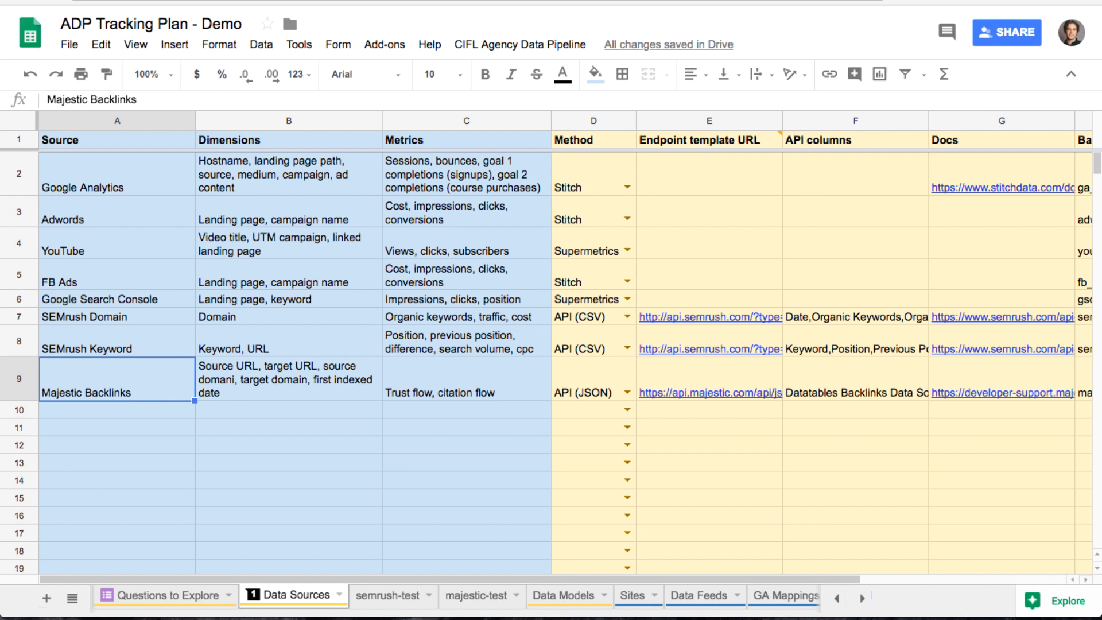
click(116, 348)
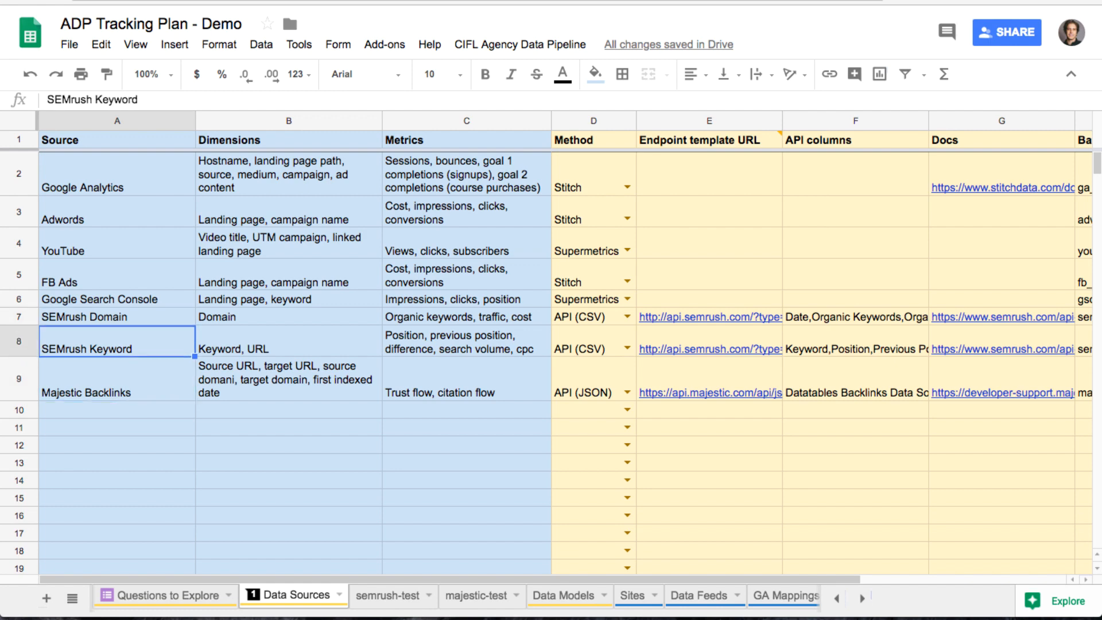
click(467, 377)
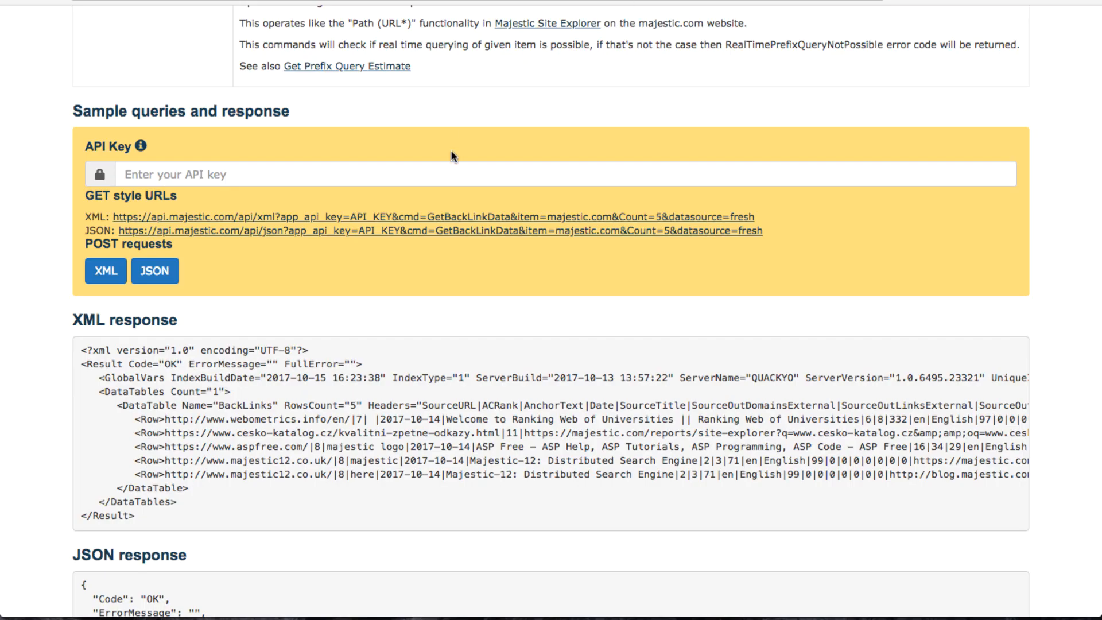
mouse_move(32, 349)
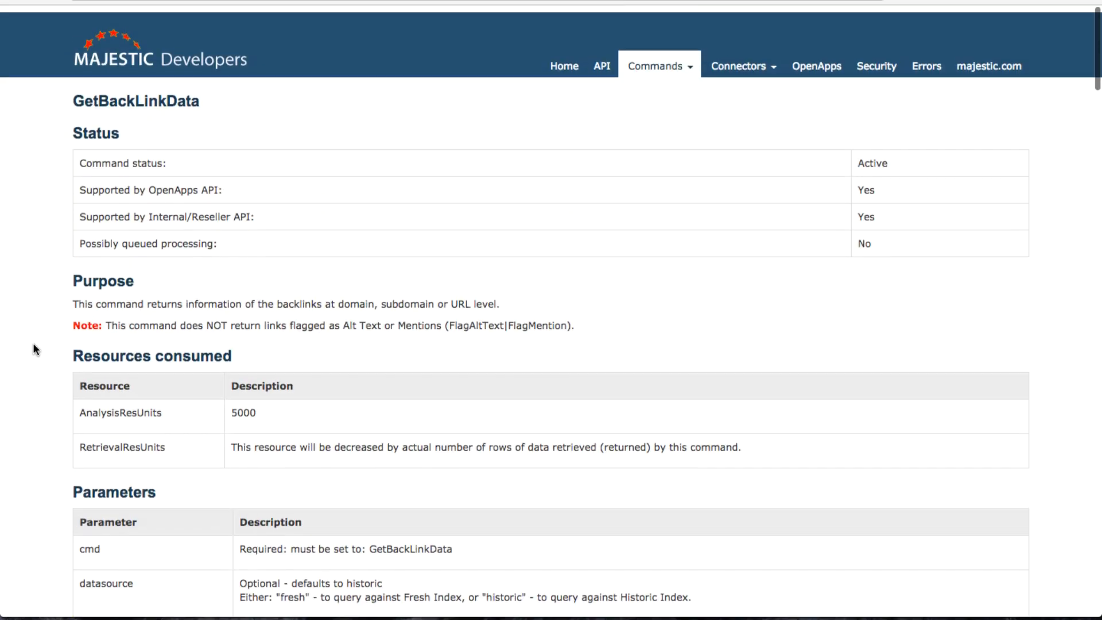
click(656, 66)
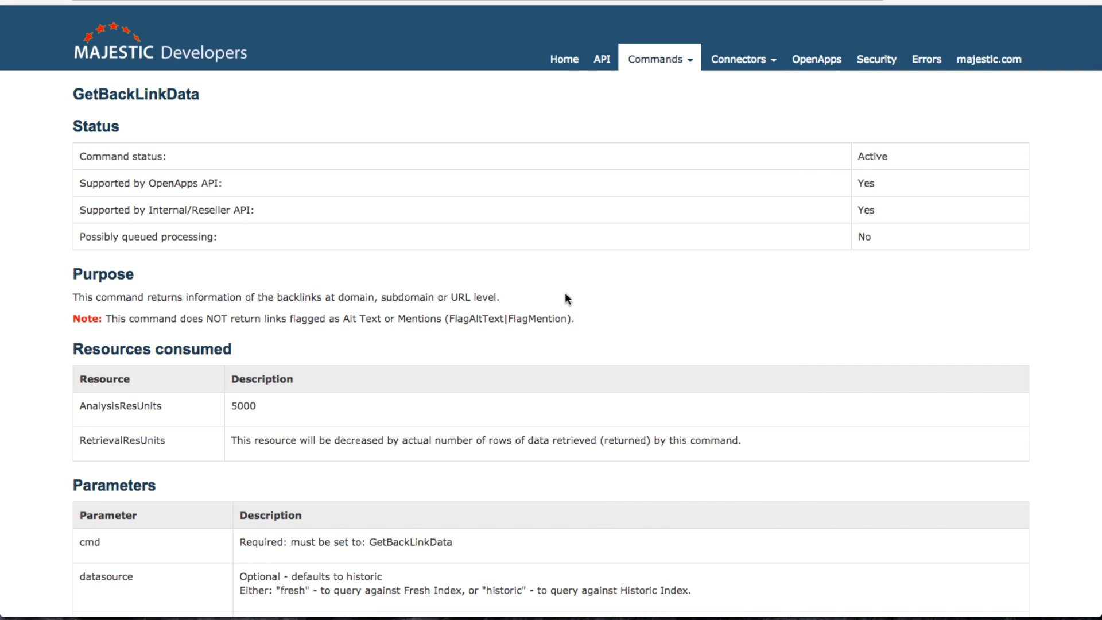
mouse_move(112, 105)
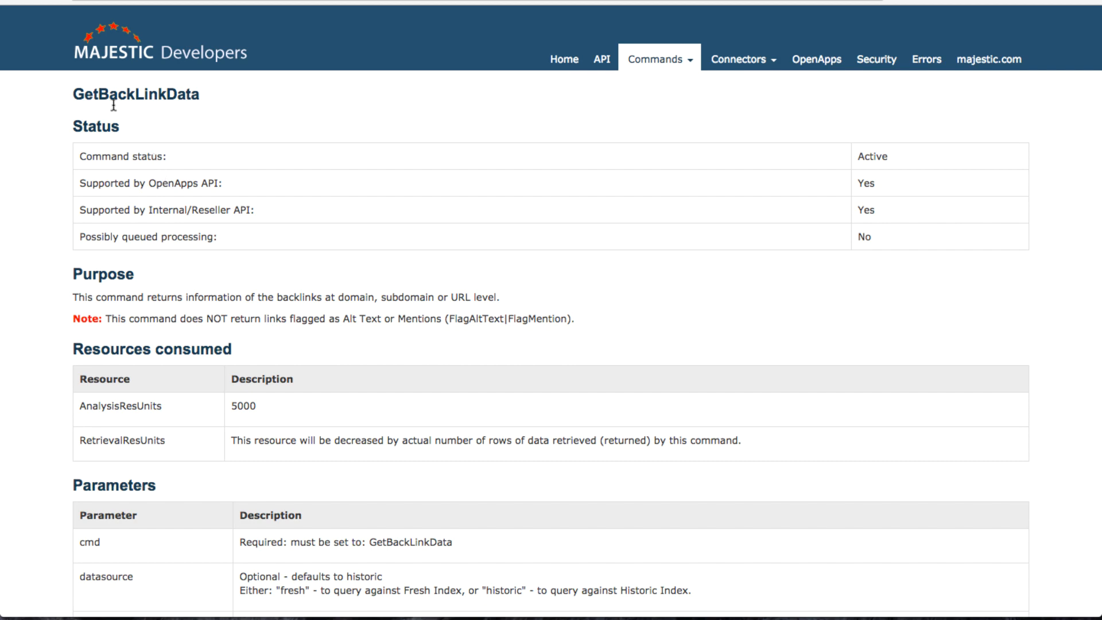
mouse_move(256, 307)
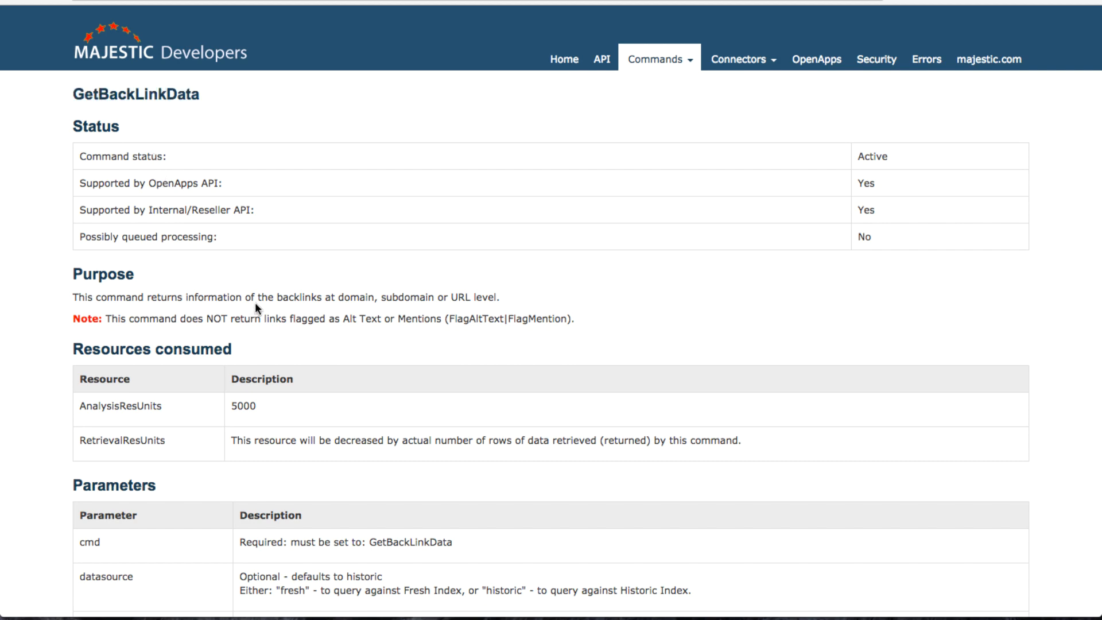
mouse_move(259, 238)
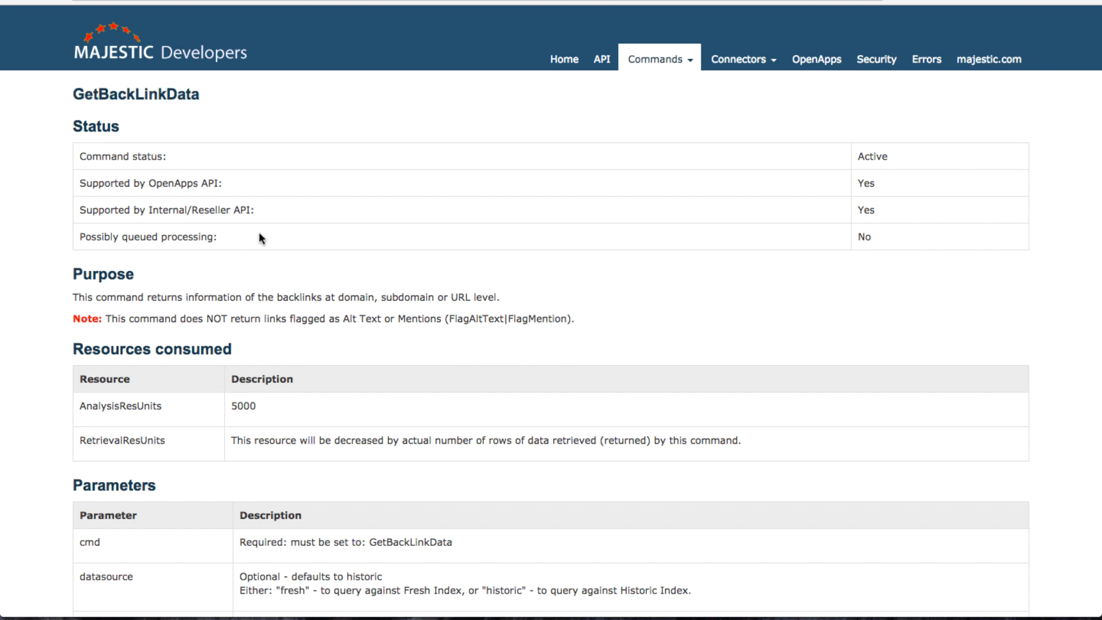
scroll(down, 3)
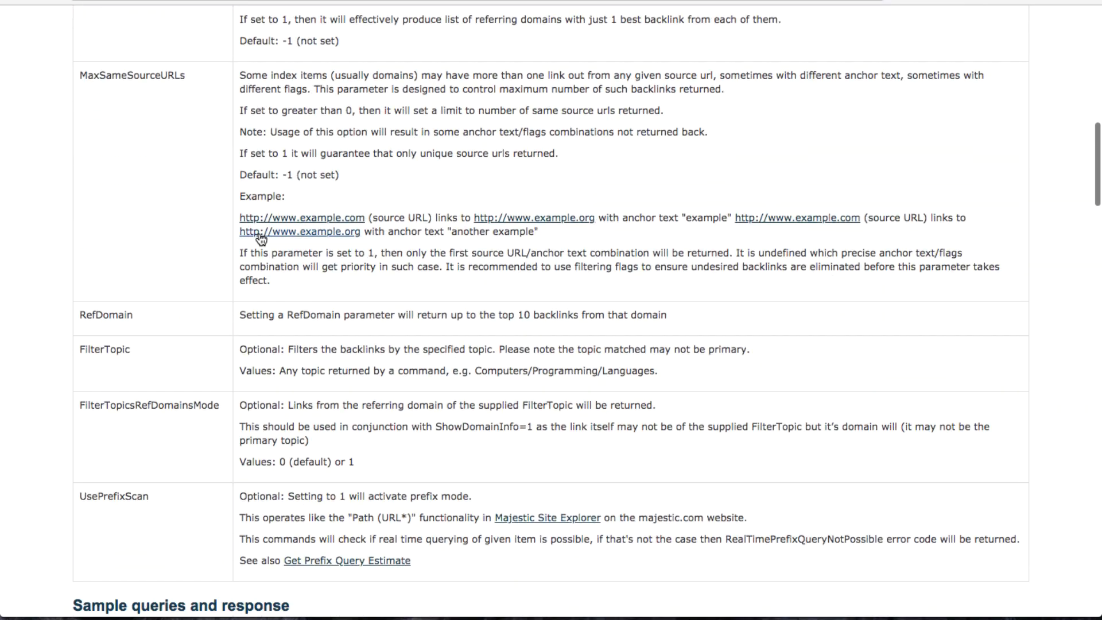
scroll(down, 3)
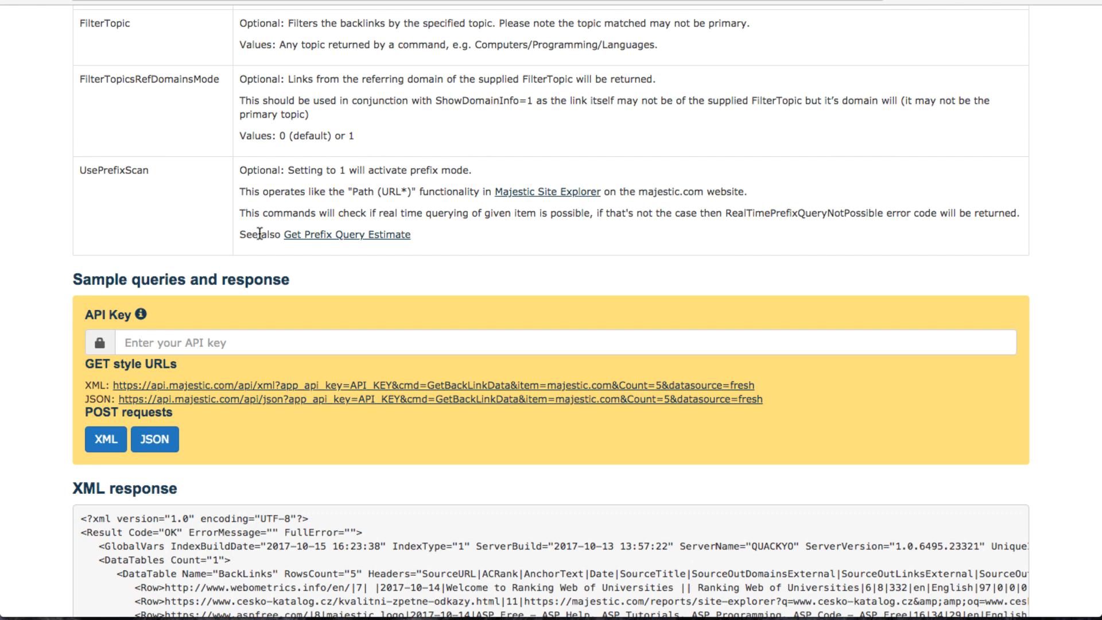
mouse_move(227, 257)
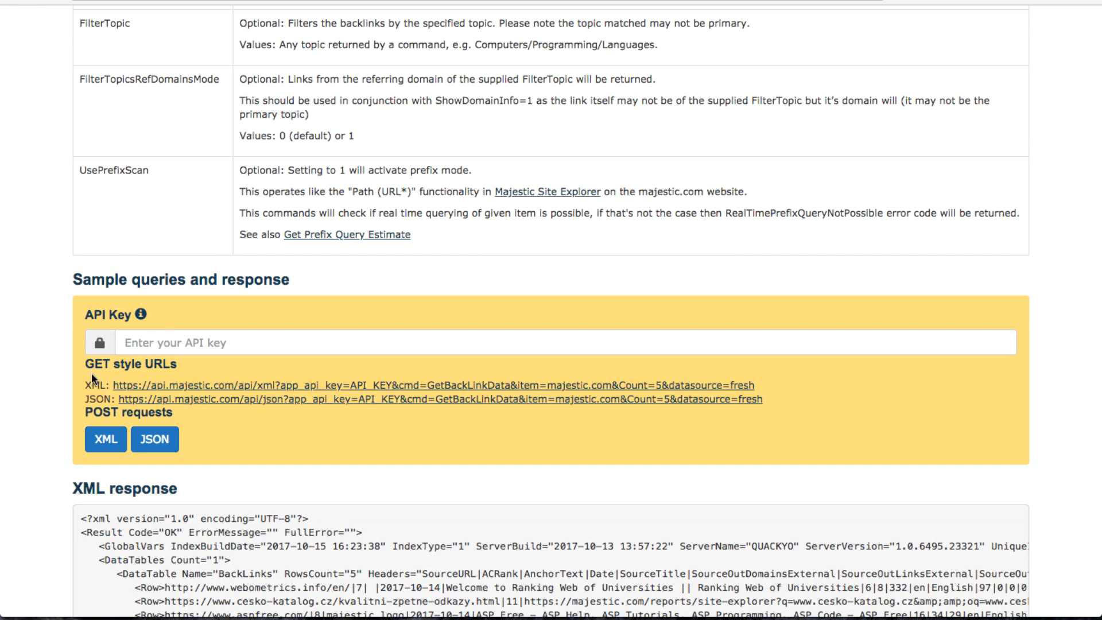
mouse_move(215, 381)
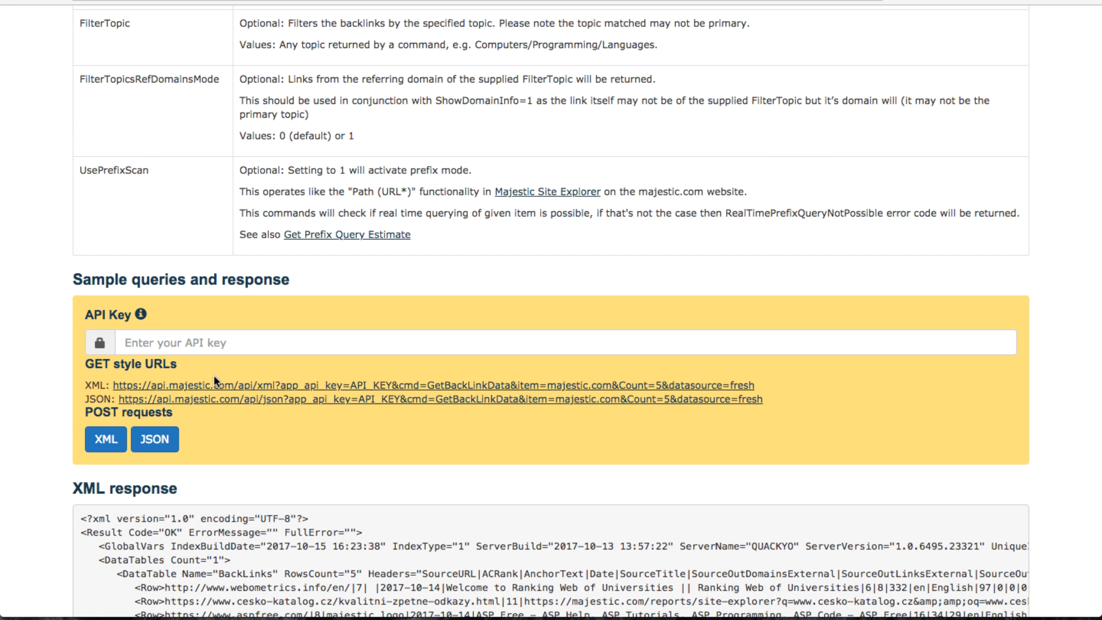
mouse_move(265, 409)
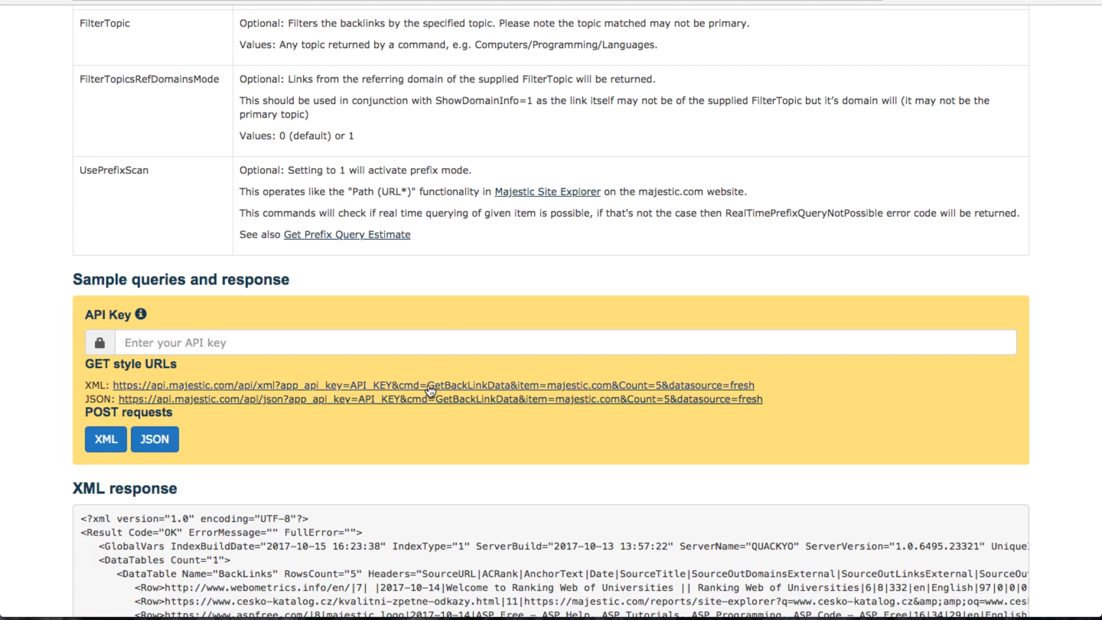
mouse_move(420, 407)
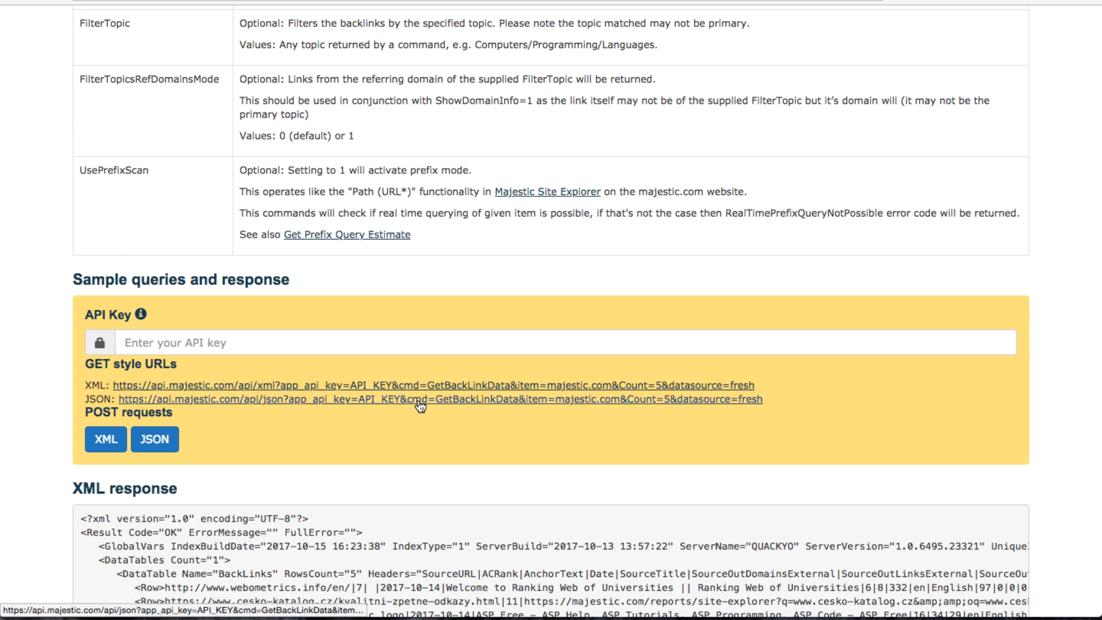
mouse_move(365, 408)
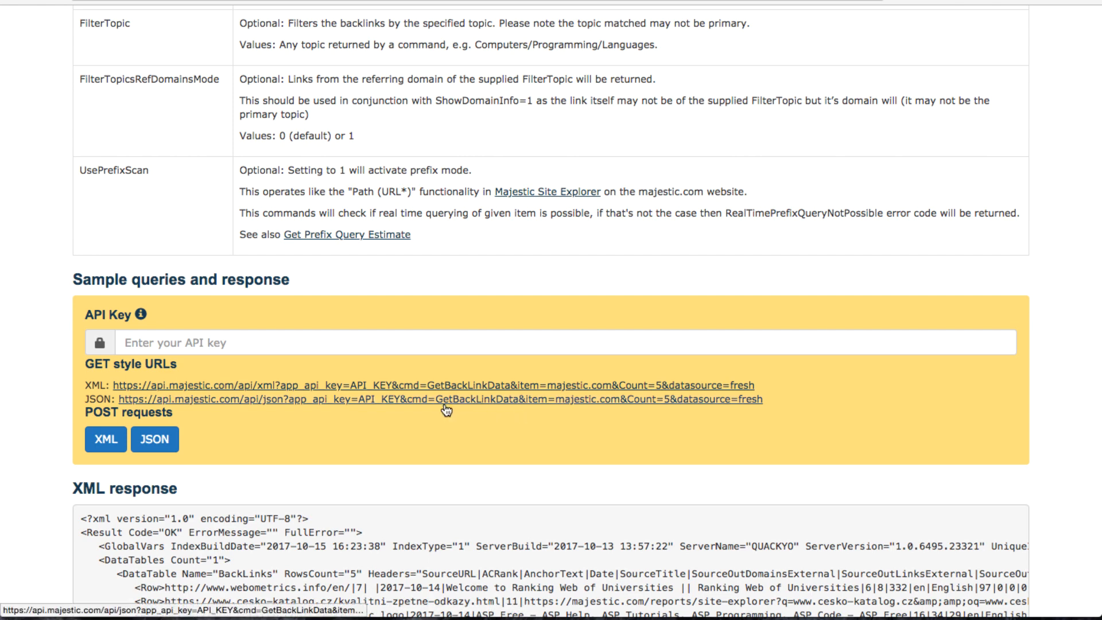
mouse_move(433, 410)
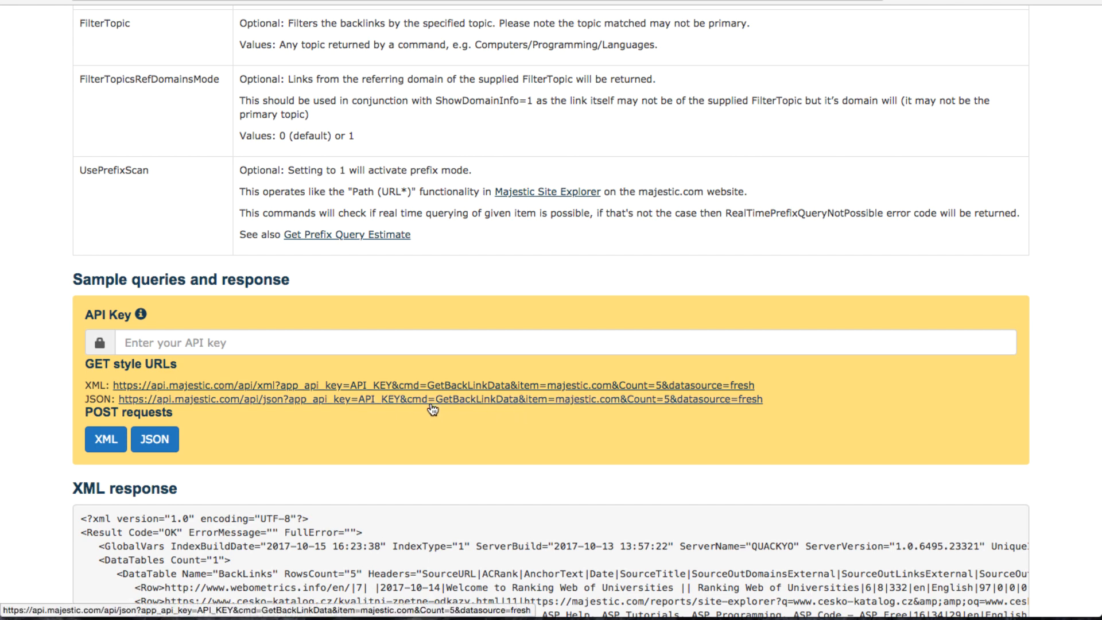
mouse_move(483, 408)
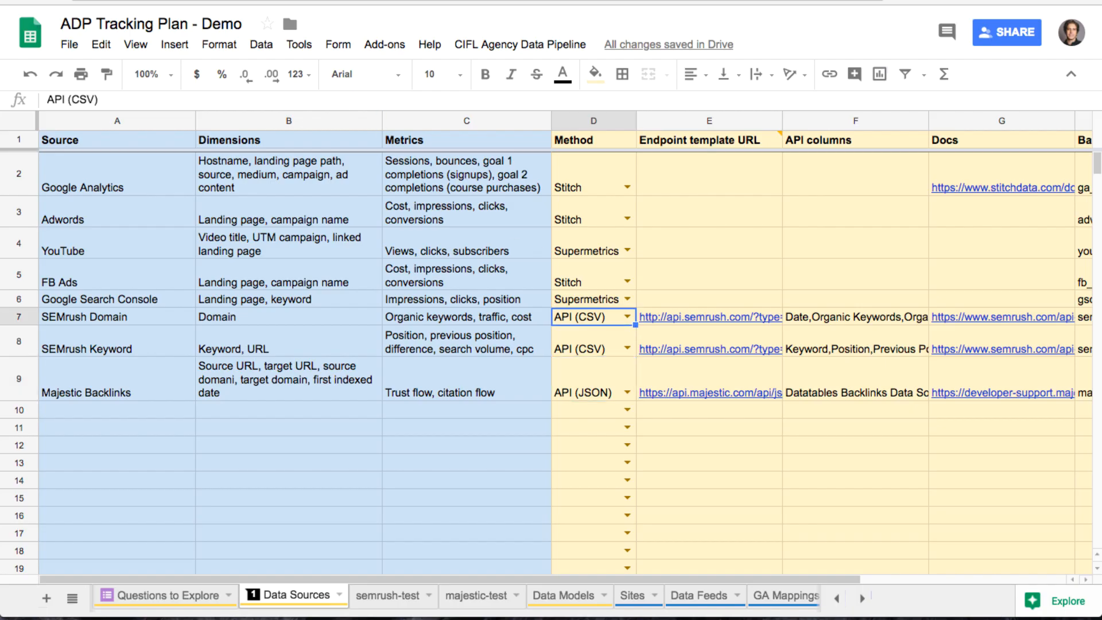
Step: Check the Majestic Backlinks API columns, glance at Data Feeds, and return to Data Sources
click(117, 317)
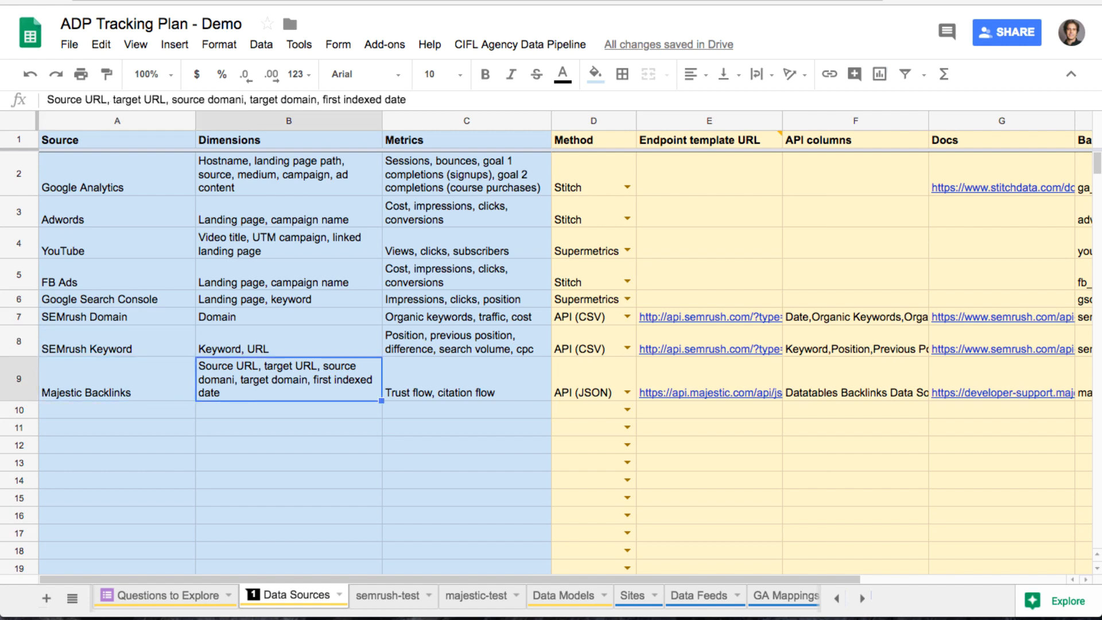
click(590, 380)
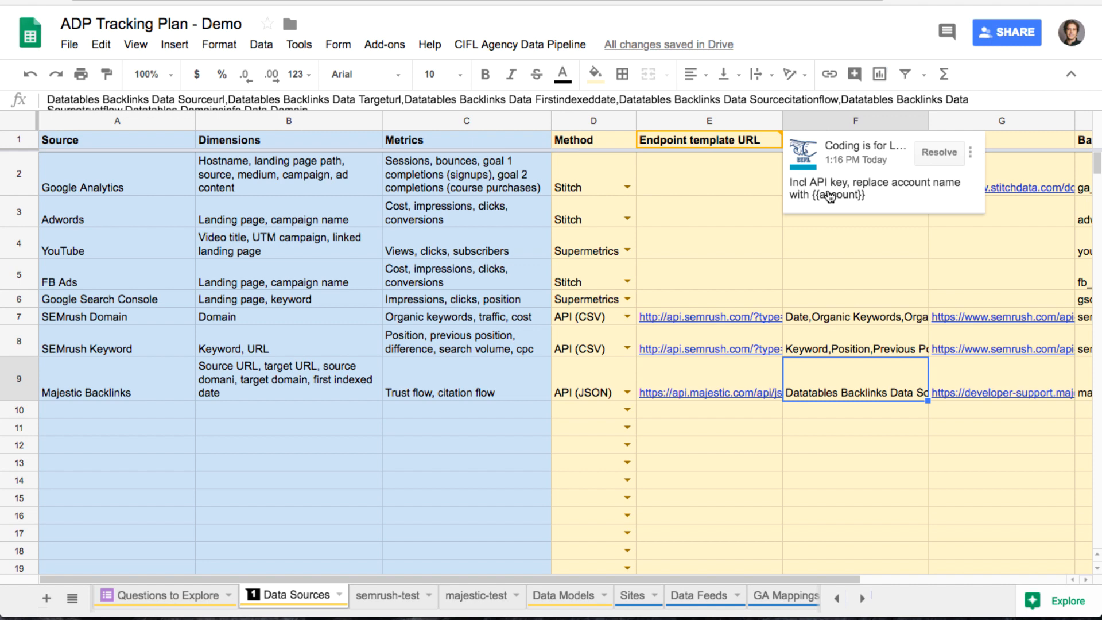
mouse_move(866, 205)
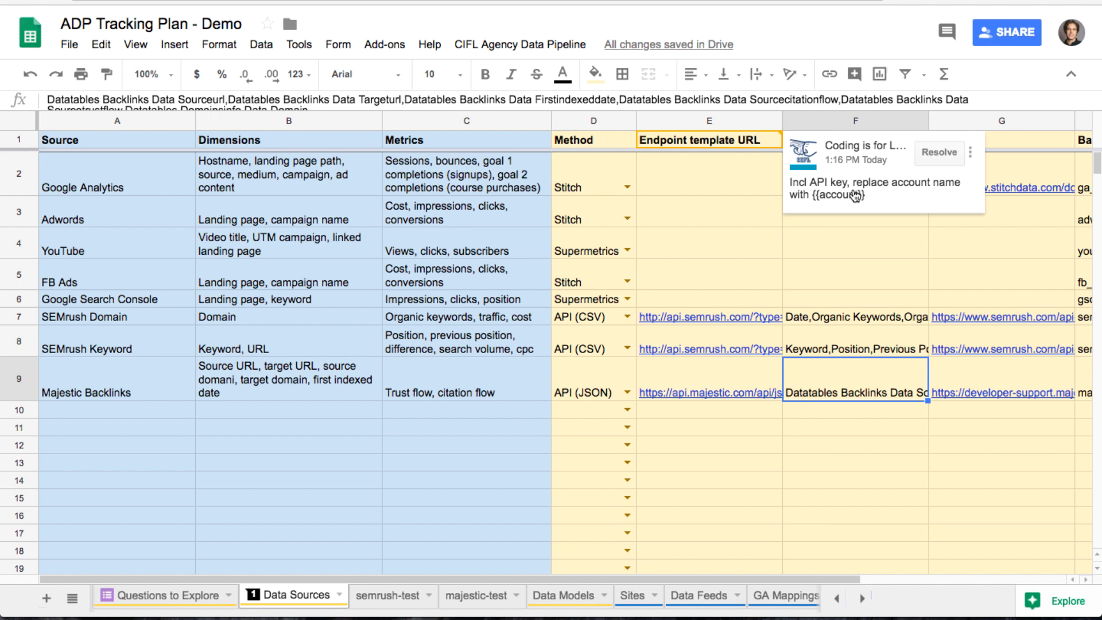
mouse_move(810, 200)
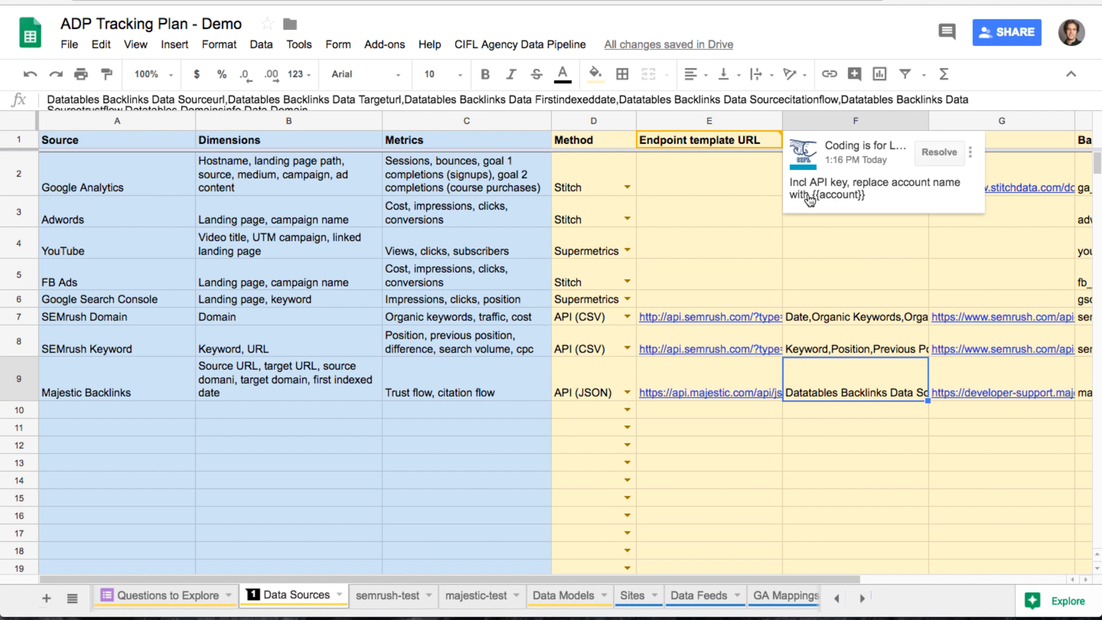
mouse_move(825, 204)
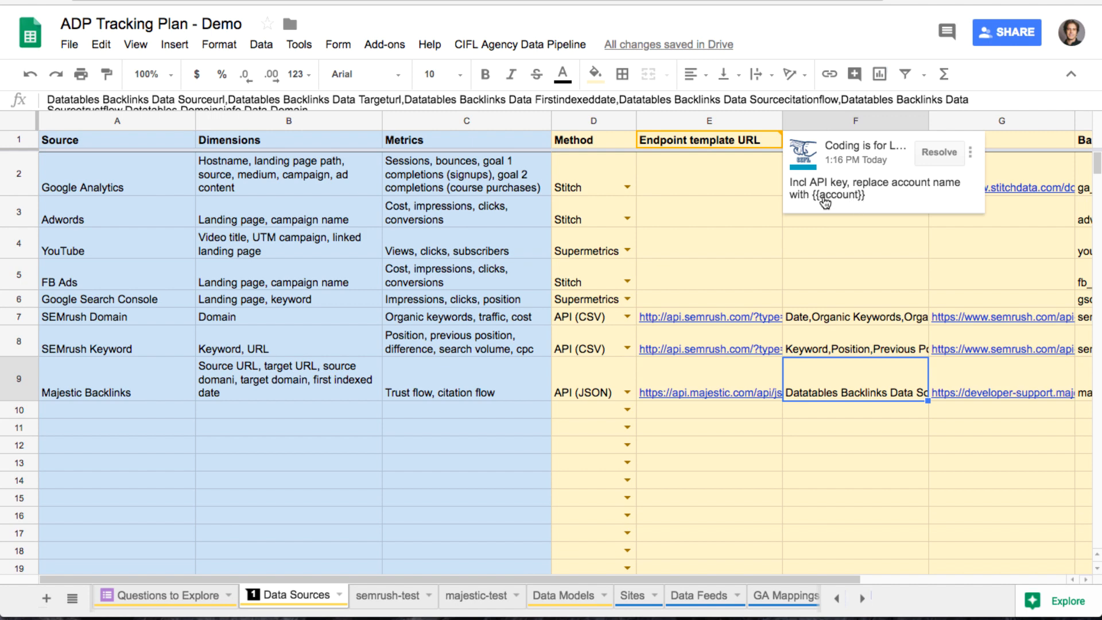
mouse_move(871, 195)
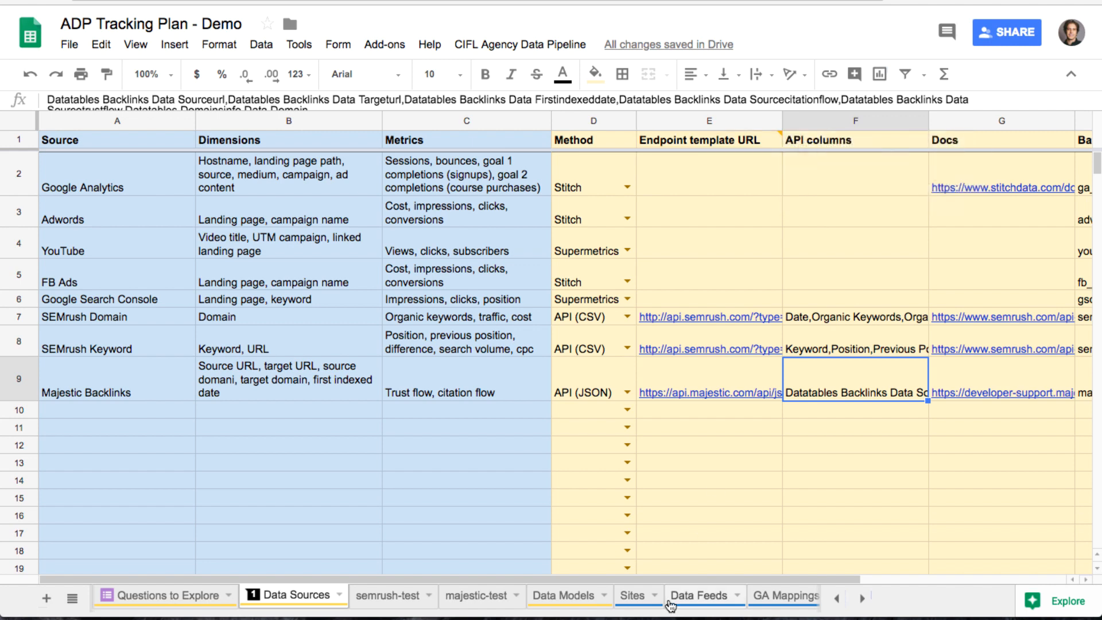
click(699, 595)
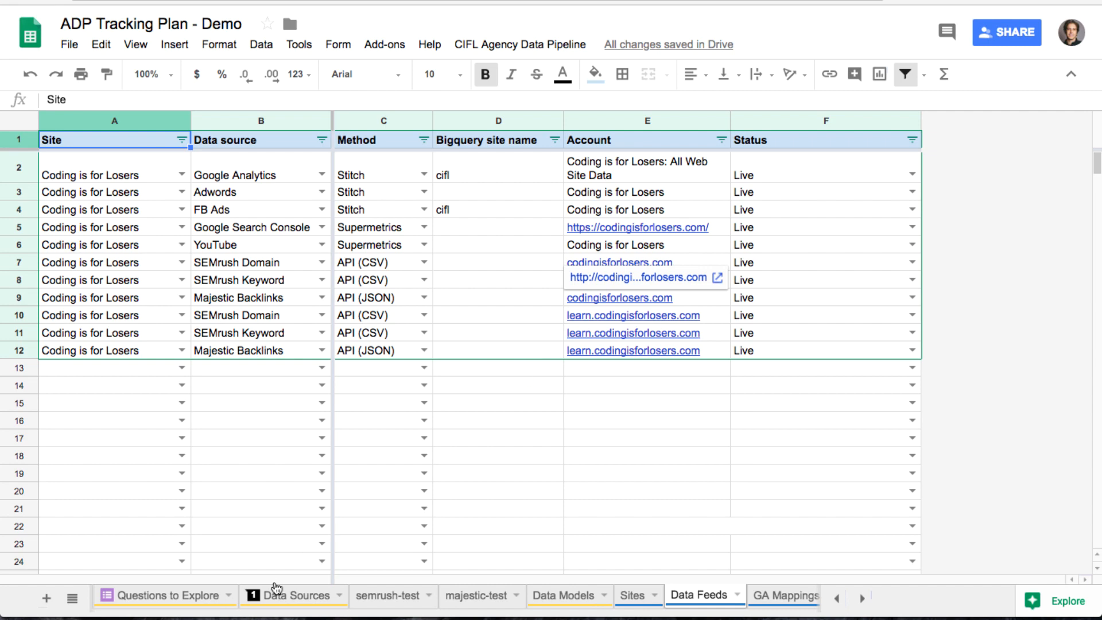
click(288, 596)
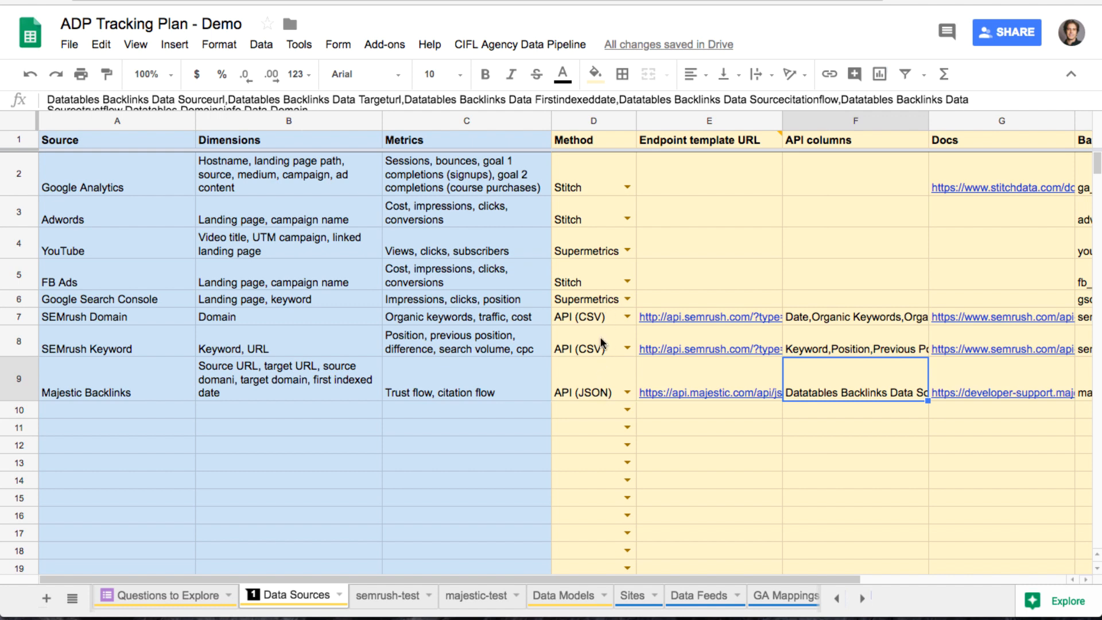
mouse_move(734, 428)
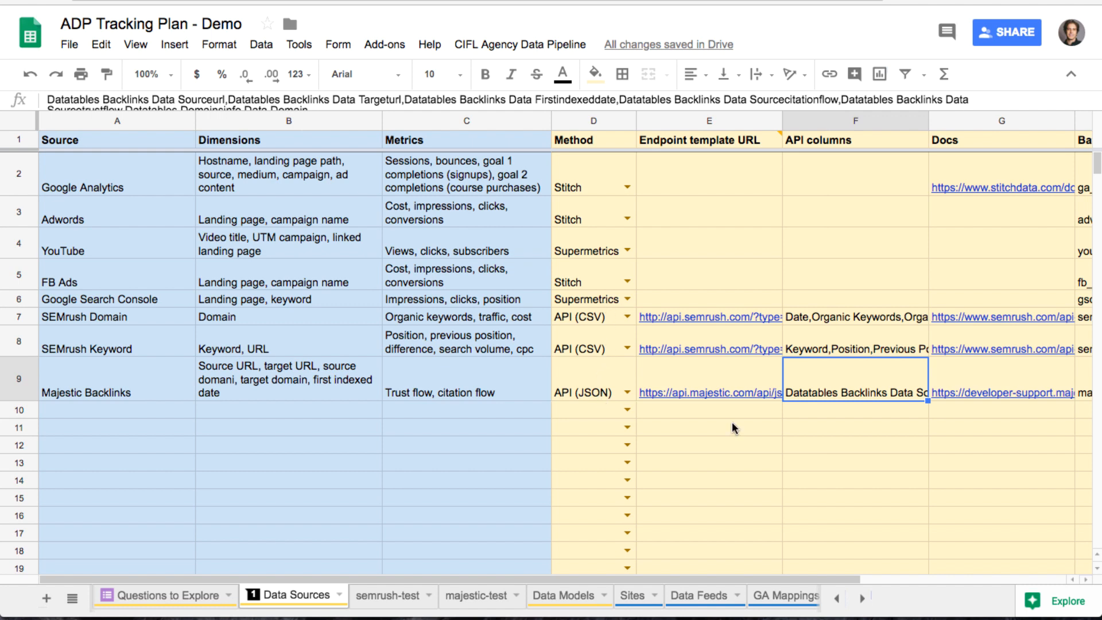
mouse_move(869, 363)
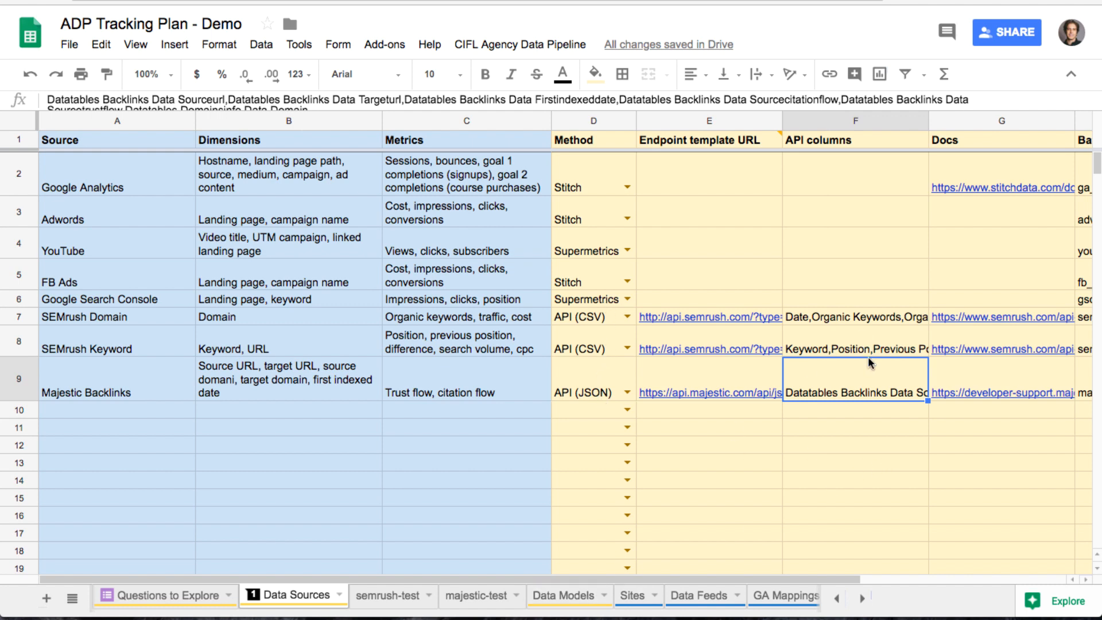
mouse_move(857, 394)
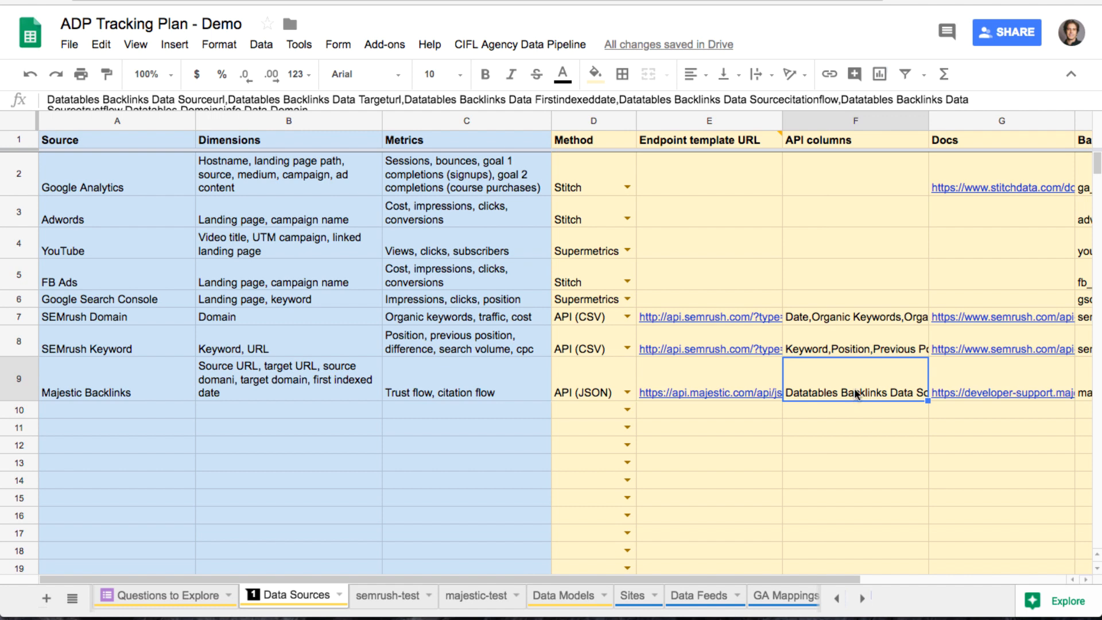
mouse_move(481, 599)
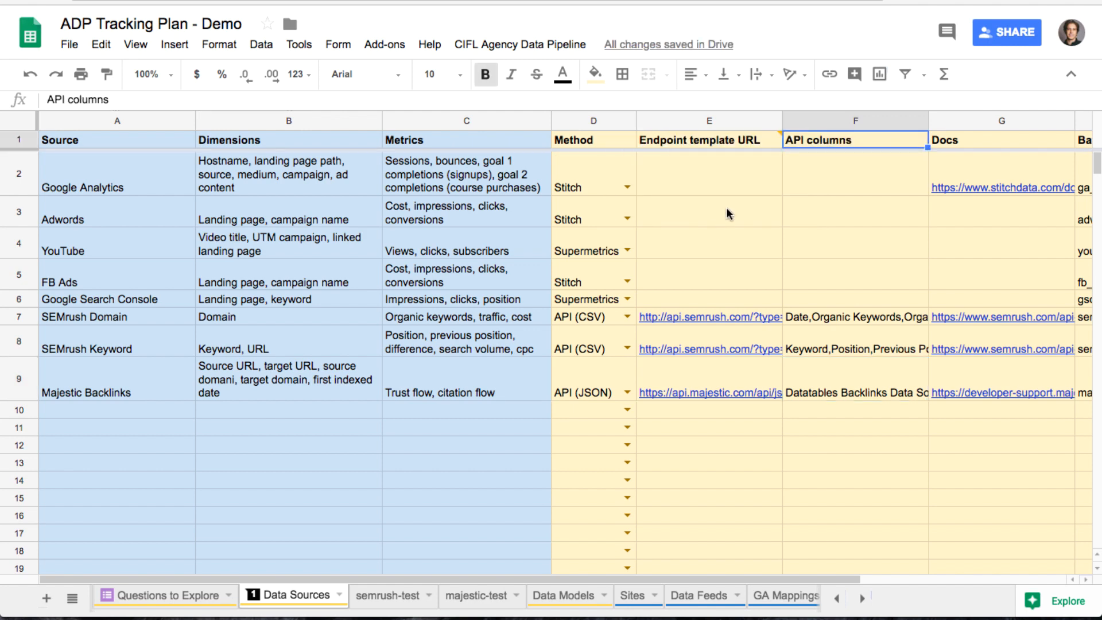
Step: Post the F1 comment: pull with importjson() function for JSON, importdata for CSV; then view majestic-test
text(Pull with either importjson()
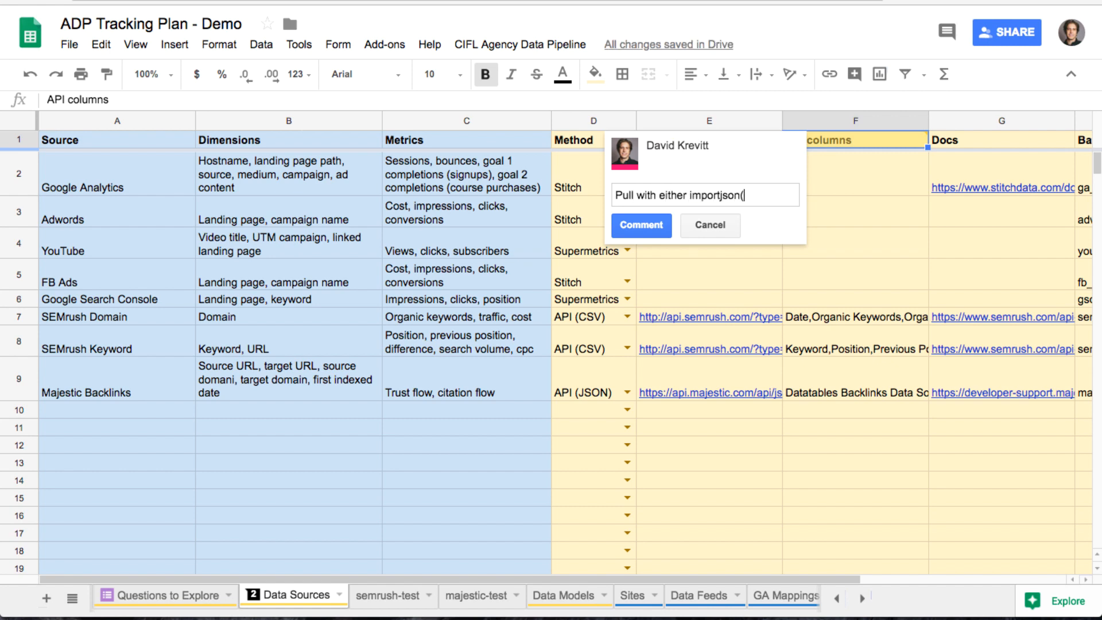
text())
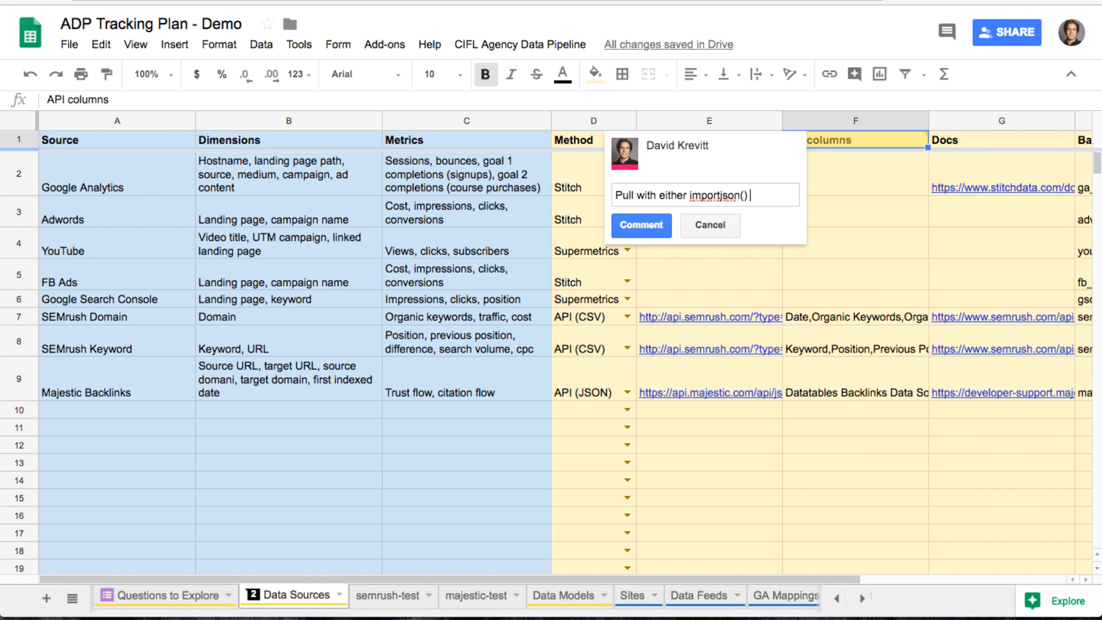
text(function for JSON responses or)
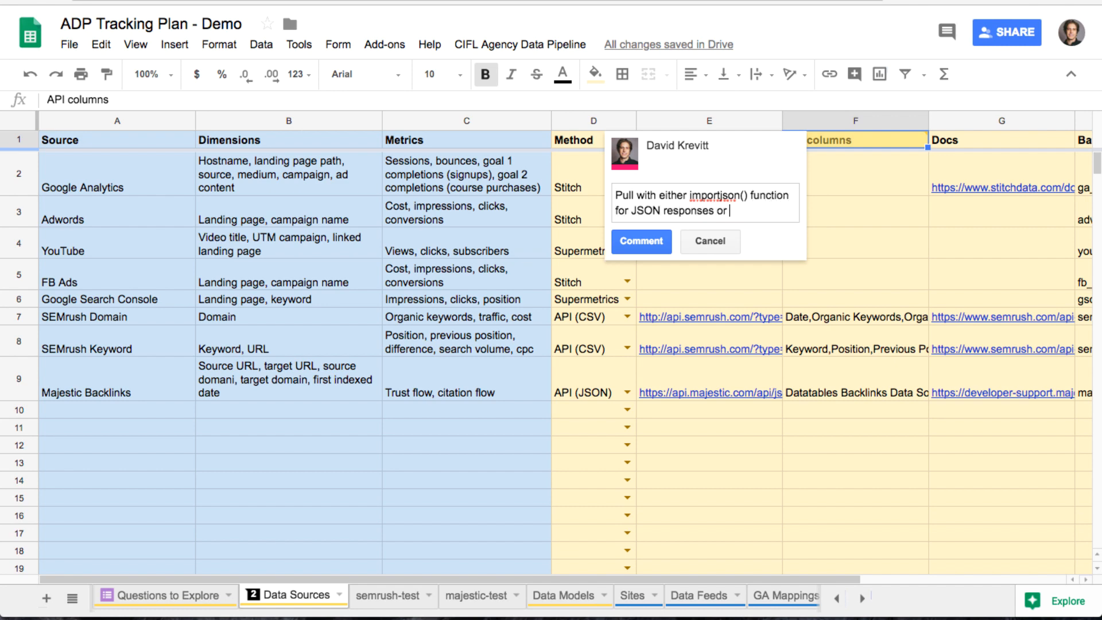
text(importdata to)
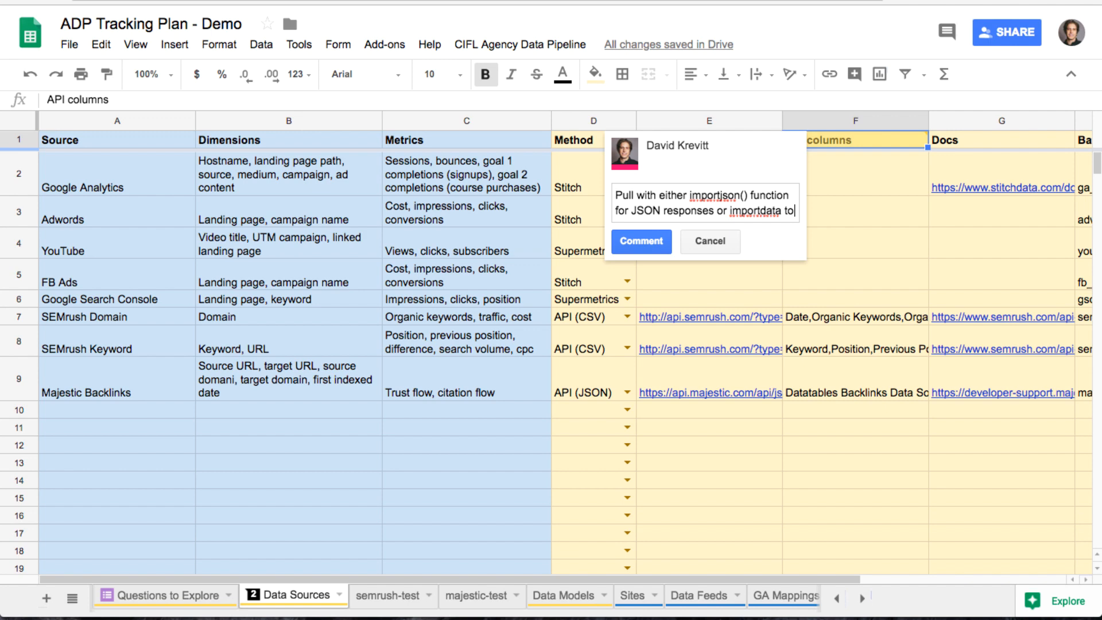
text(for)
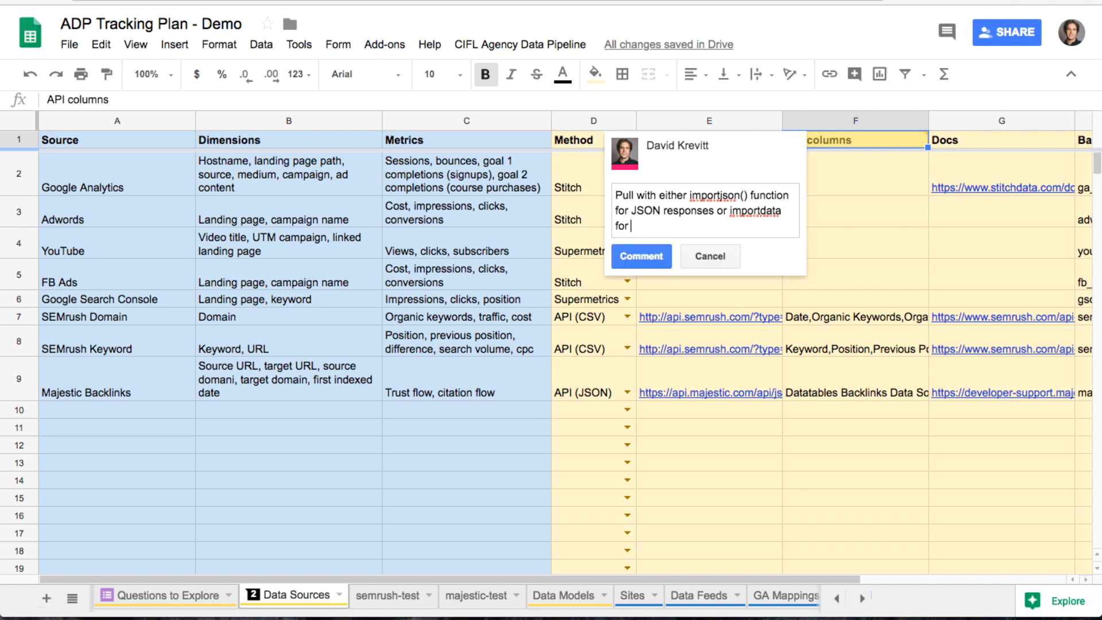
click(640, 256)
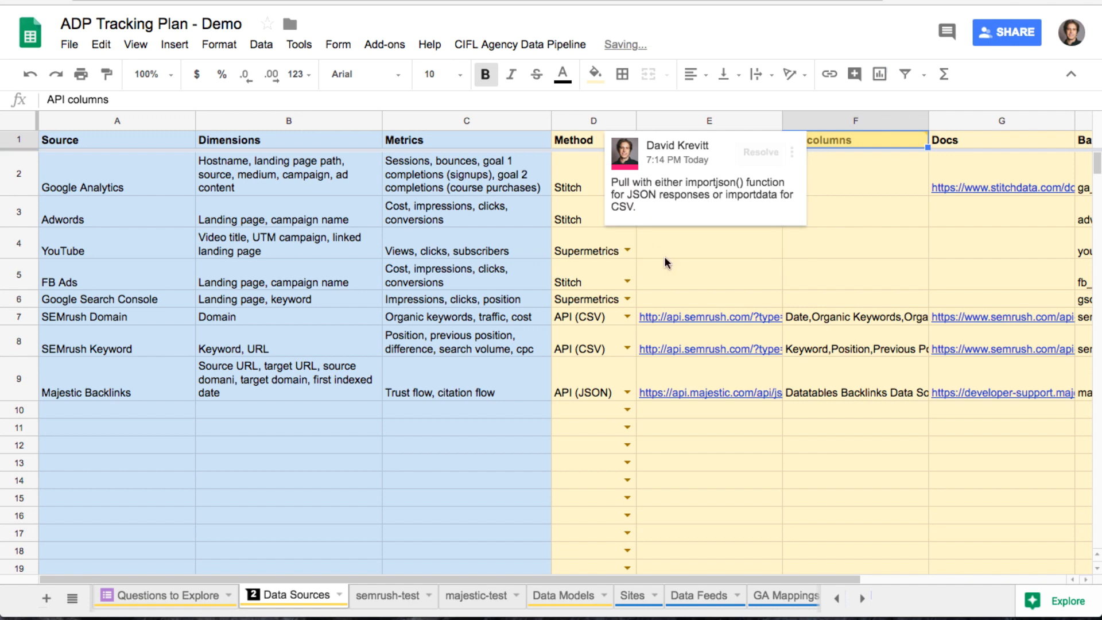
click(592, 550)
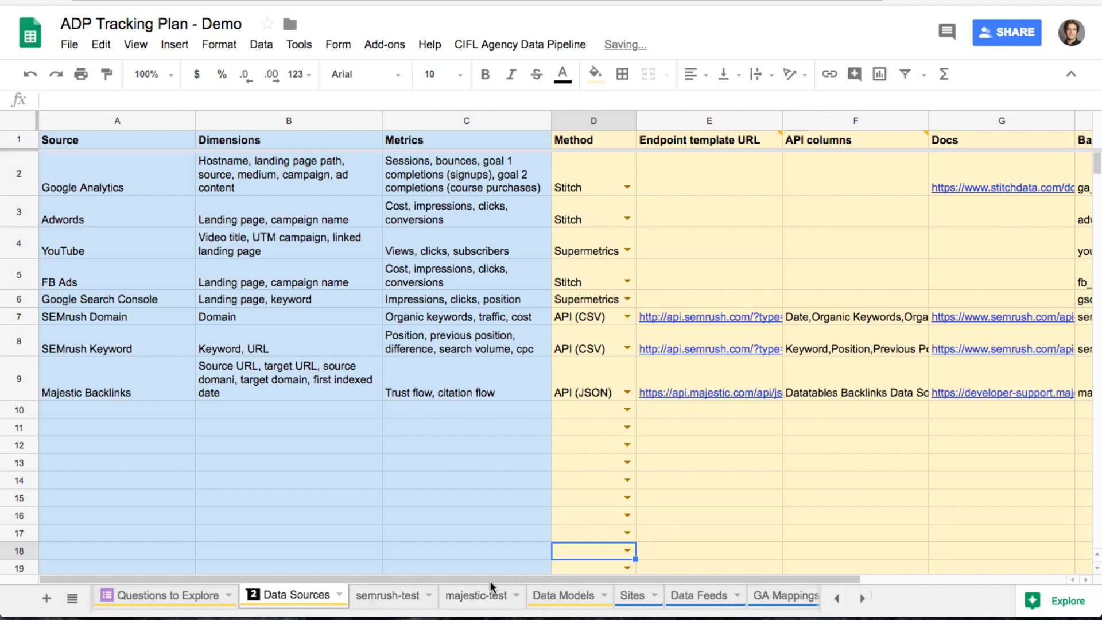
click(476, 595)
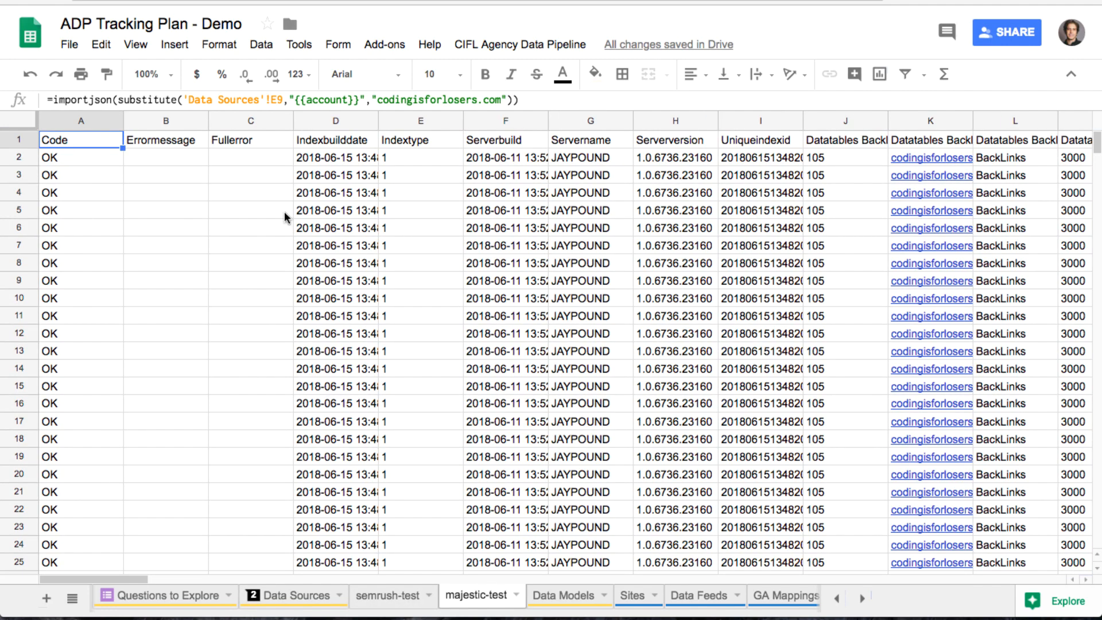
mouse_move(173, 101)
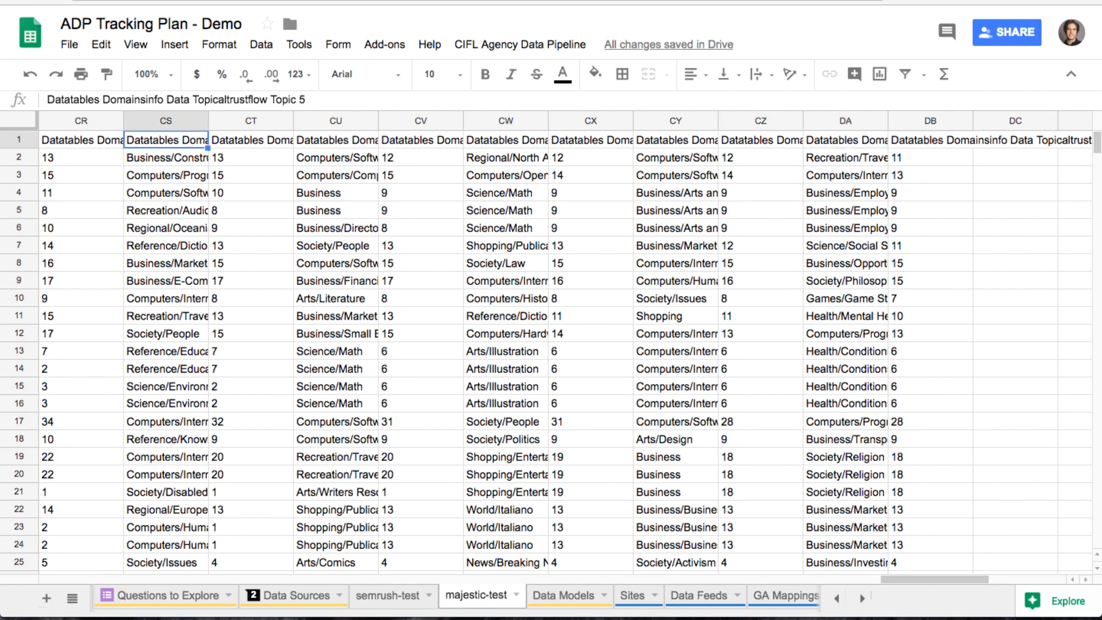
Step: Scan across the majestic-test backlink columns and return to the Data Sources sheet
scroll(left, 3)
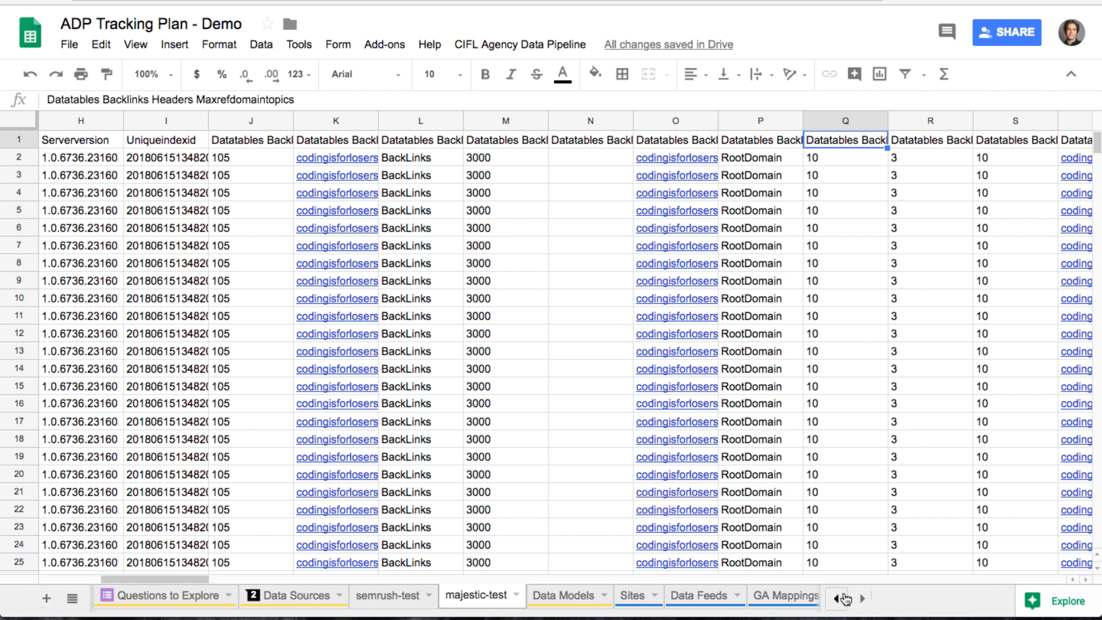
click(287, 595)
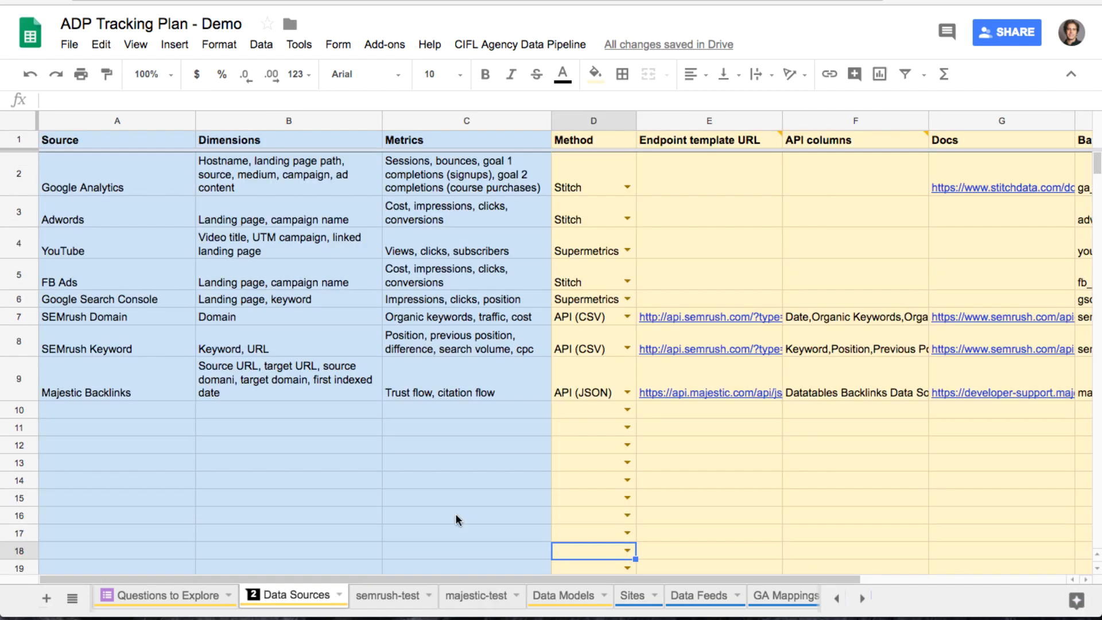
click(855, 379)
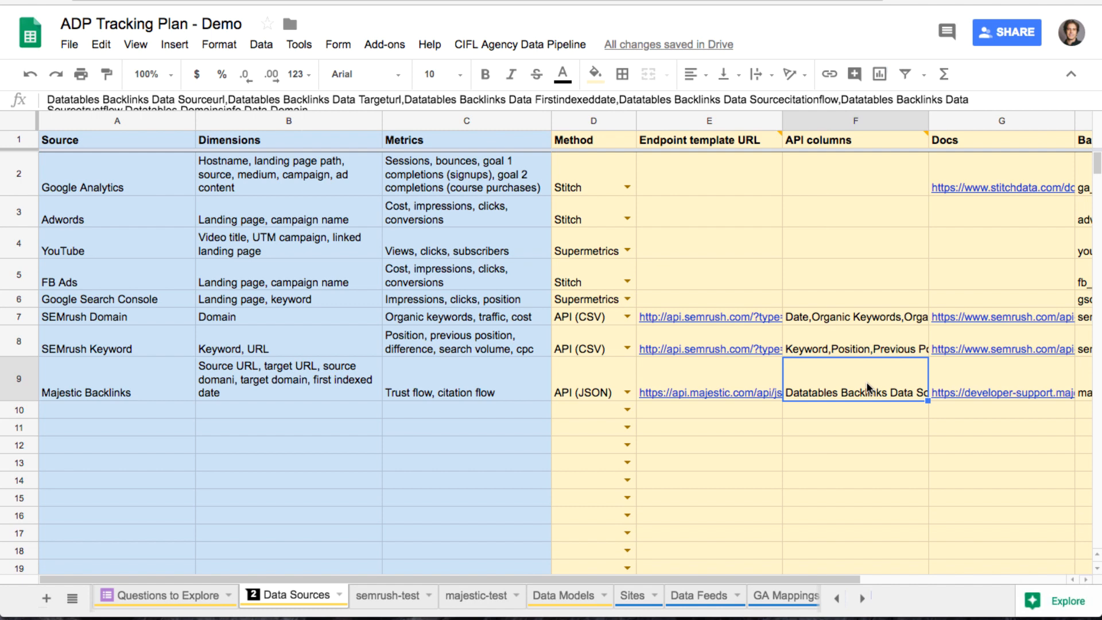
double_click(854, 377)
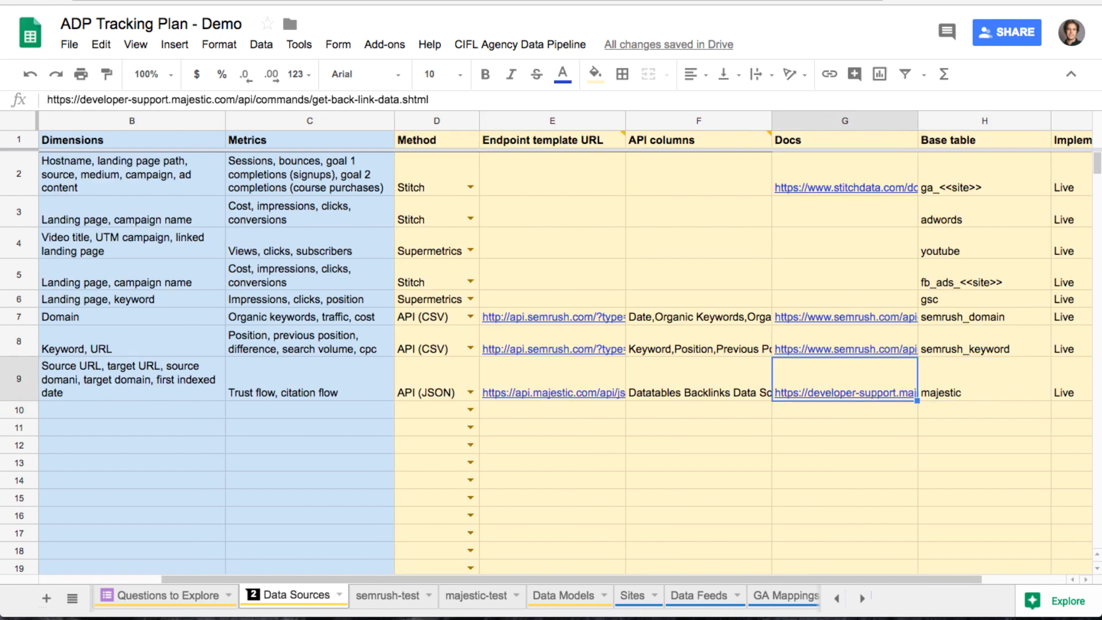
click(983, 380)
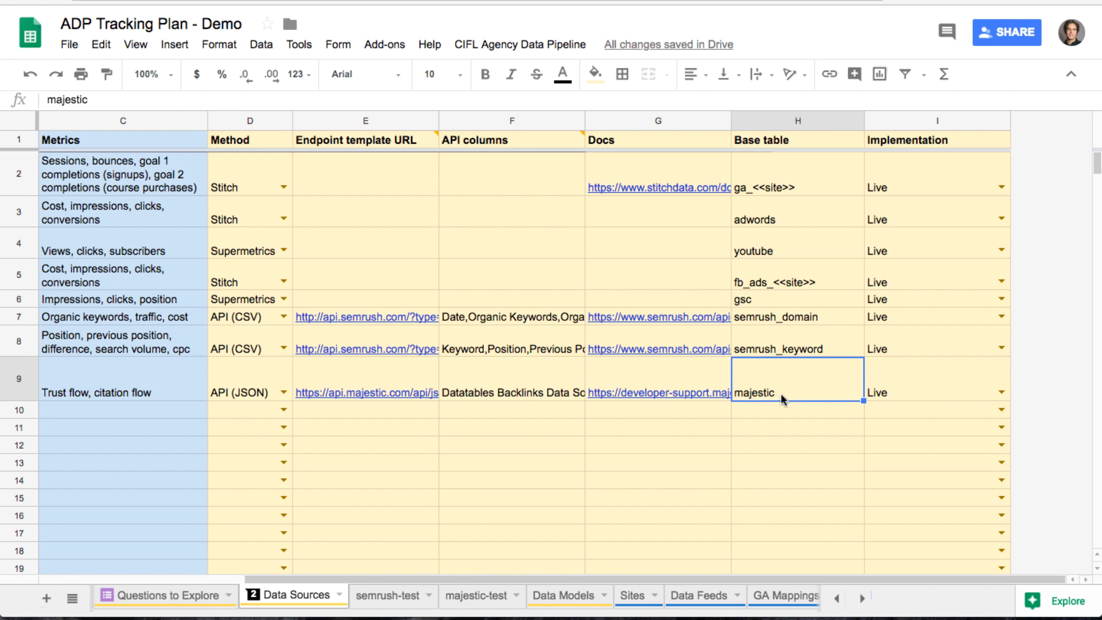
mouse_move(782, 400)
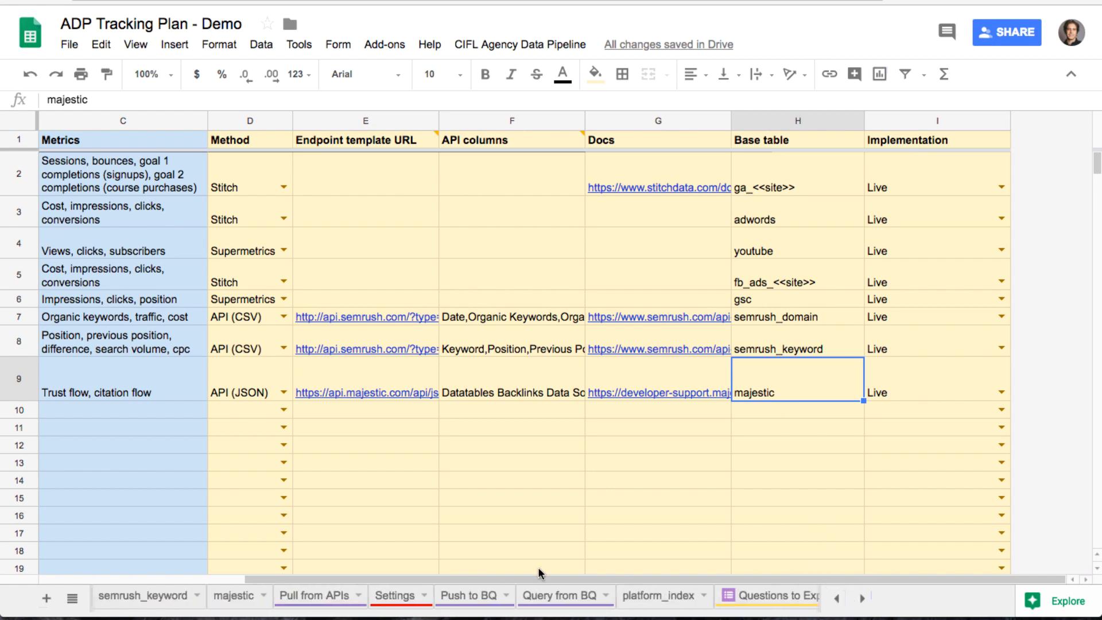
Step: Flip through majestic, semrush_keyword, Data Sources and majestic-test sheets, landing on Data Feeds
click(234, 596)
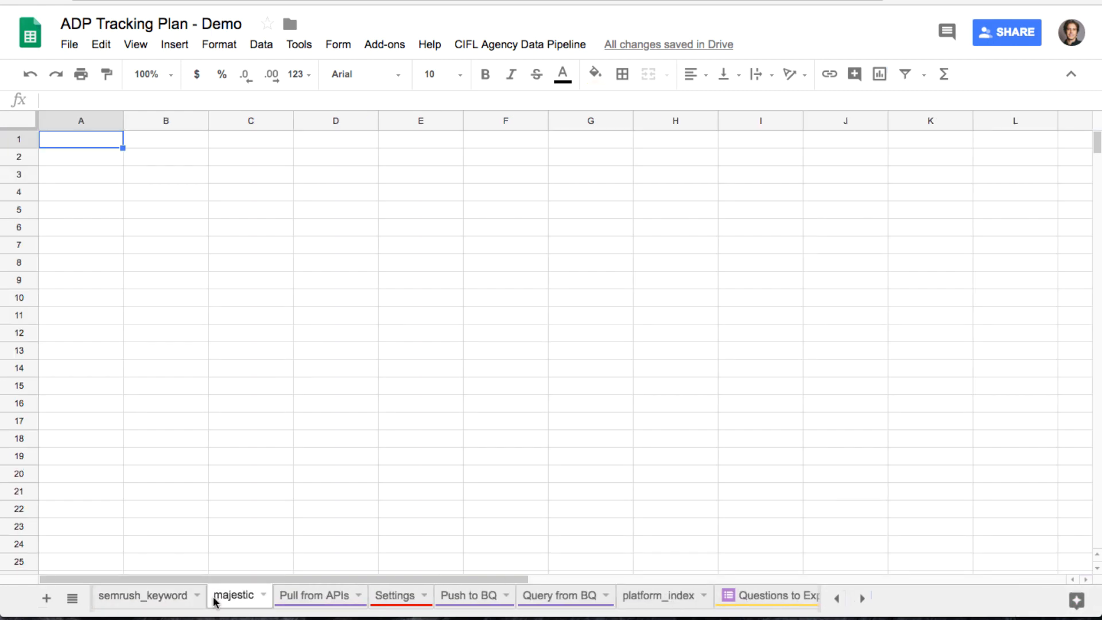
click(142, 596)
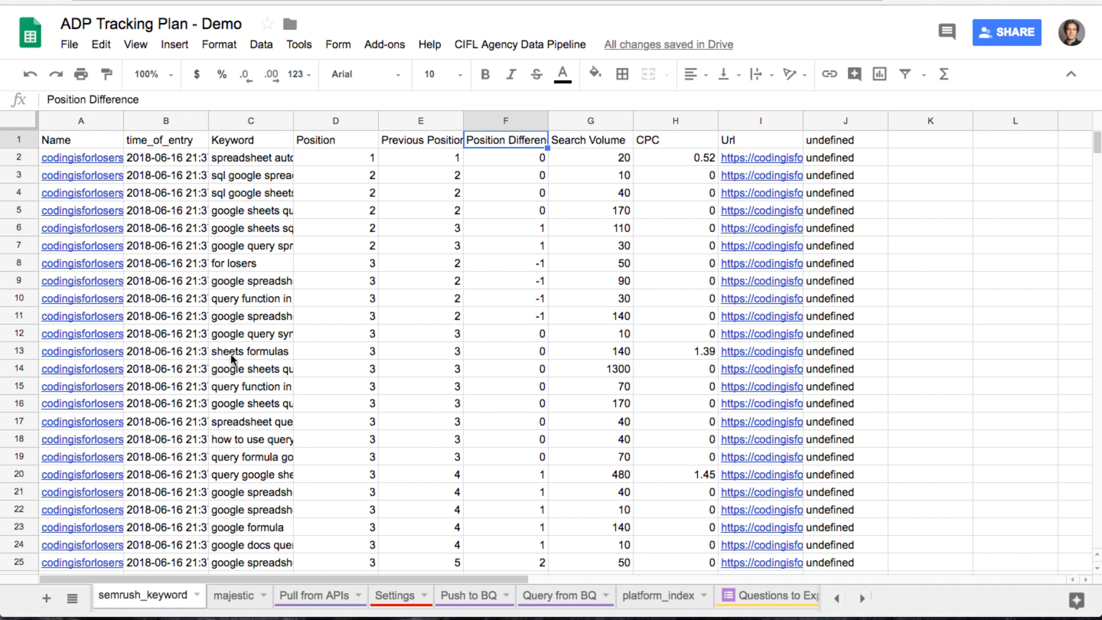
mouse_move(841, 598)
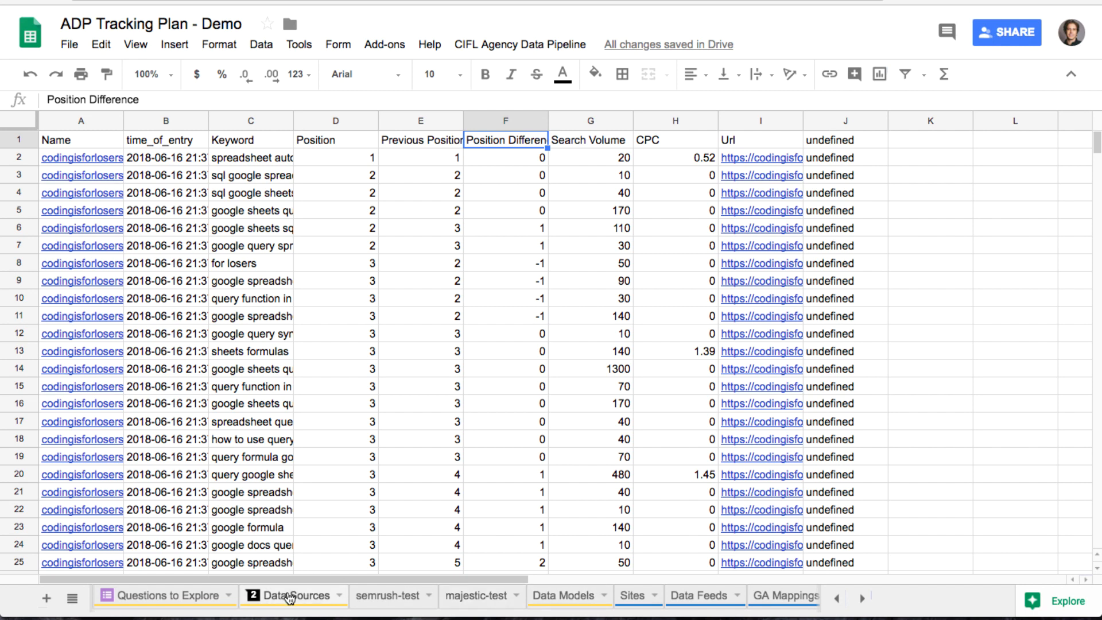
mouse_move(287, 600)
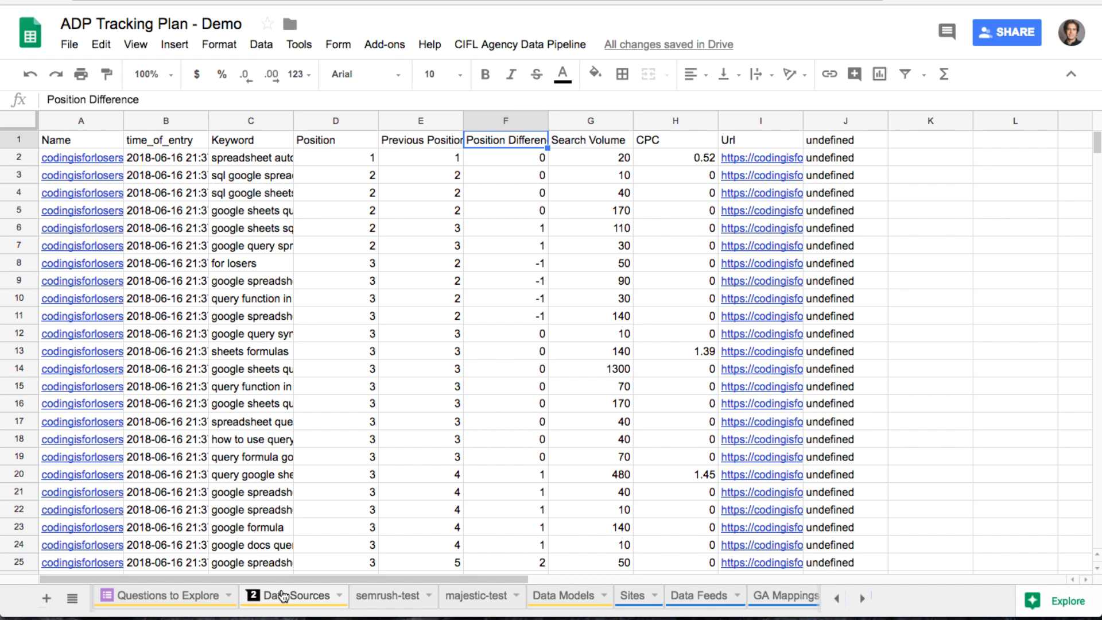
click(295, 595)
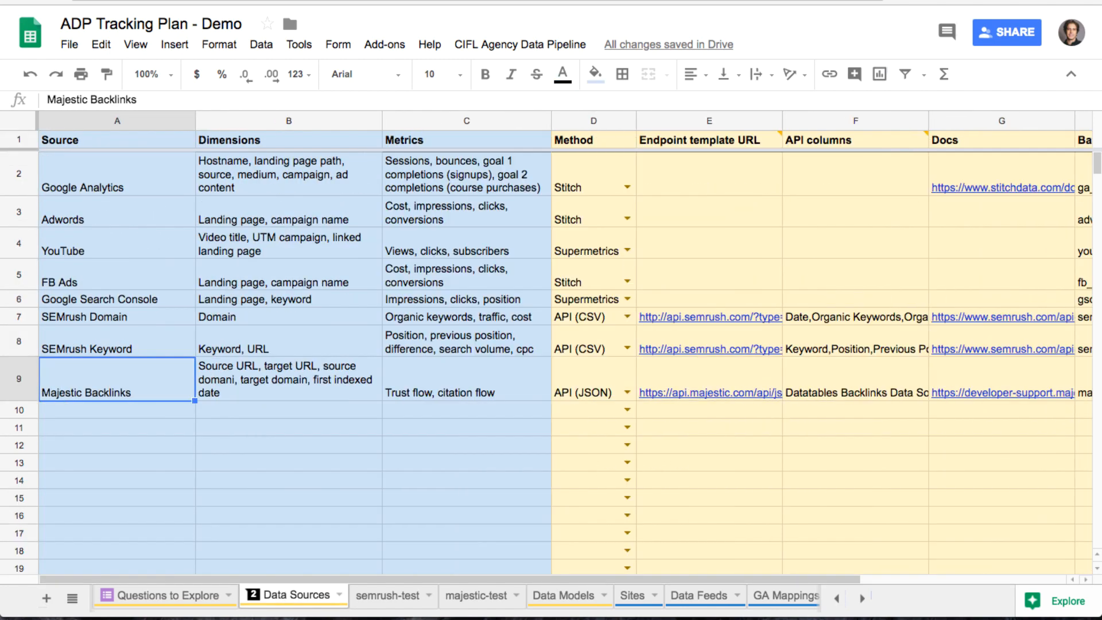
mouse_move(833, 474)
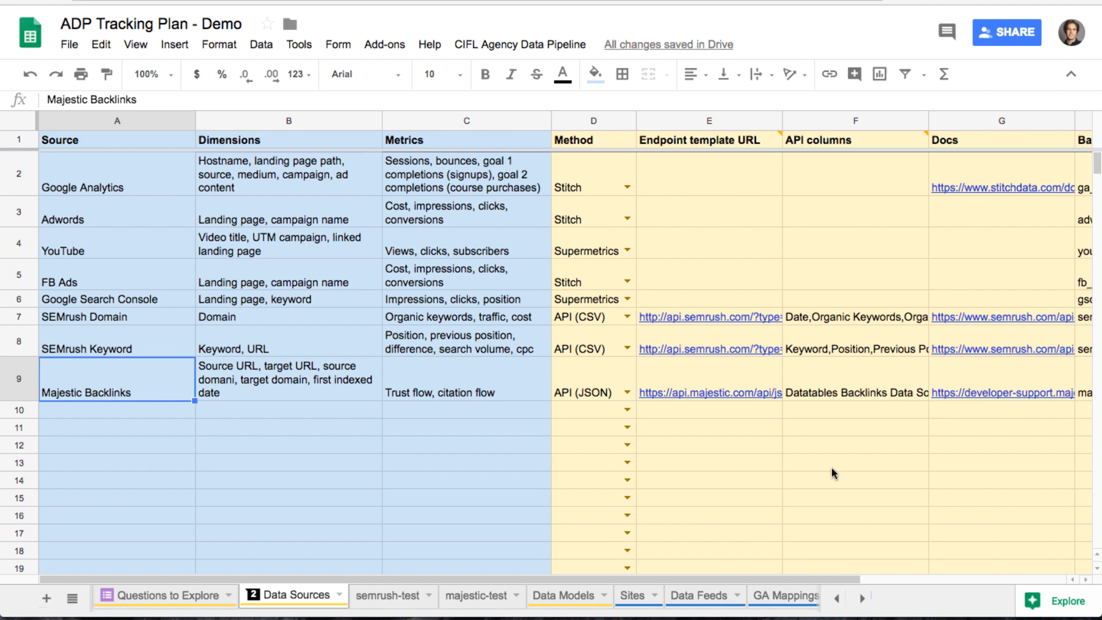
mouse_move(609, 430)
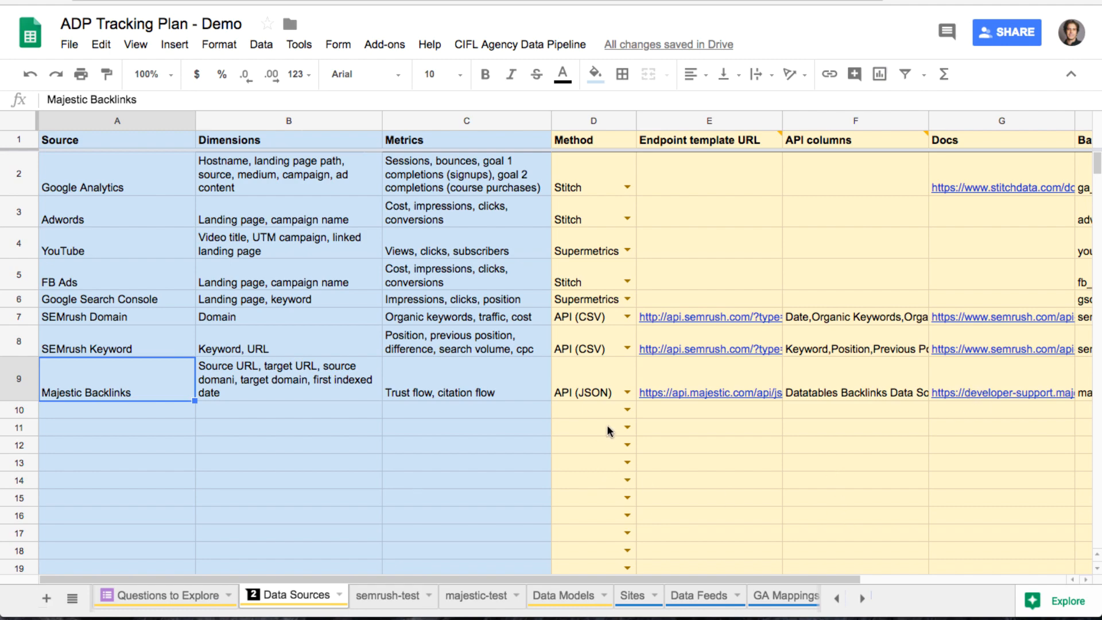
click(477, 596)
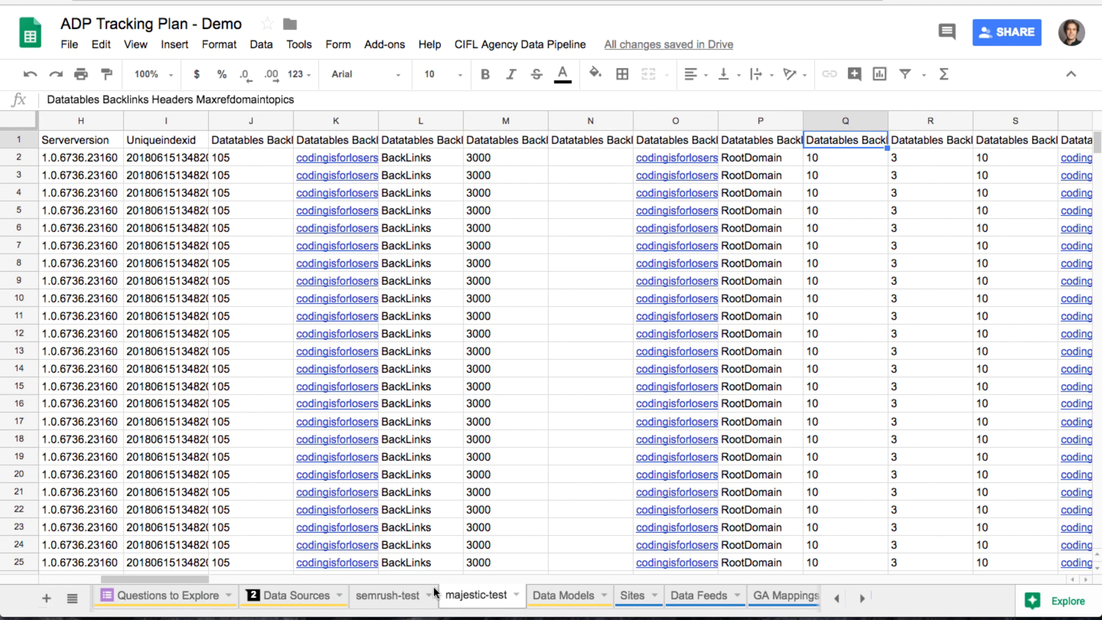
mouse_move(441, 413)
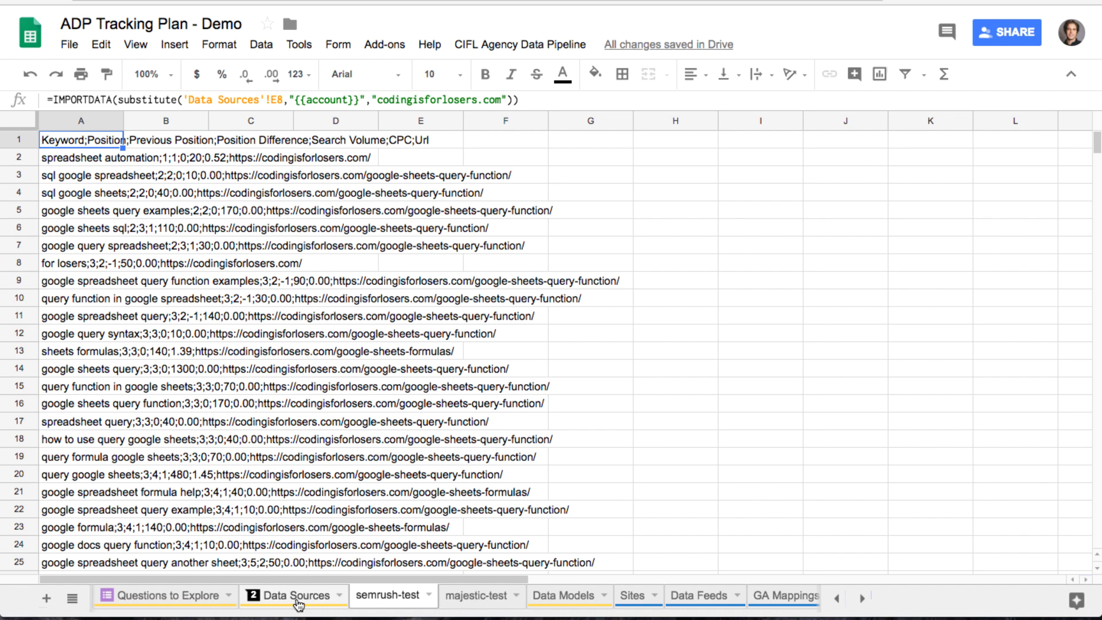
click(698, 596)
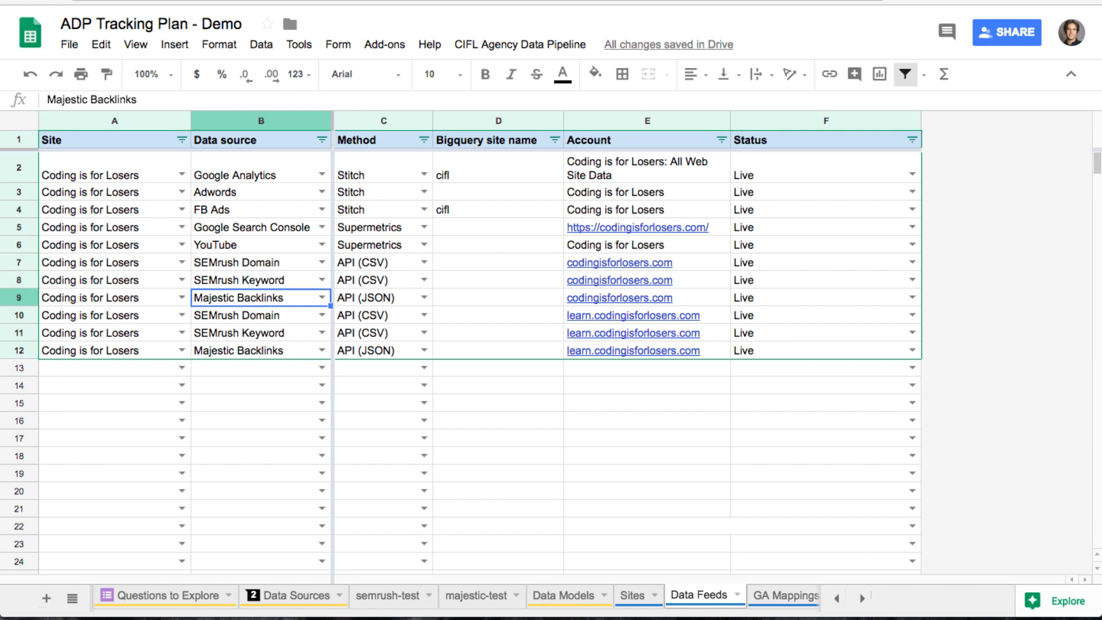
Step: Inspect the two Majestic Backlinks feed rows: Bigquery site name, JSON API method and Live status
click(497, 298)
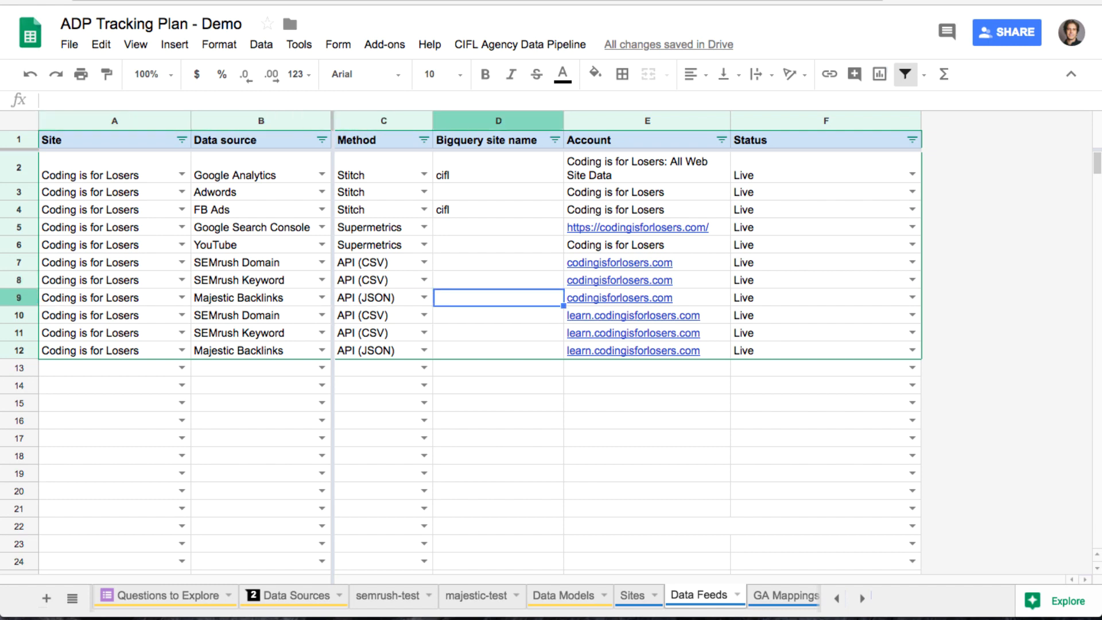
click(260, 350)
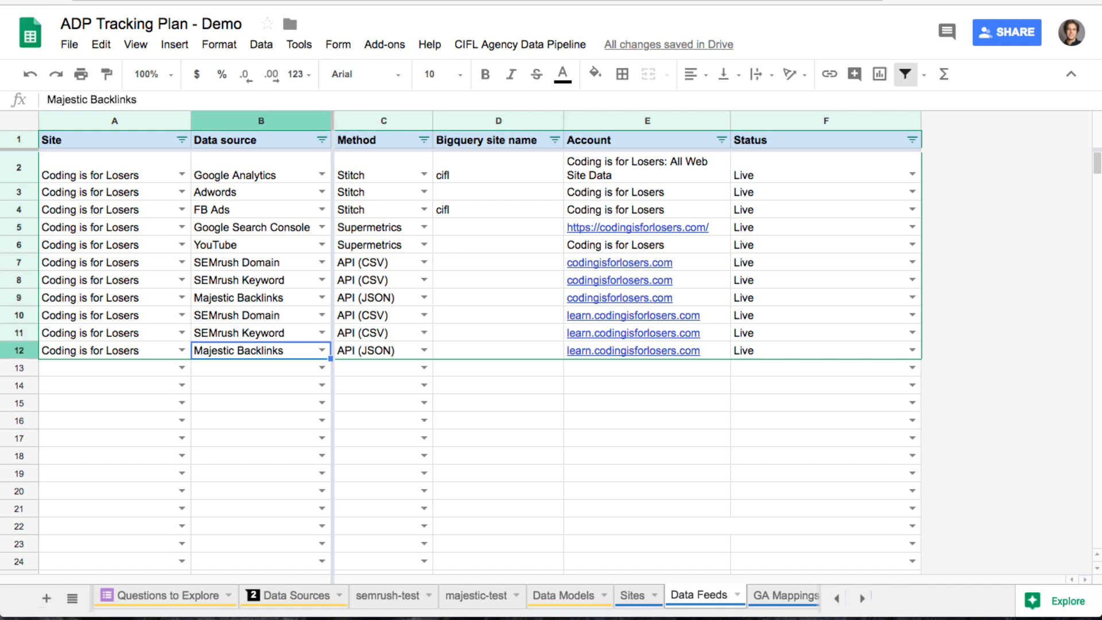
click(383, 350)
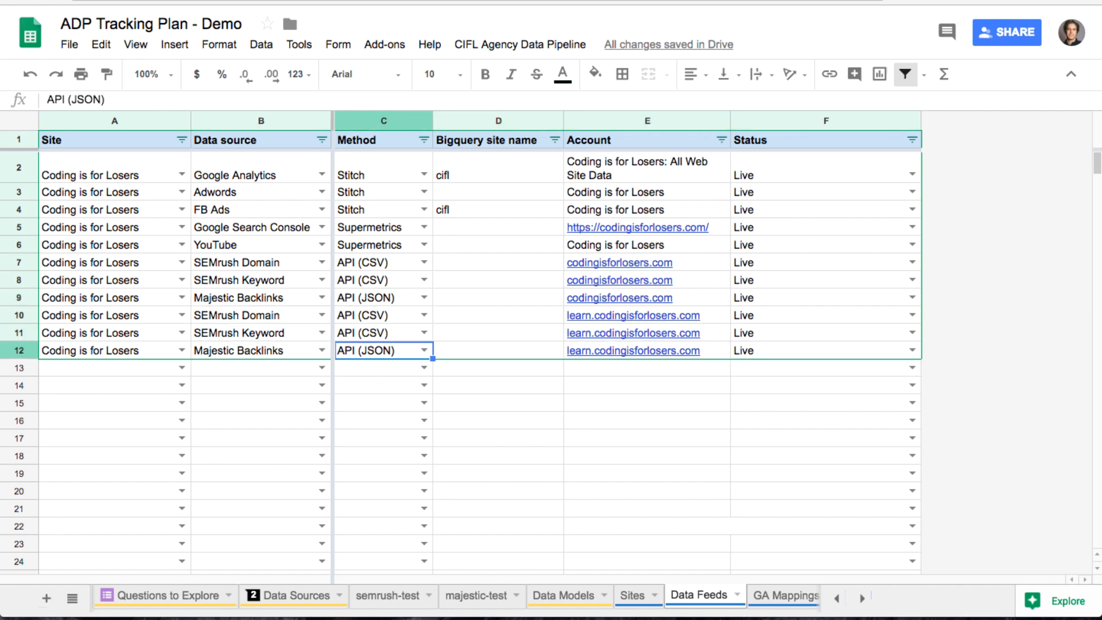
click(497, 297)
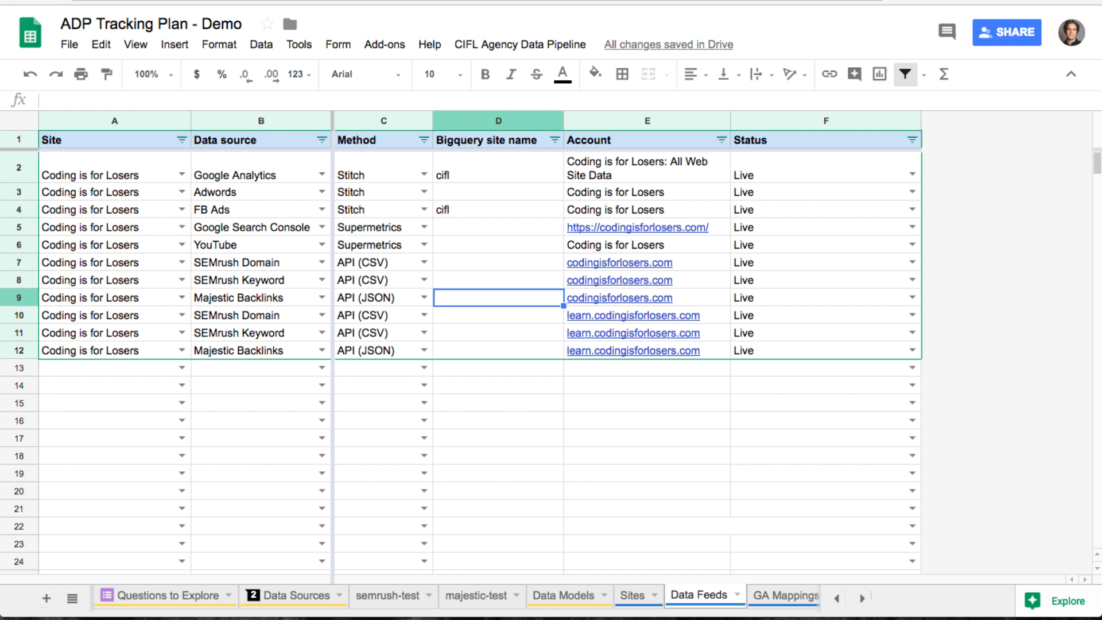
click(822, 297)
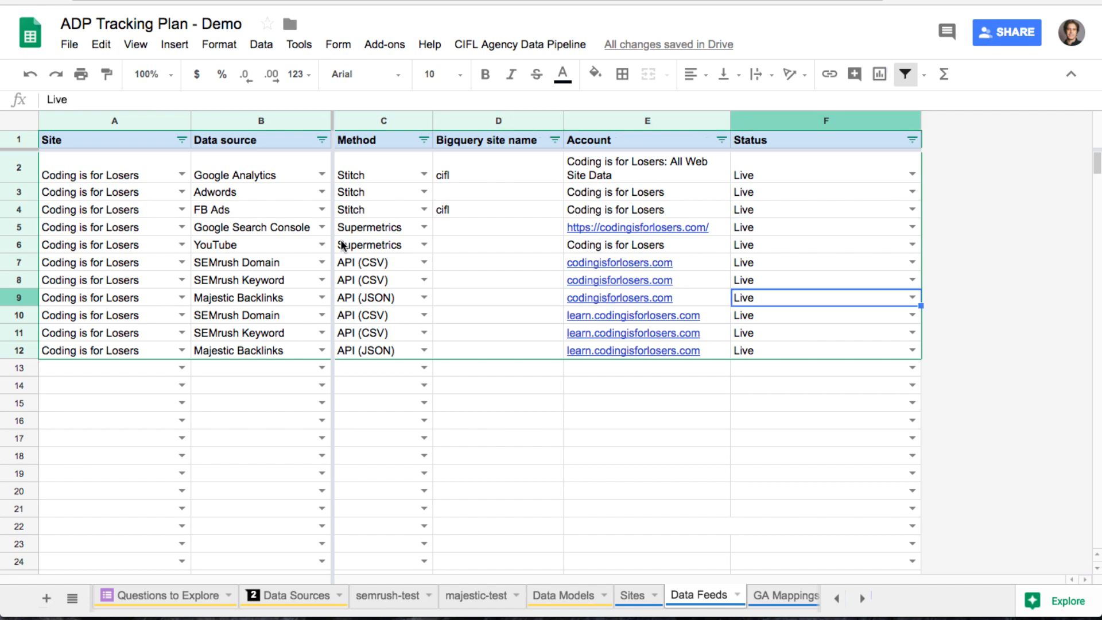
mouse_move(846, 376)
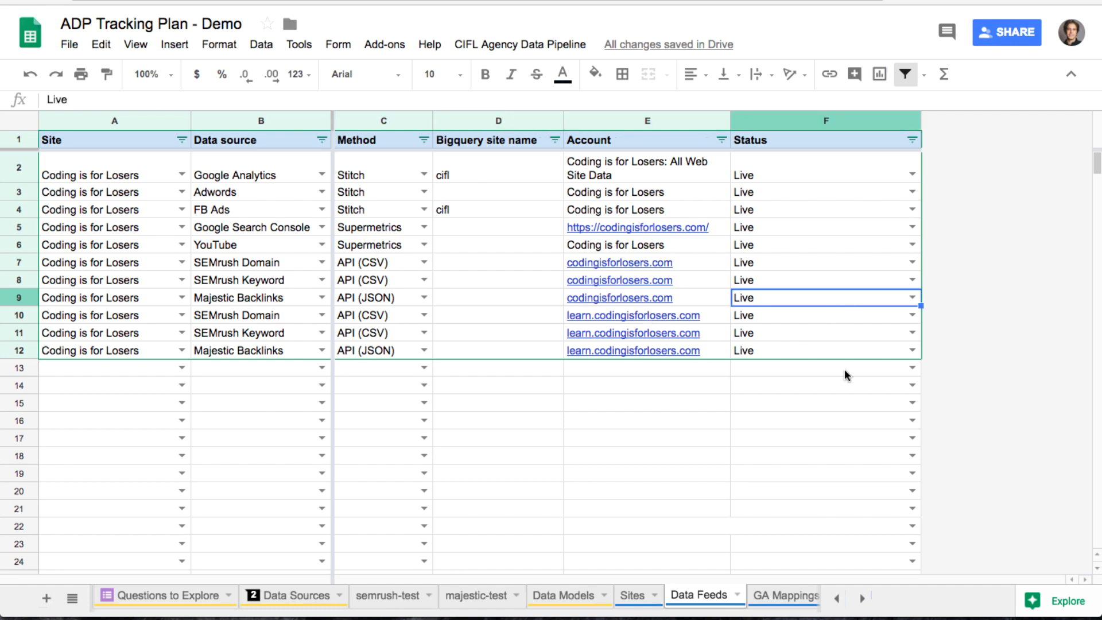
mouse_move(841, 577)
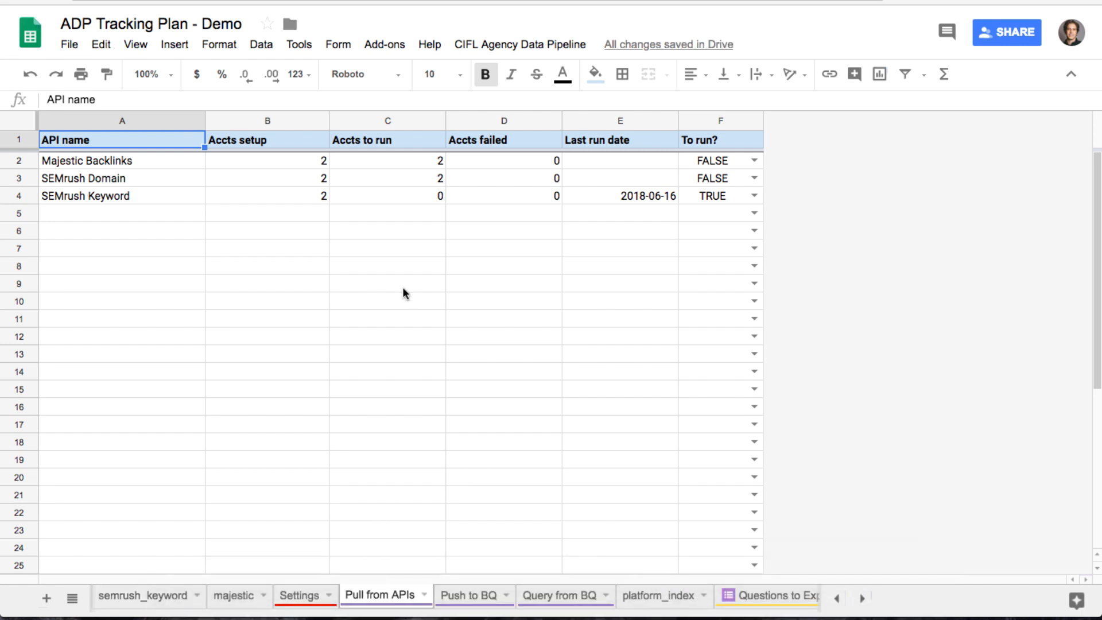
Step: Inspect the API name list formula and the add-on menu on the Pull from APIs sheet
click(122, 161)
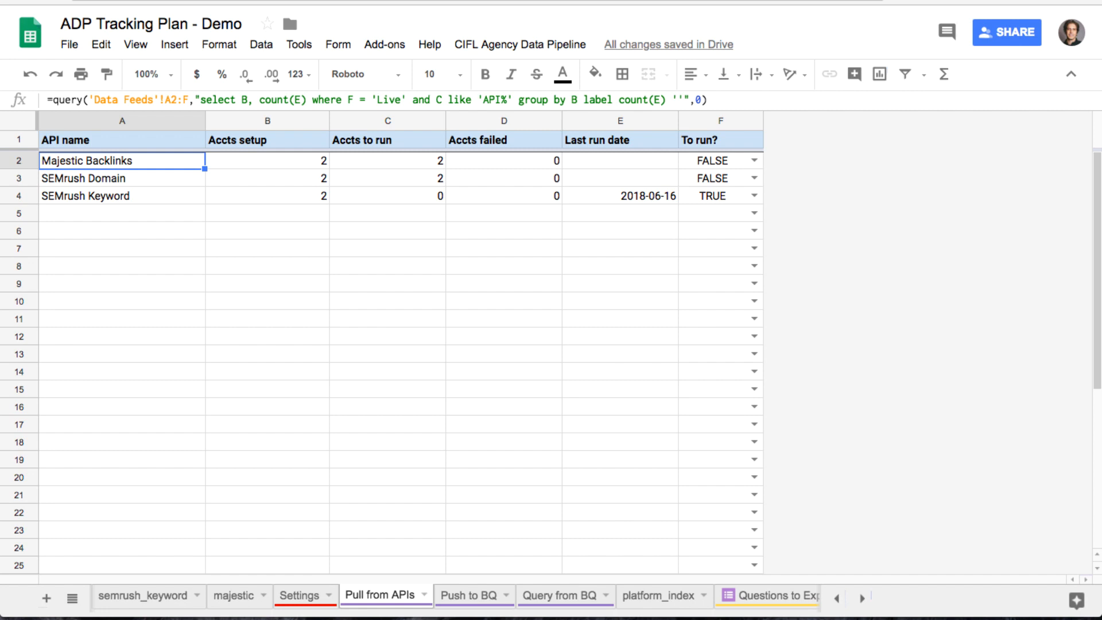
mouse_move(302, 252)
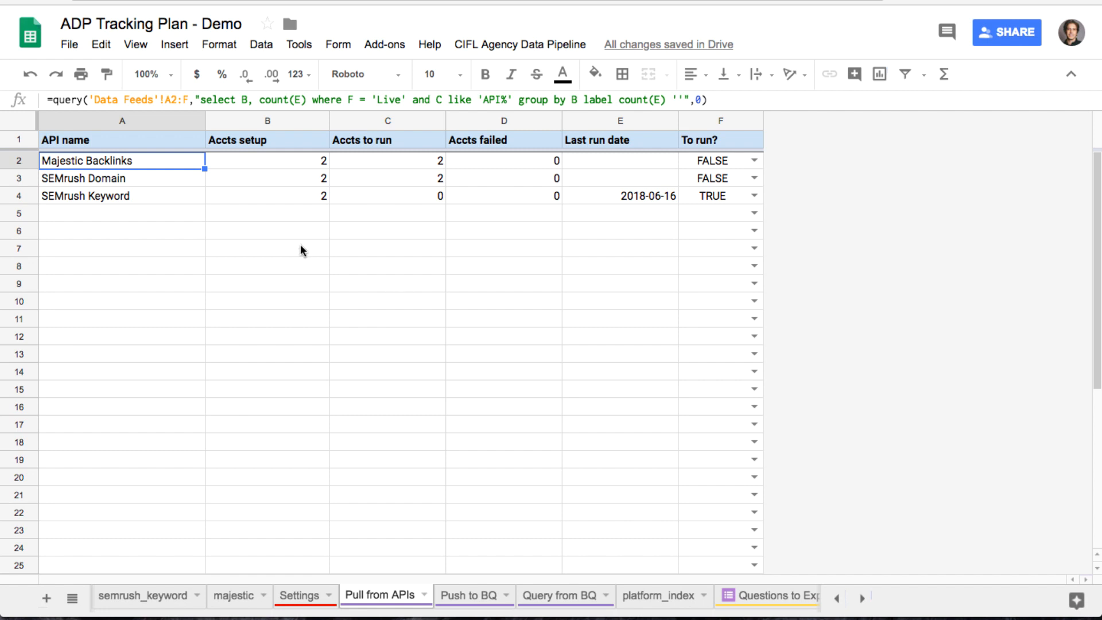
click(519, 44)
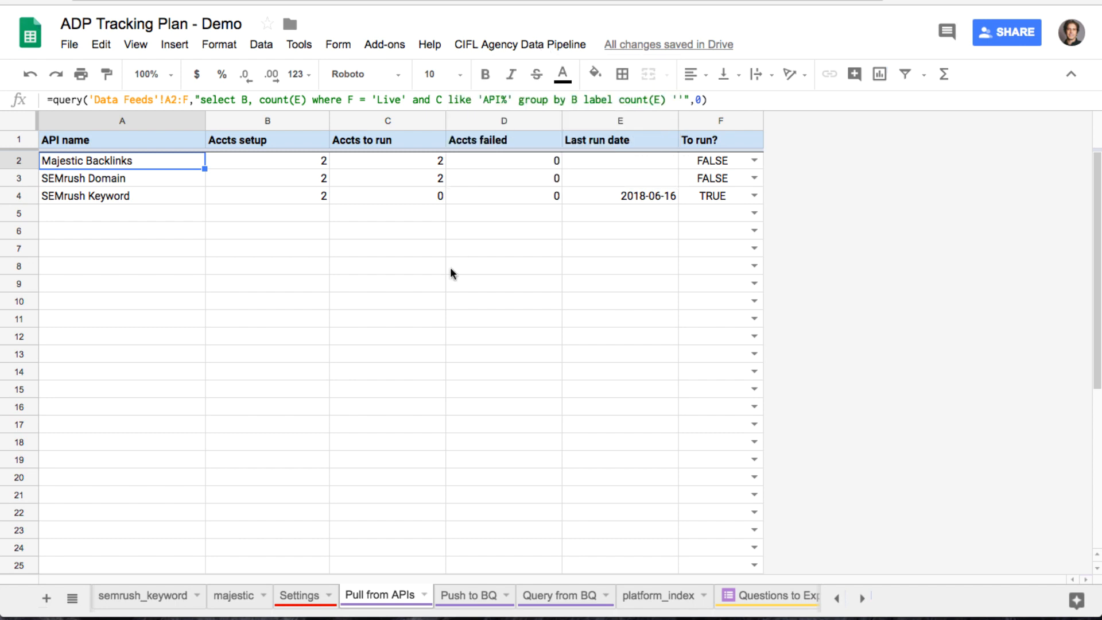
mouse_move(381, 262)
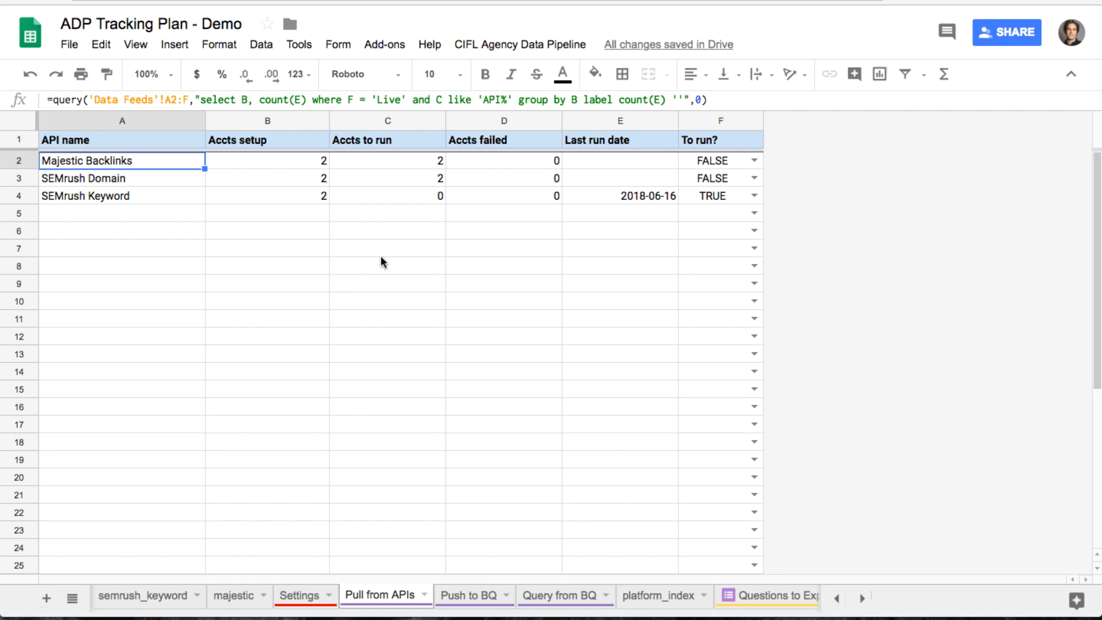
click(387, 248)
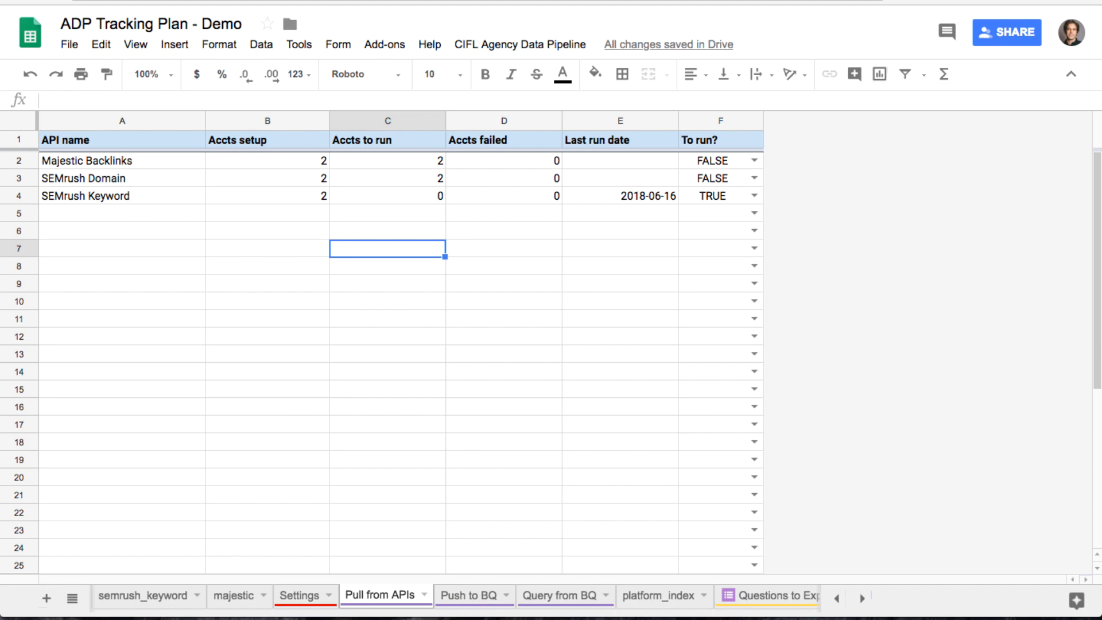
Step: Set SEMrush Keyword's To run? to FALSE and Majestic Backlinks to TRUE, then check the Last run date formula
click(753, 195)
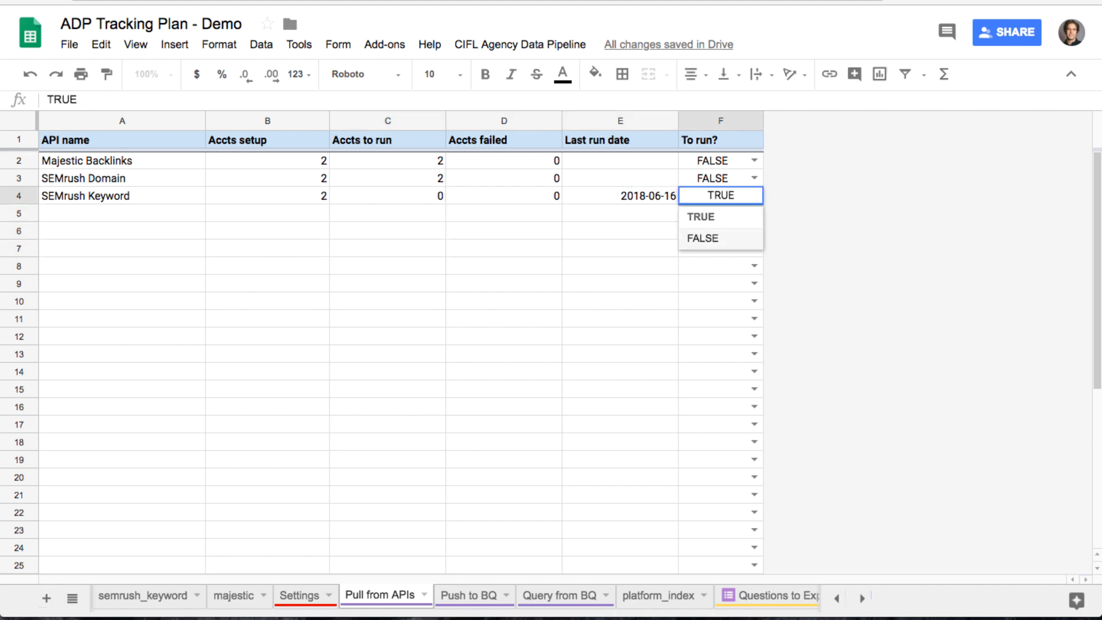
click(702, 238)
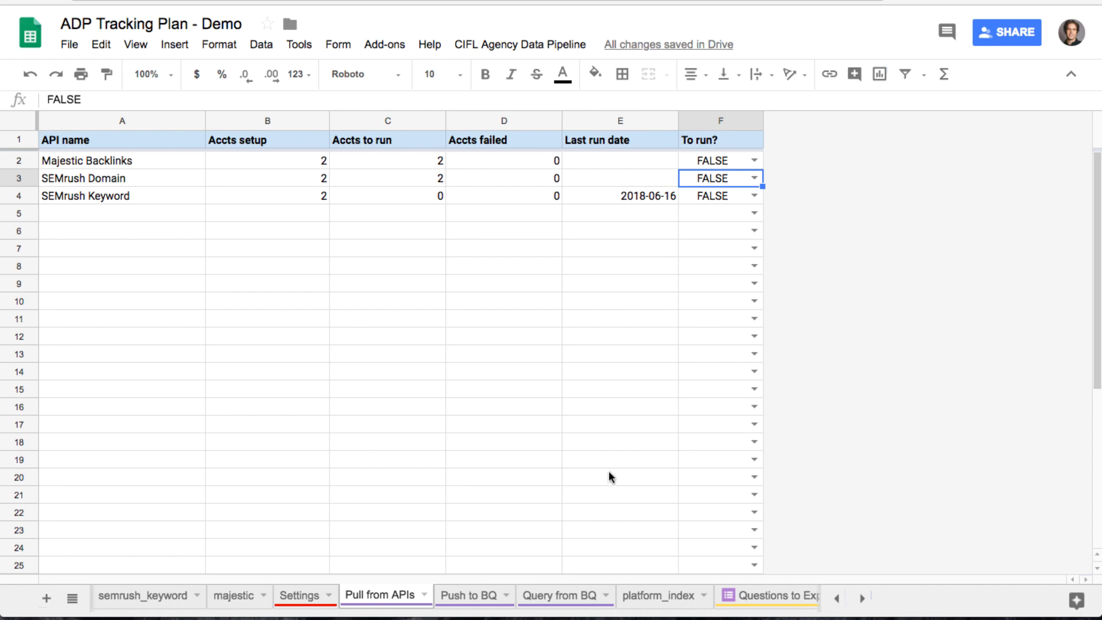
mouse_move(521, 191)
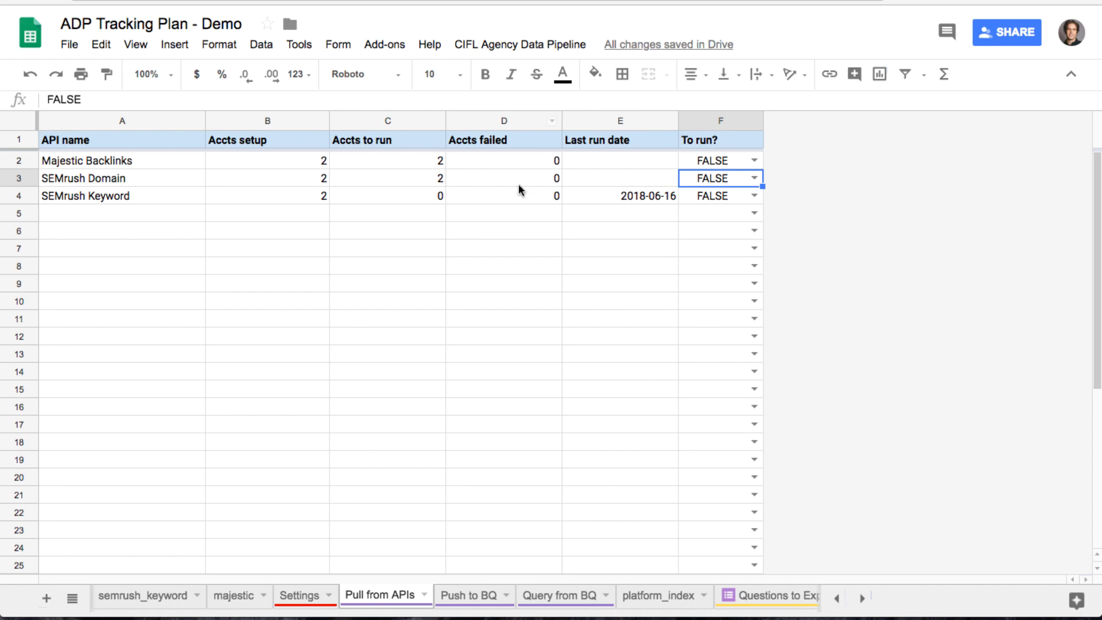
mouse_move(553, 196)
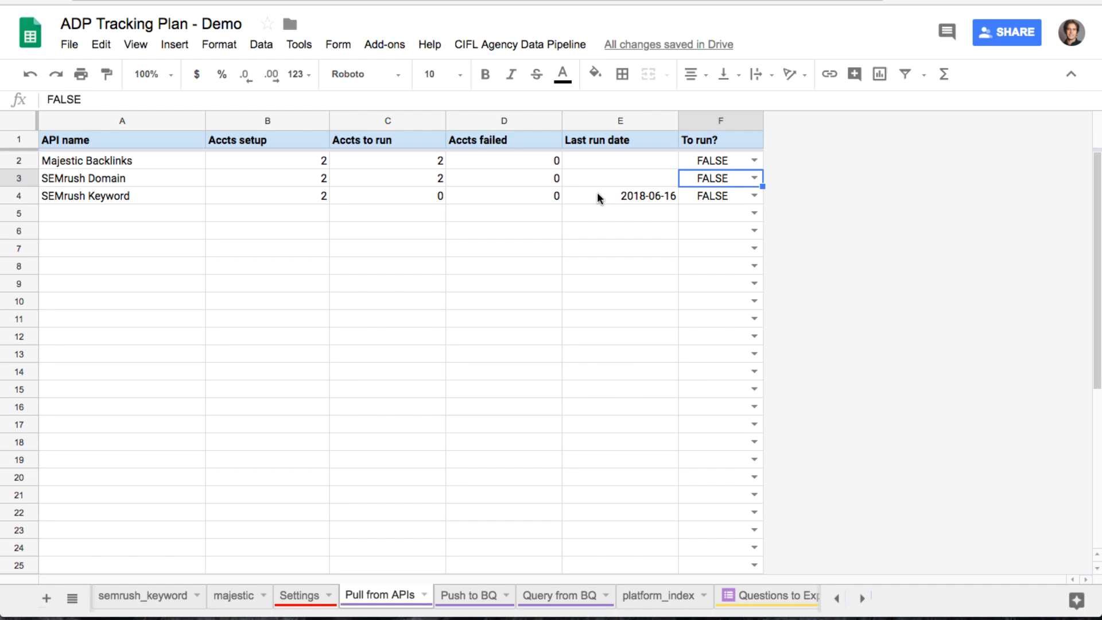
click(753, 159)
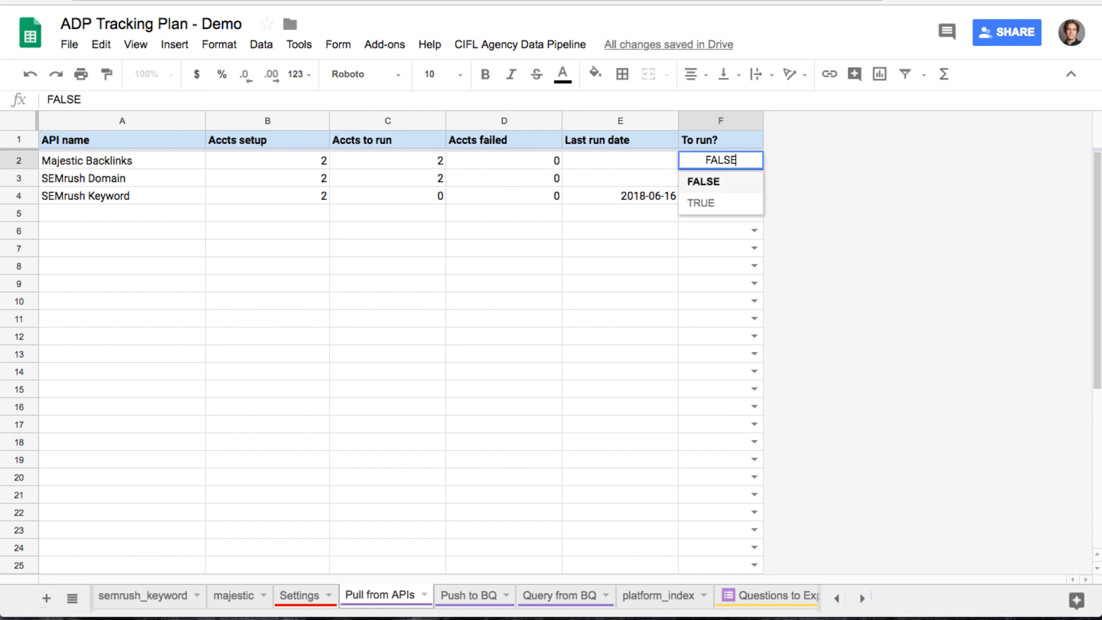
click(710, 202)
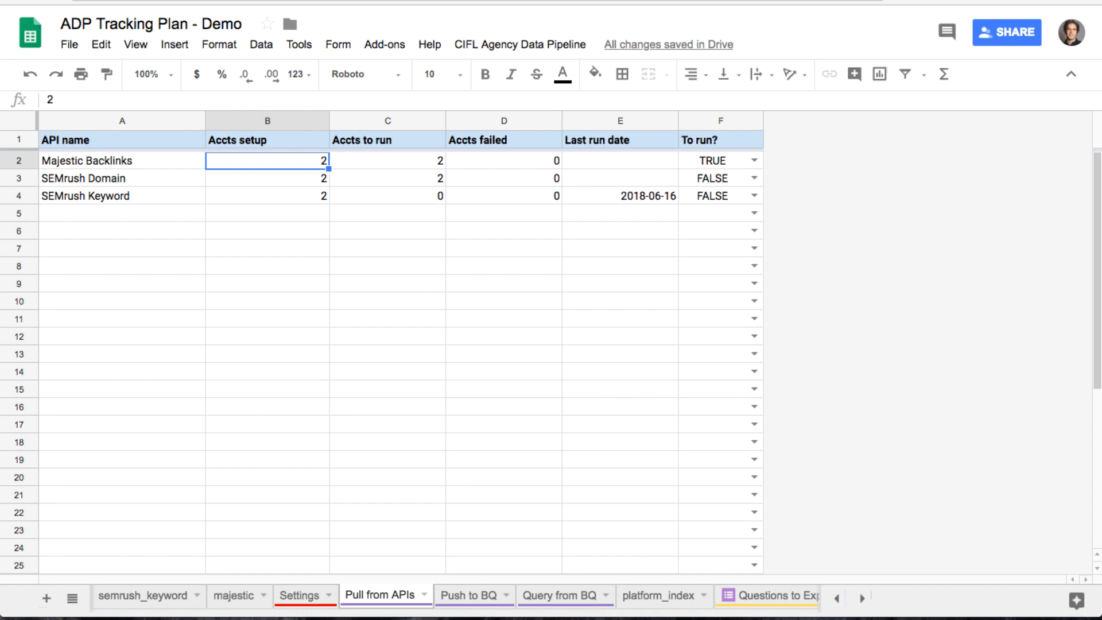
click(387, 159)
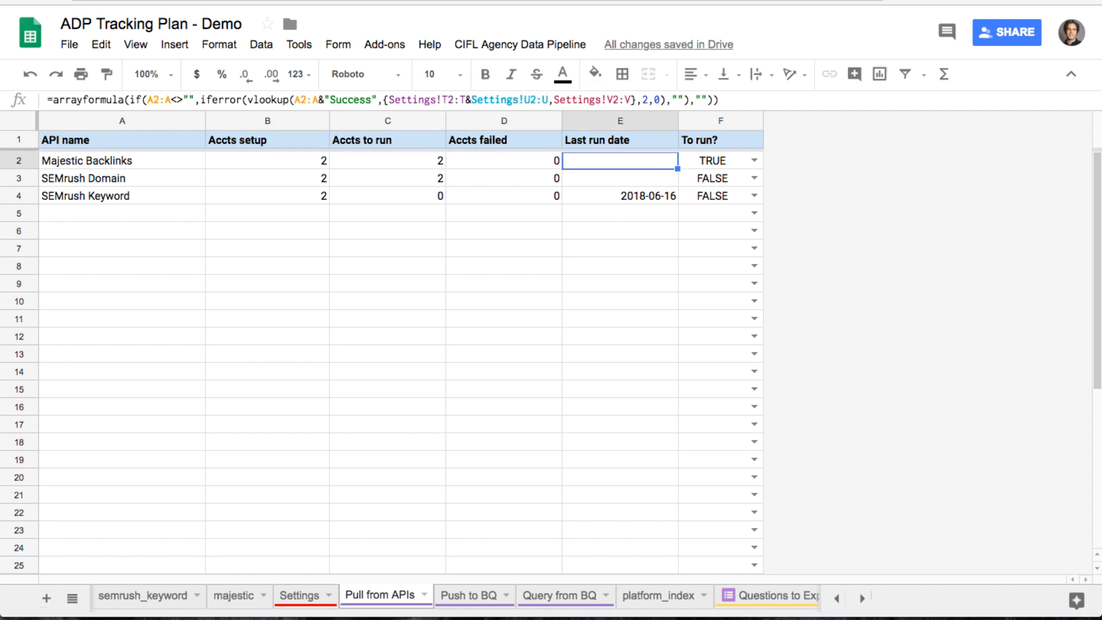
Step: Run the data pipeline add-on's import for the marked APIs, pulling Majestic Backlinks data
click(519, 45)
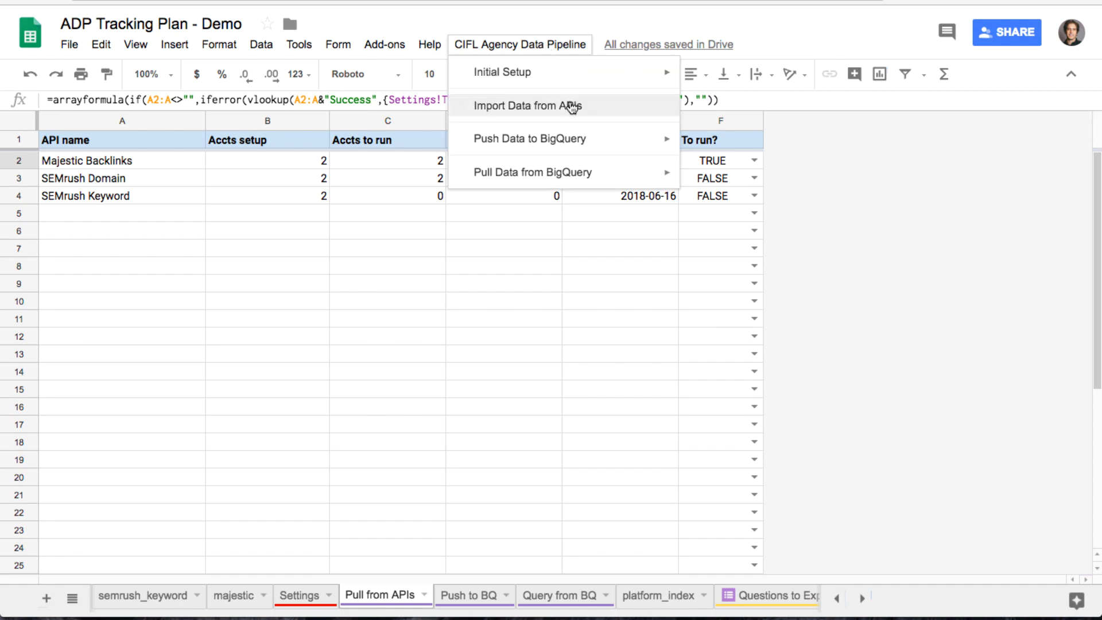
click(536, 106)
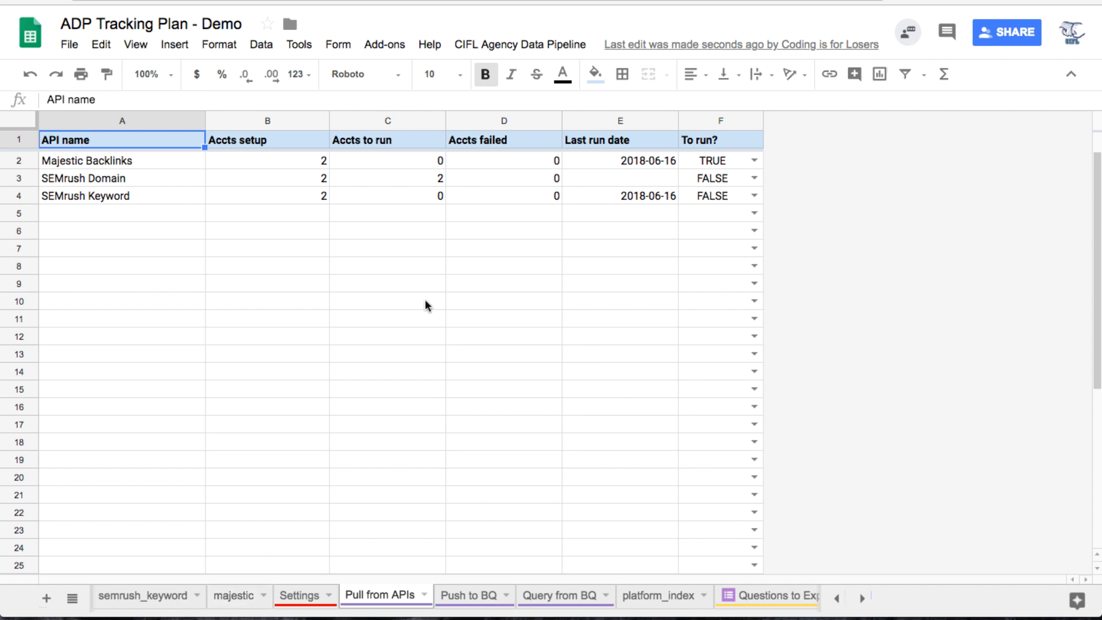
mouse_move(444, 280)
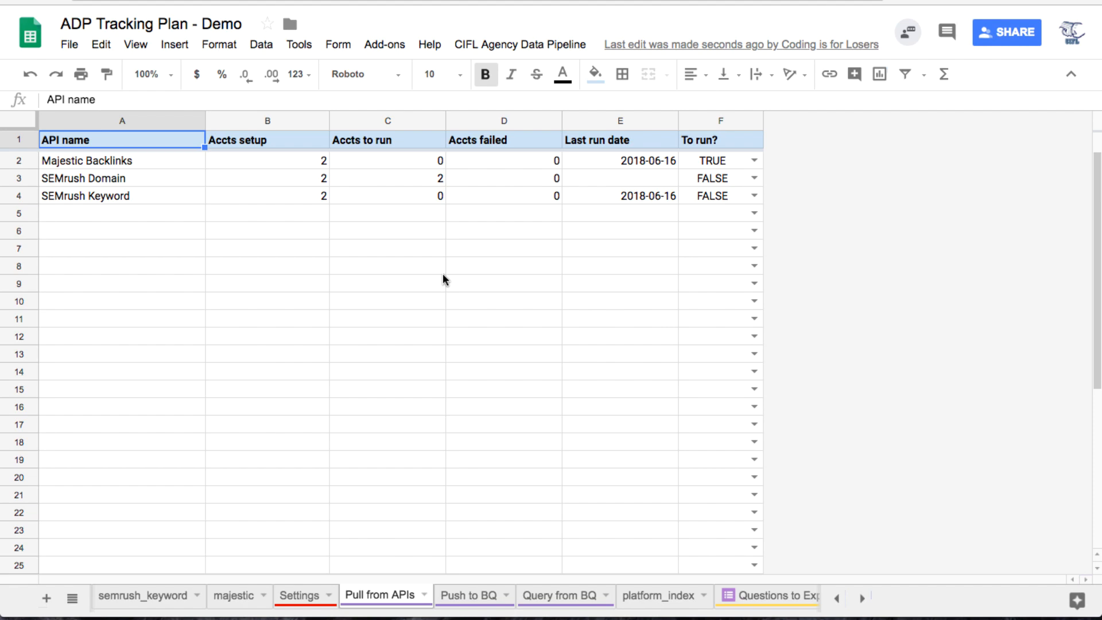
mouse_move(424, 307)
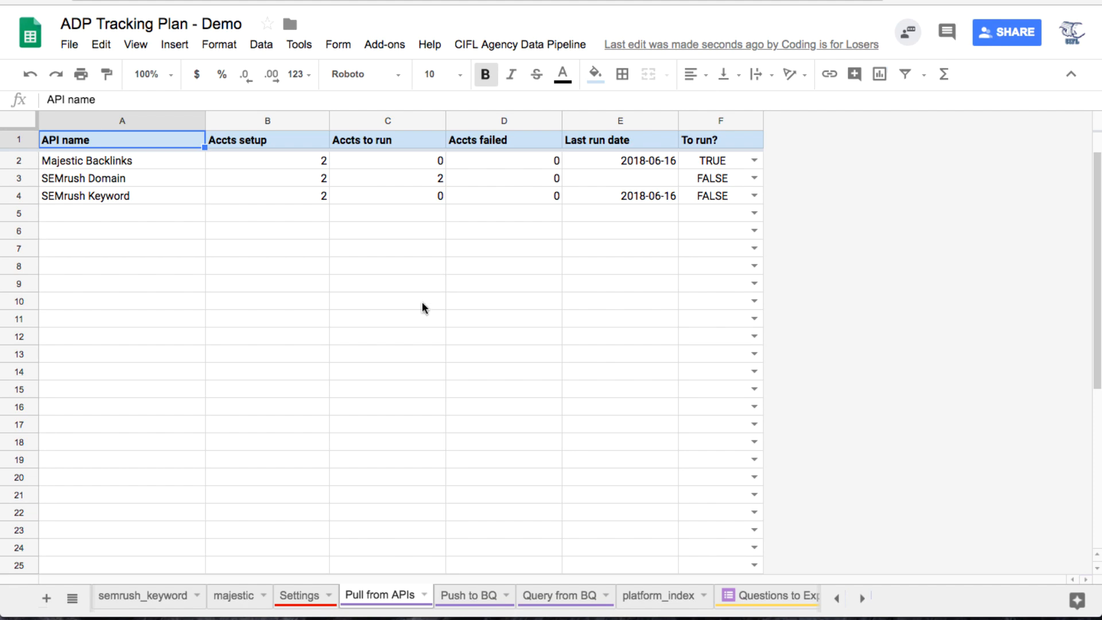
Step: Review the imported backlink rows on the majestic sheet, checking site name values
click(234, 596)
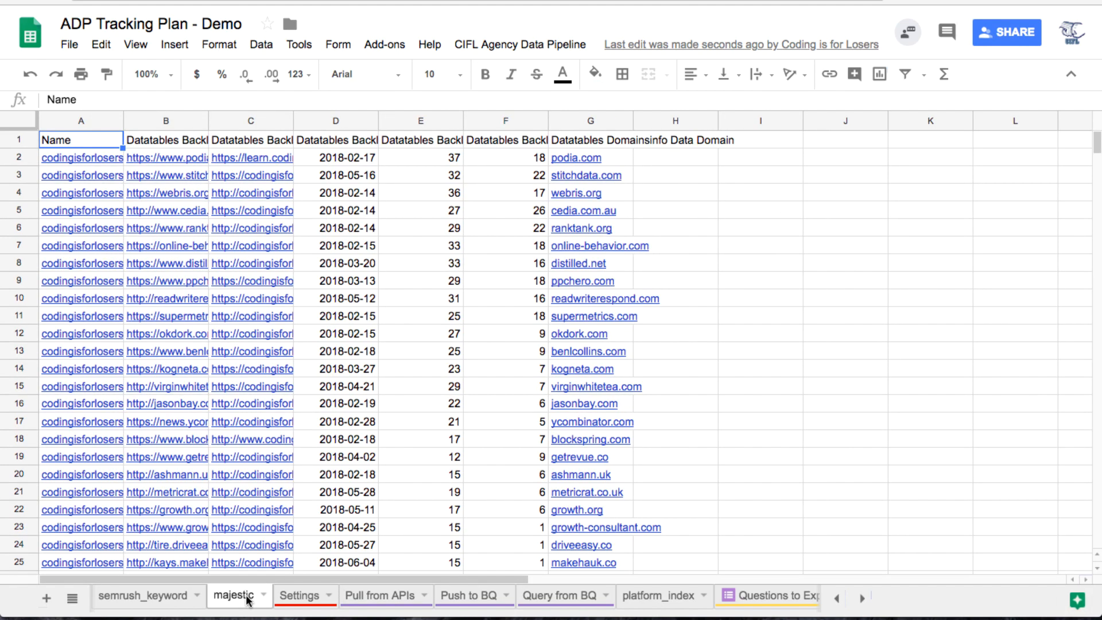
scroll(down, 3)
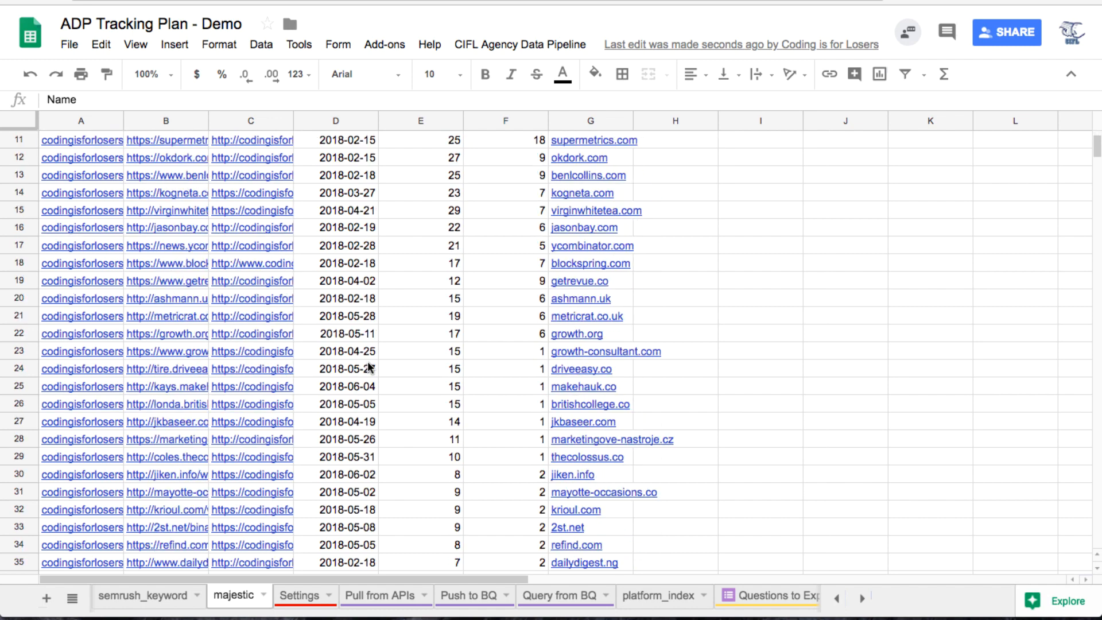
scroll(down, 3)
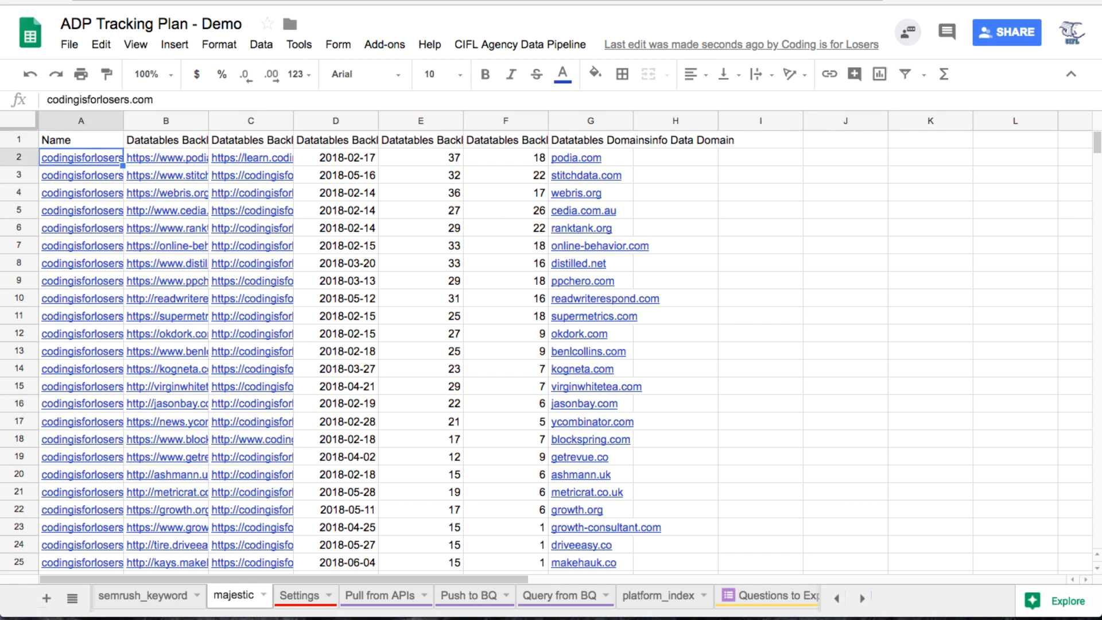
click(80, 140)
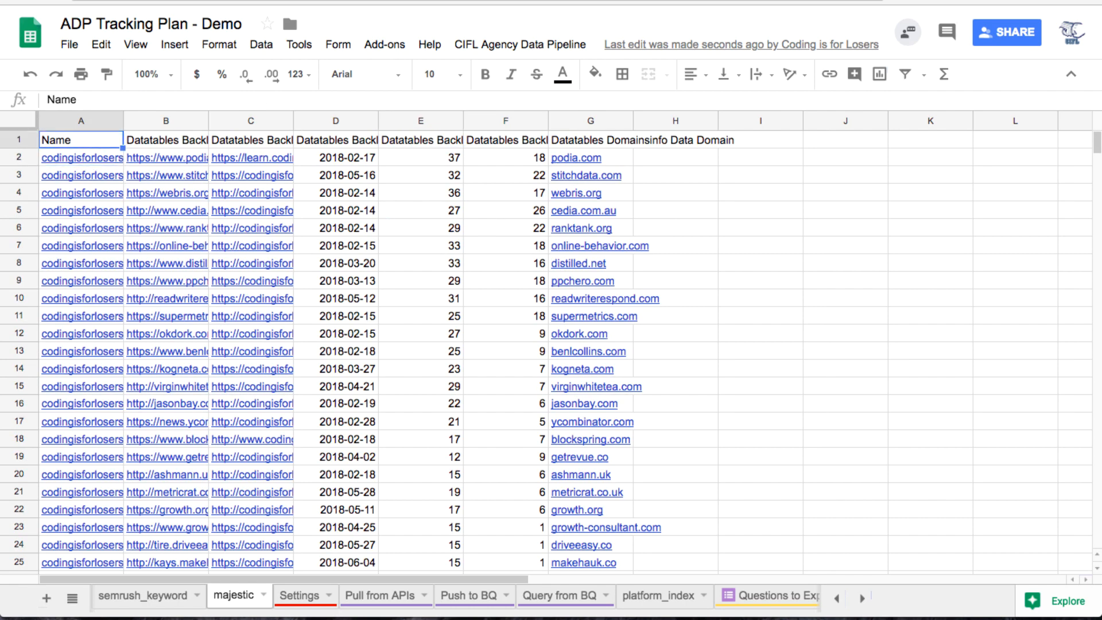
click(80, 210)
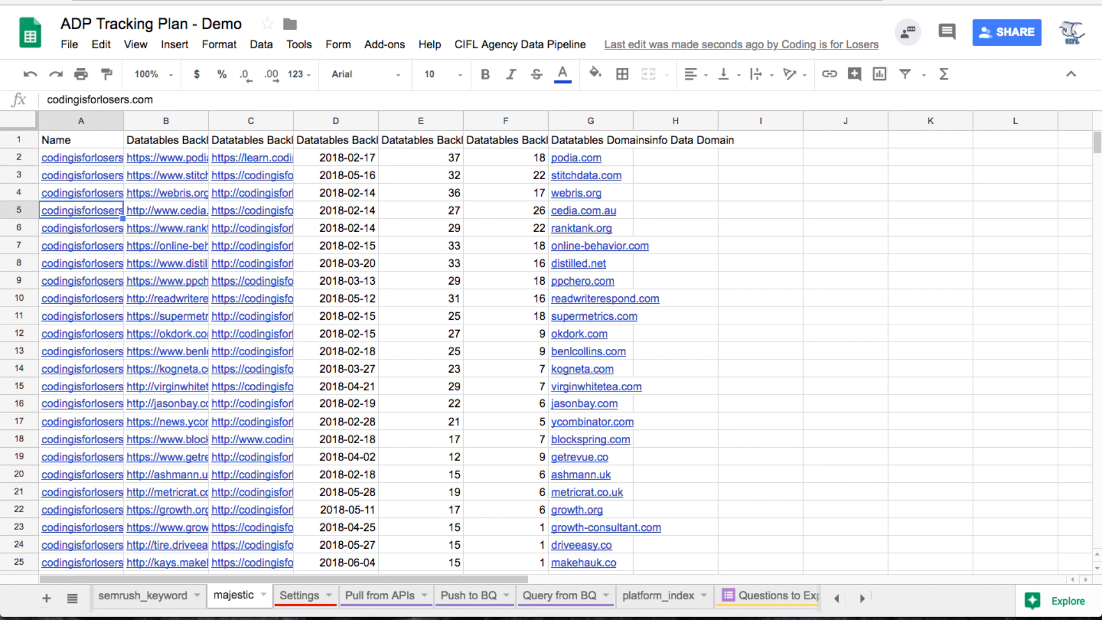
Step: Select the empty columns after G and delete them via the header context menu
scroll(down, 3)
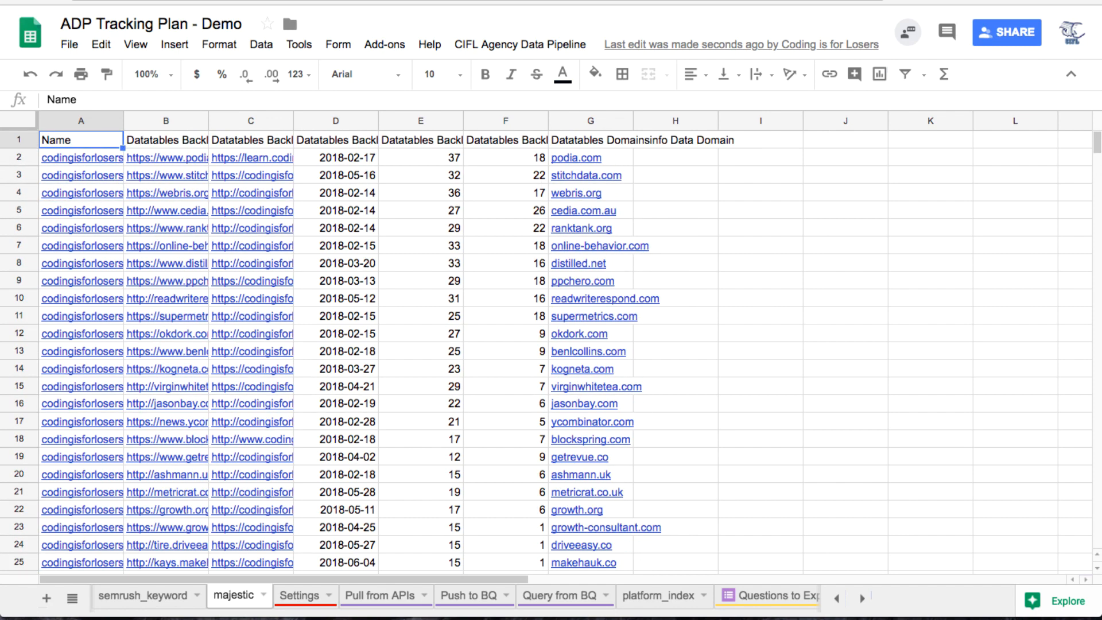
click(250, 139)
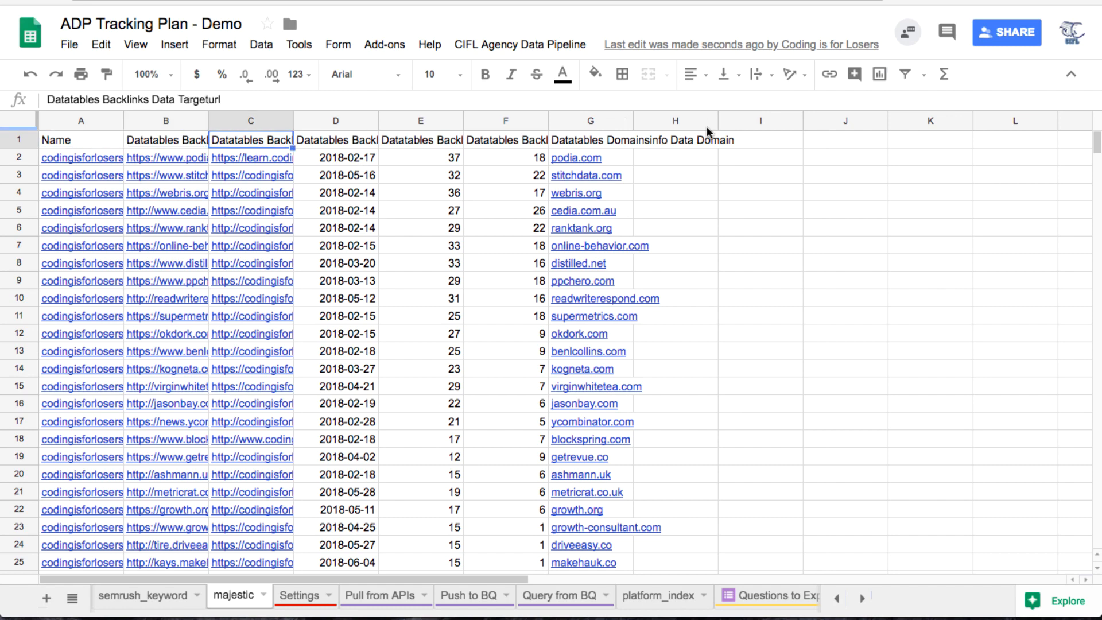
right_click(675, 130)
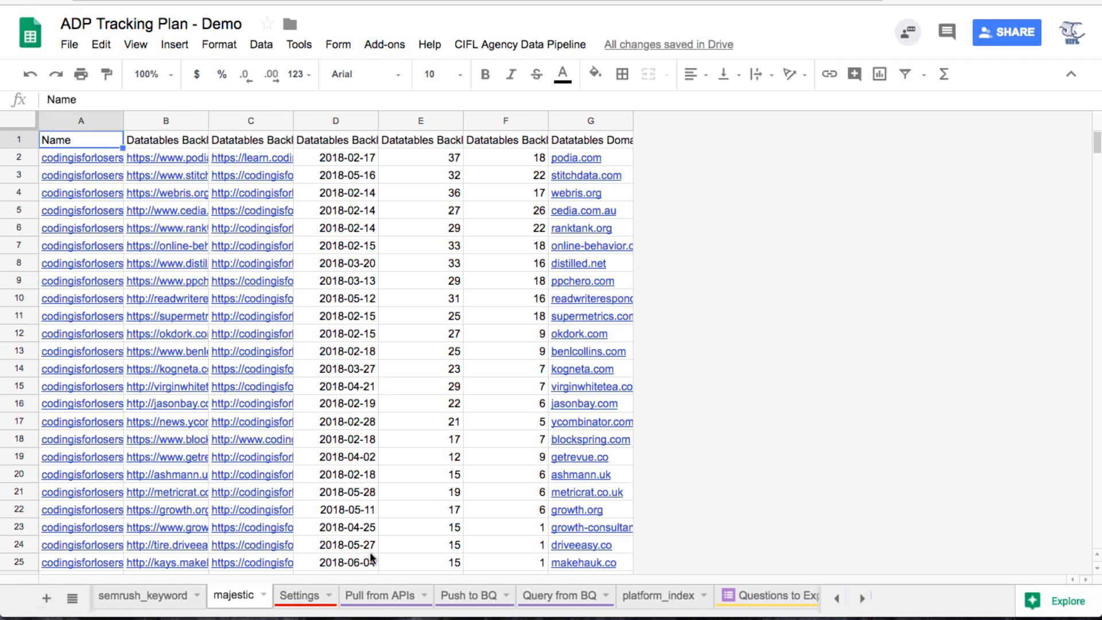
Step: Return to Pull from APIs and inspect the QUERY formula behind the API list and the SEMrush Domain row
click(380, 596)
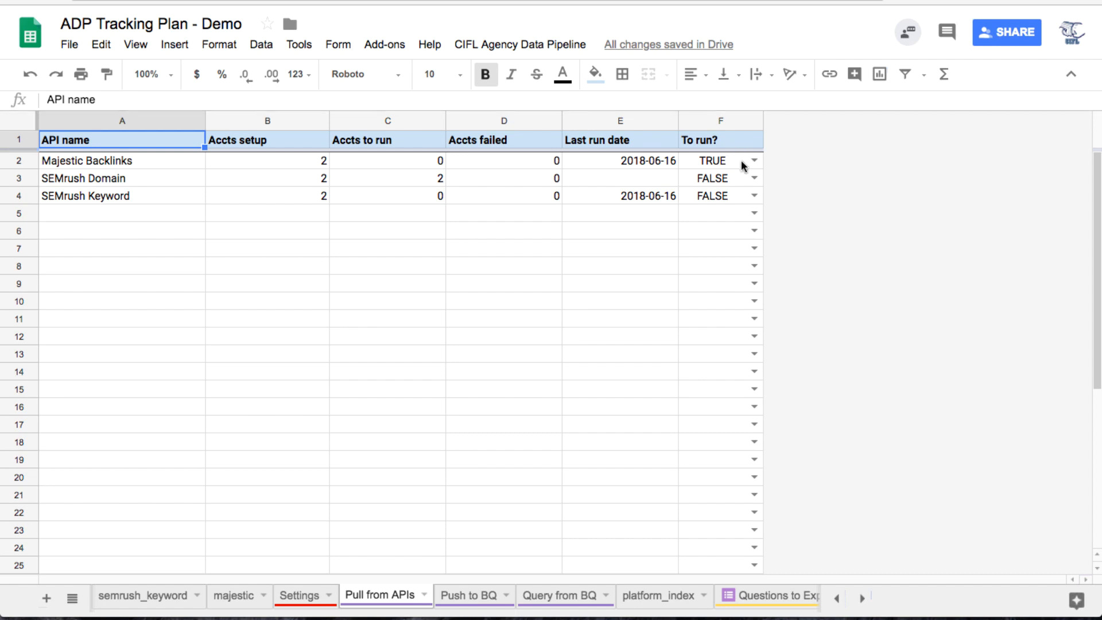
mouse_move(565, 422)
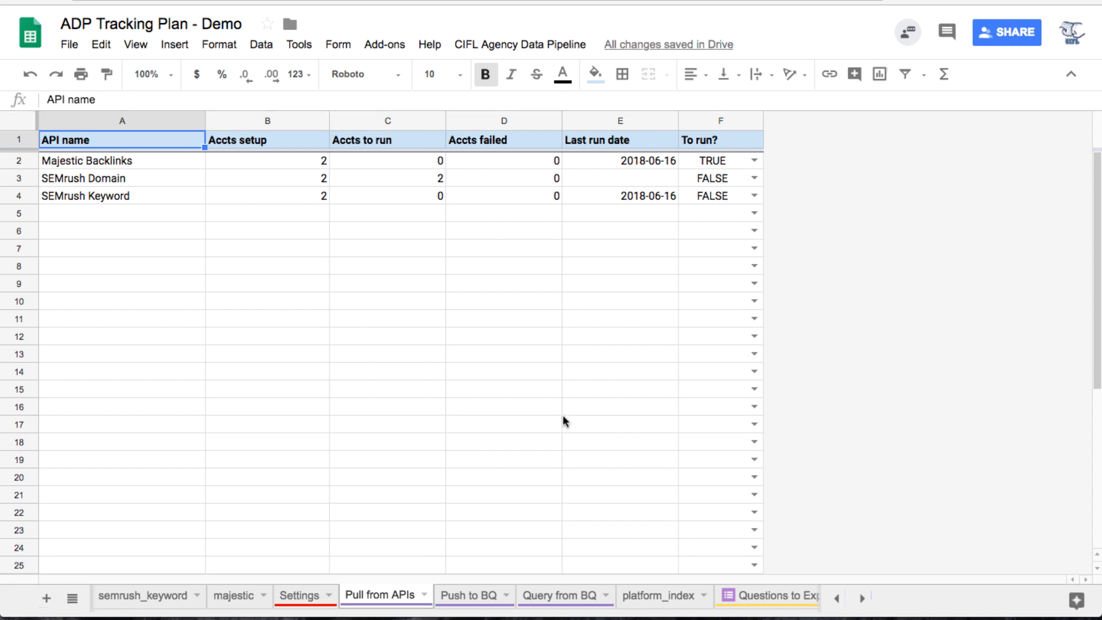
click(123, 160)
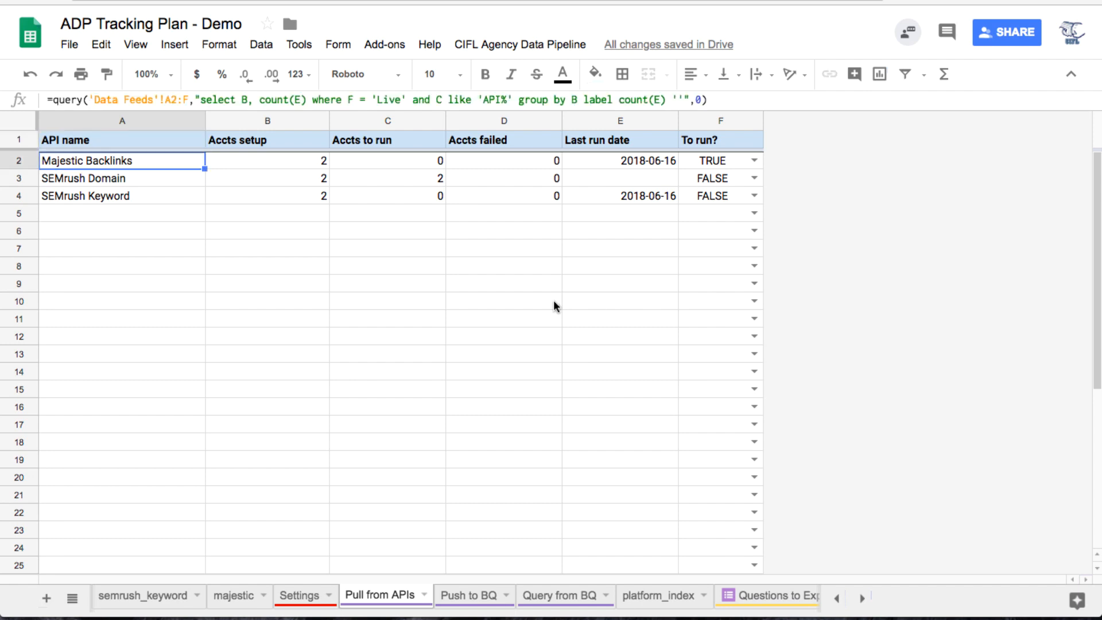
click(121, 178)
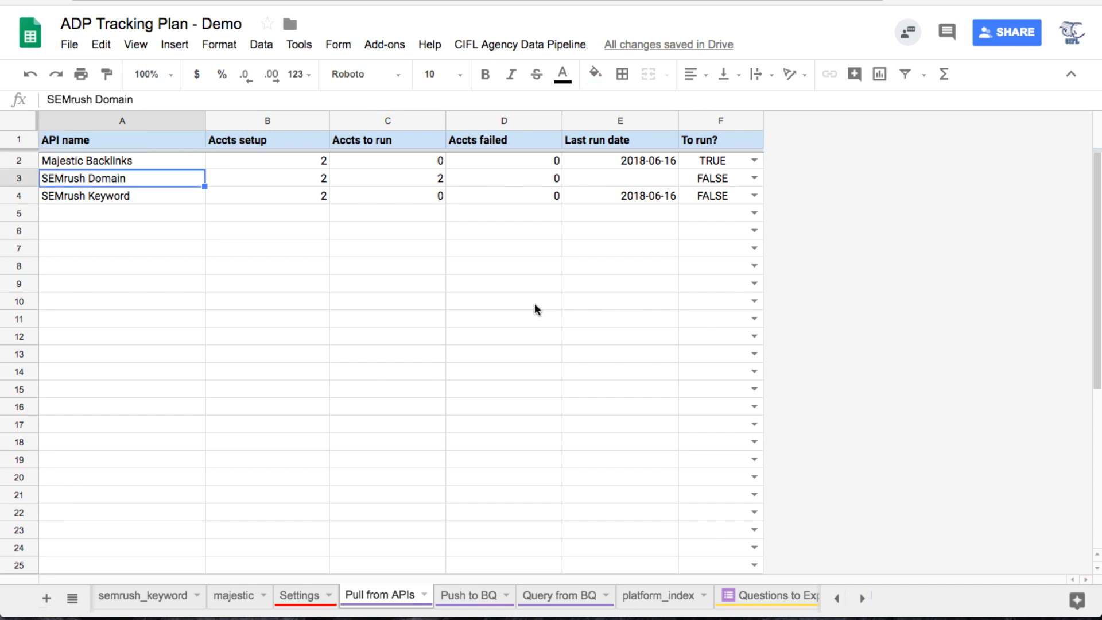
click(122, 160)
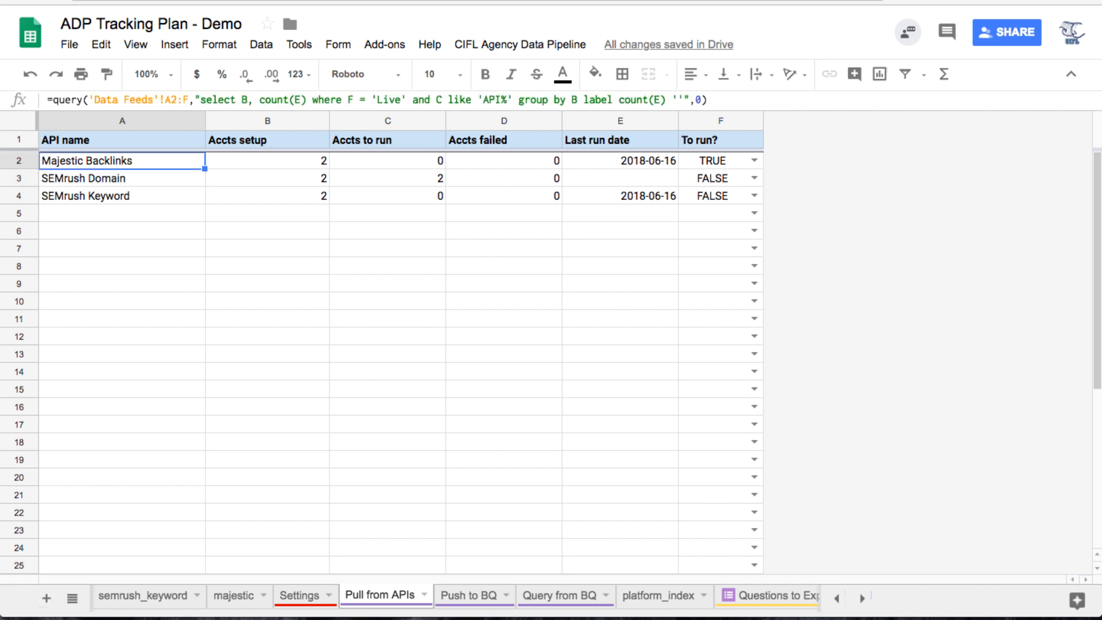
click(121, 178)
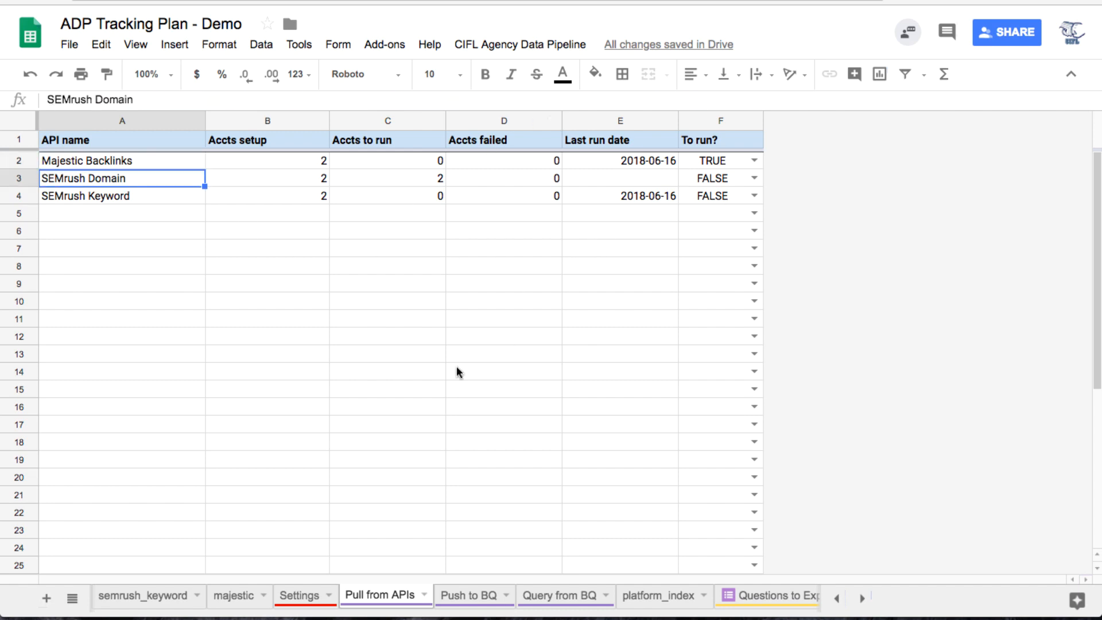
mouse_move(523, 277)
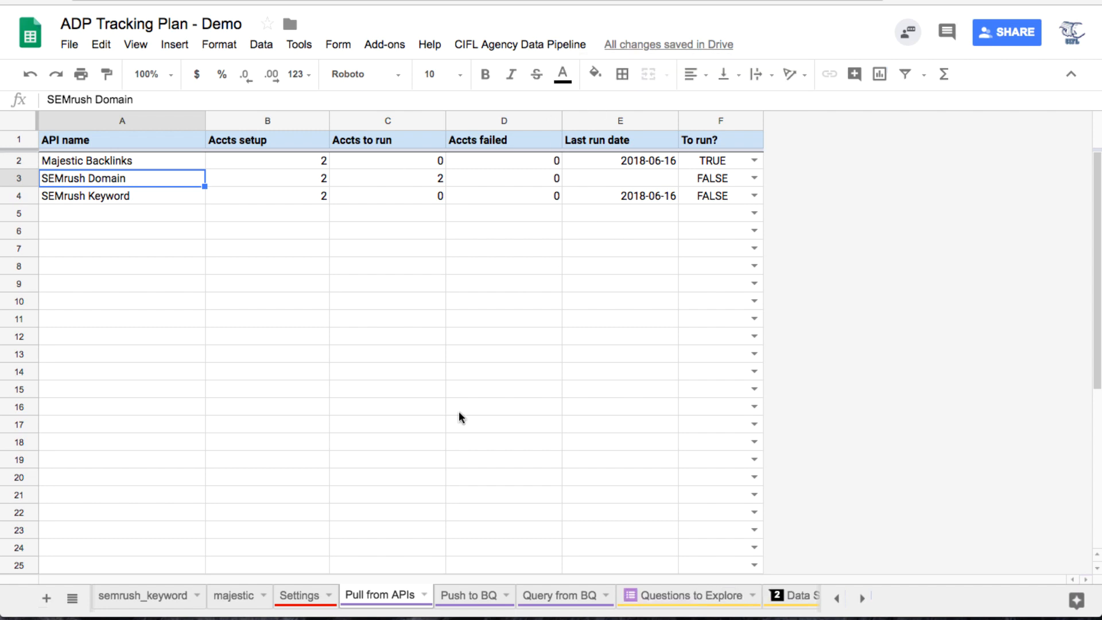
mouse_move(693, 505)
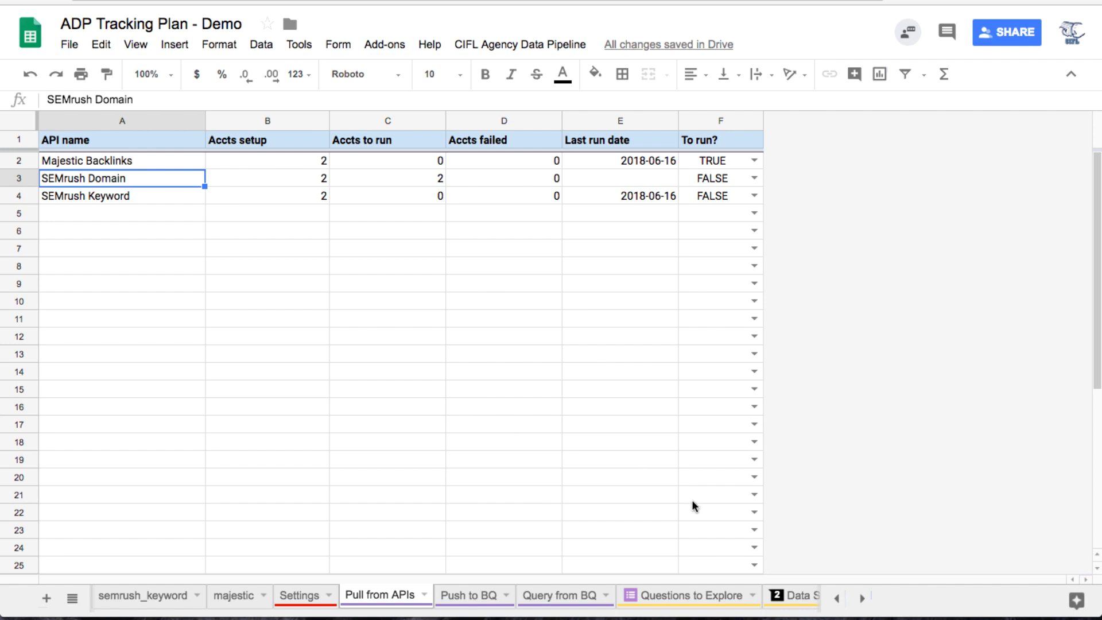
mouse_move(571, 475)
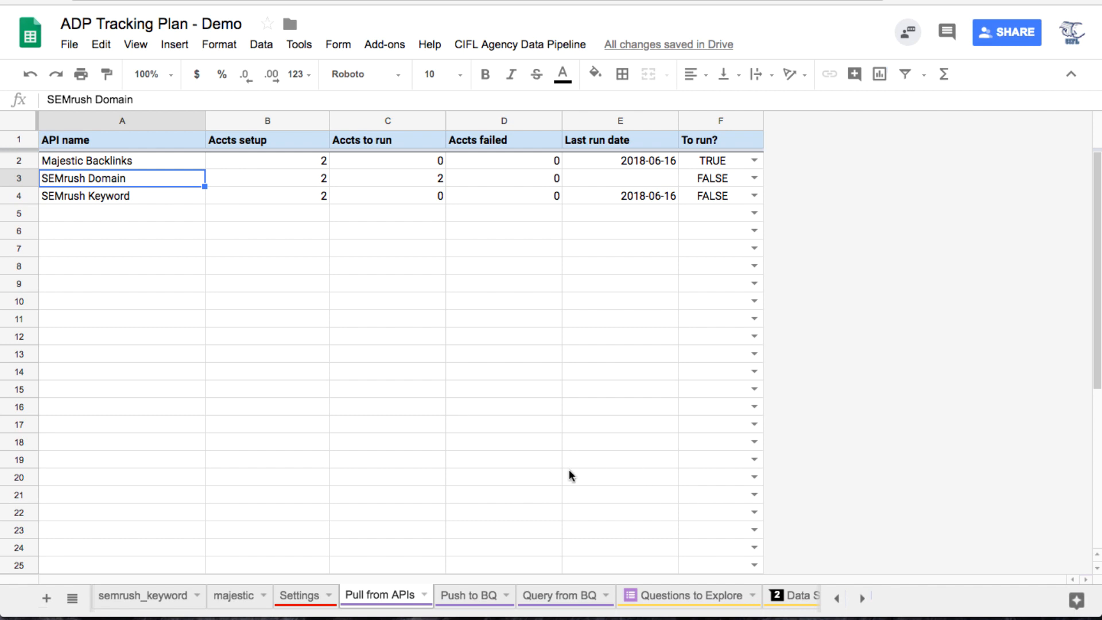
Step: Browse Push to BQ, Pull from APIs, BigQuery Setup and semrush_keyword sheets, ending on Push to BQ
click(470, 596)
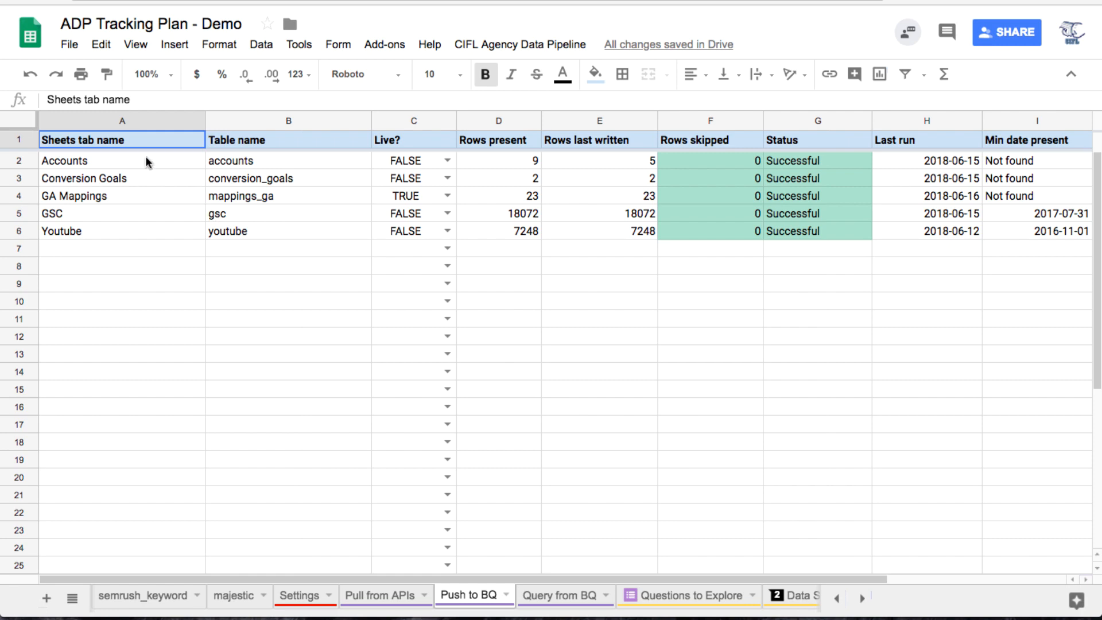
mouse_move(765, 477)
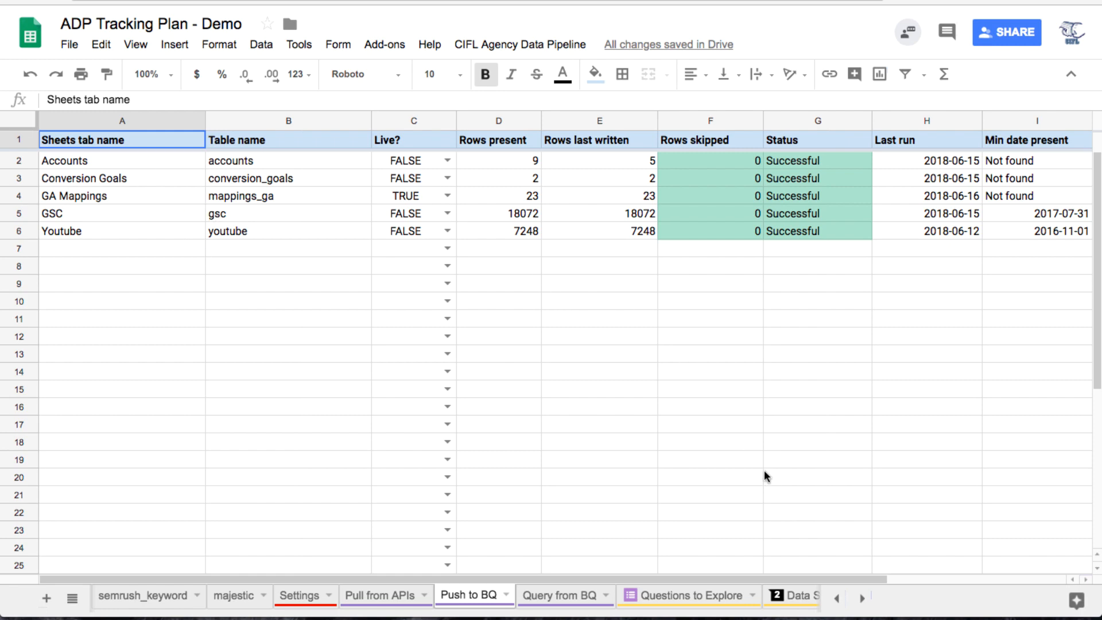
click(381, 596)
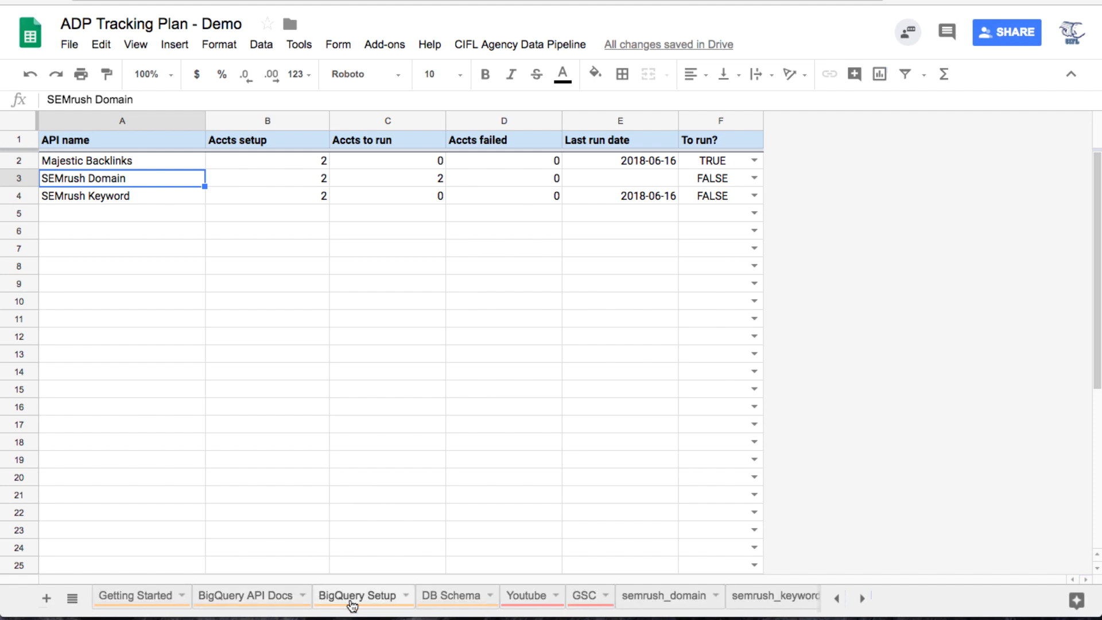
click(358, 596)
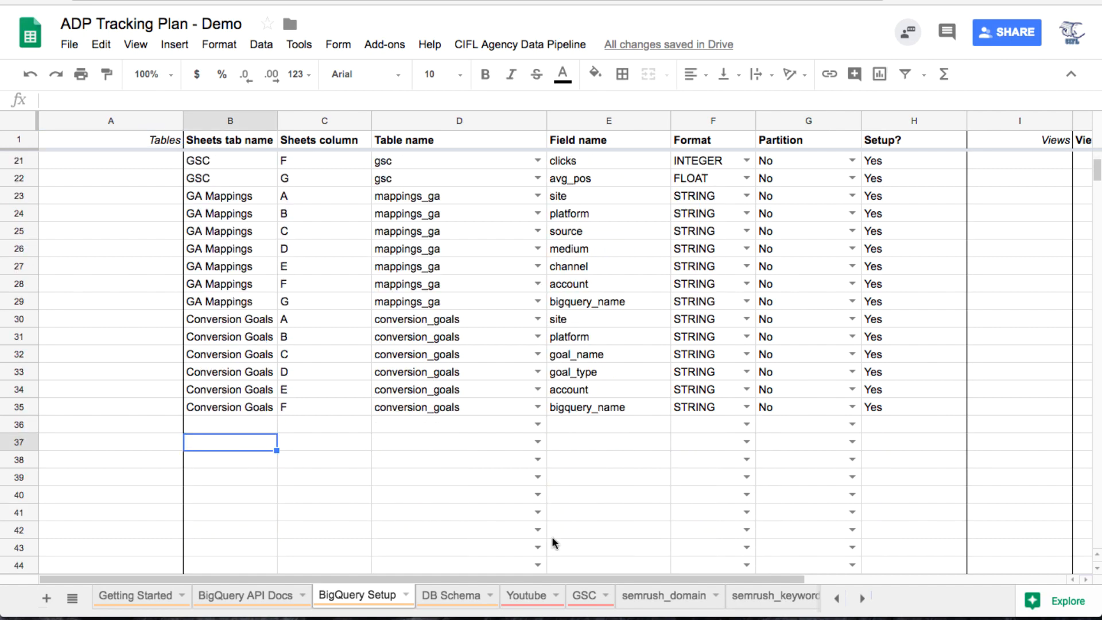
click(671, 596)
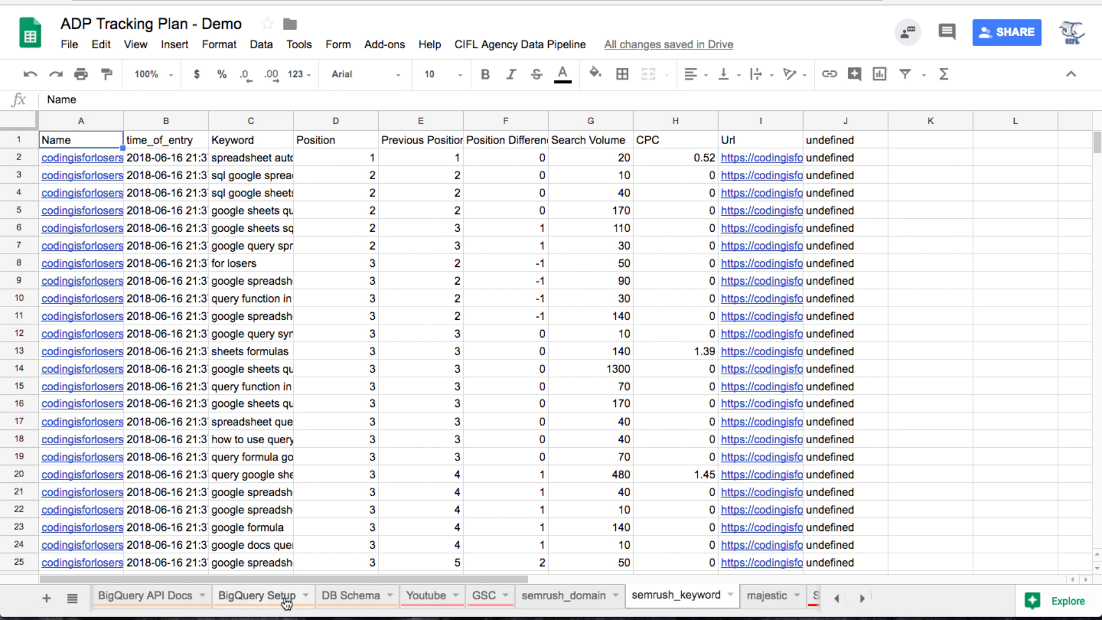
click(256, 596)
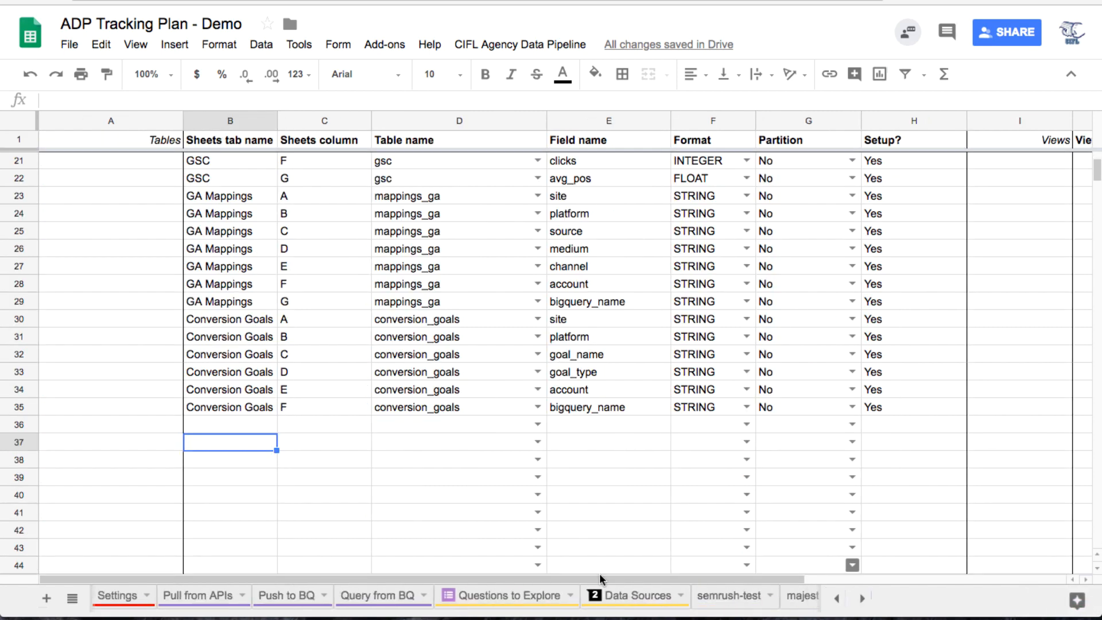
click(287, 595)
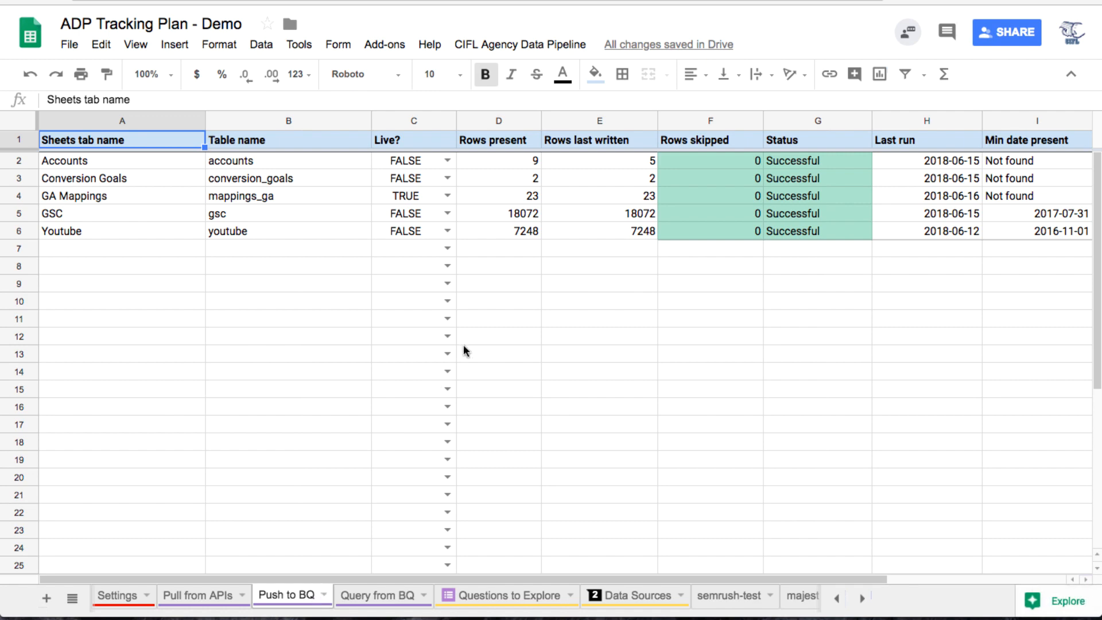